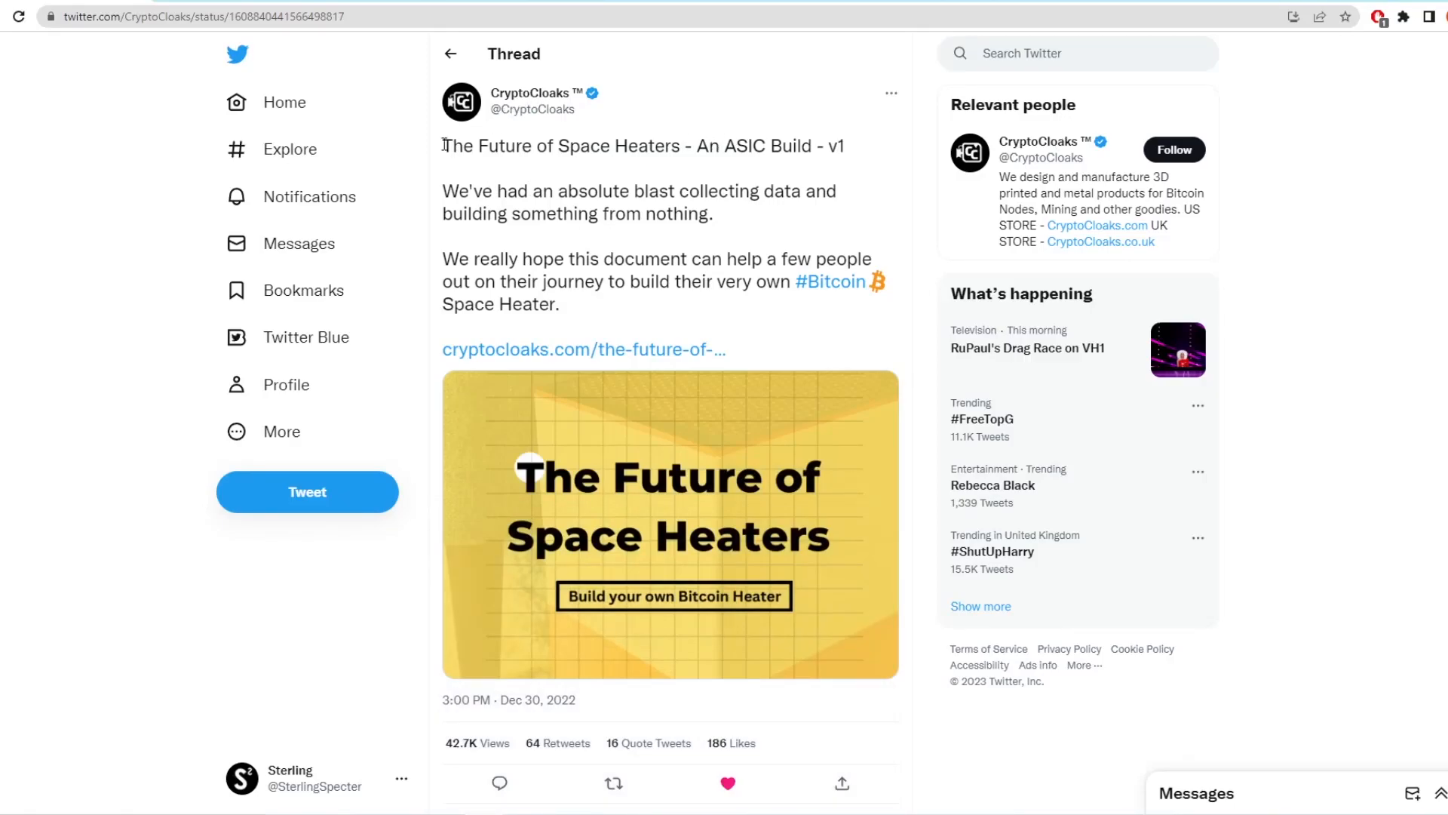
Highlight and clear the tweet text, then switch to the space heater PDF.
{"action": "left_click_drag", "start_coordinate": [443, 145], "coordinate": [839, 146]}
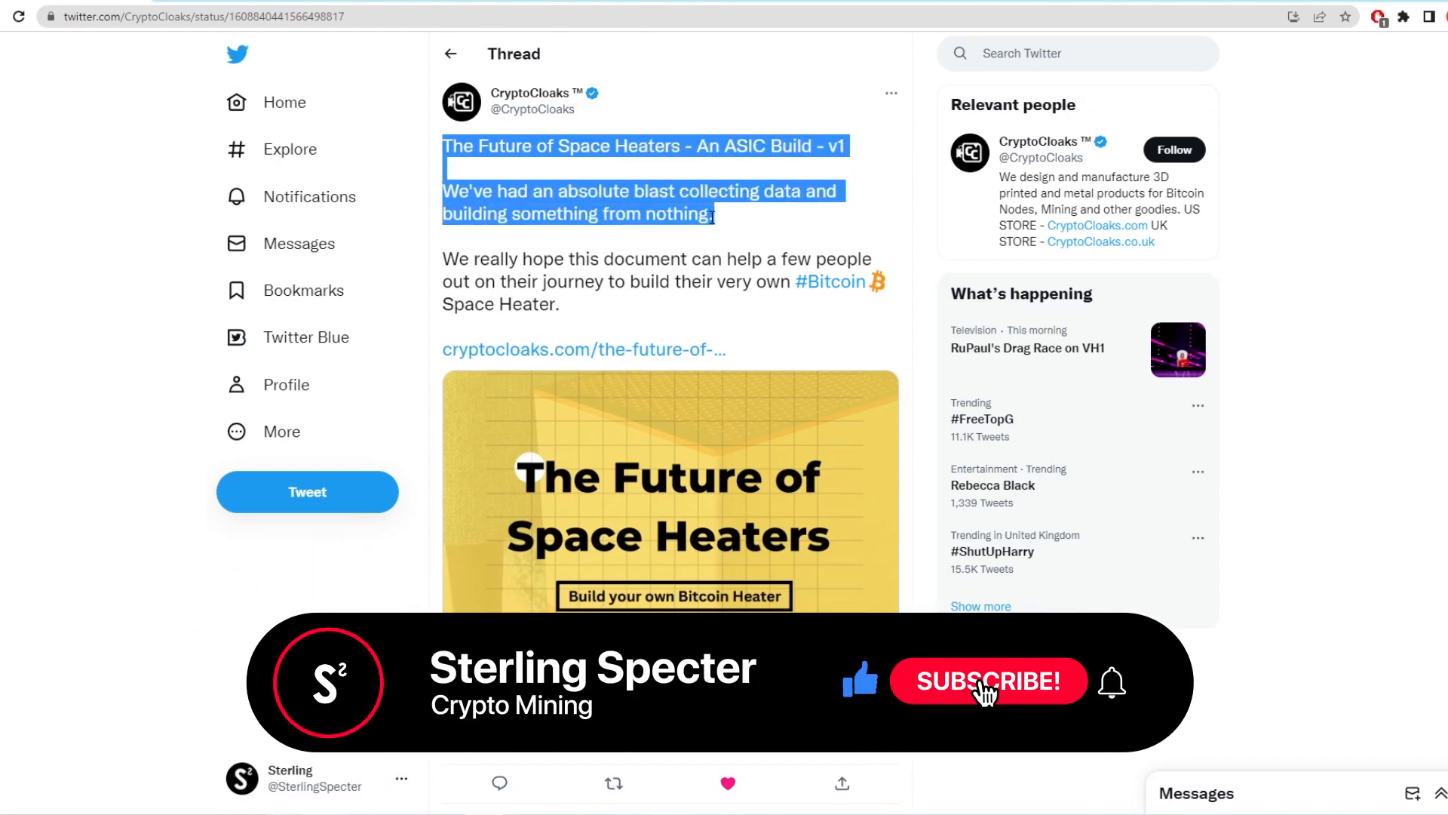
{"action": "left_click", "coordinate": [988, 682]}
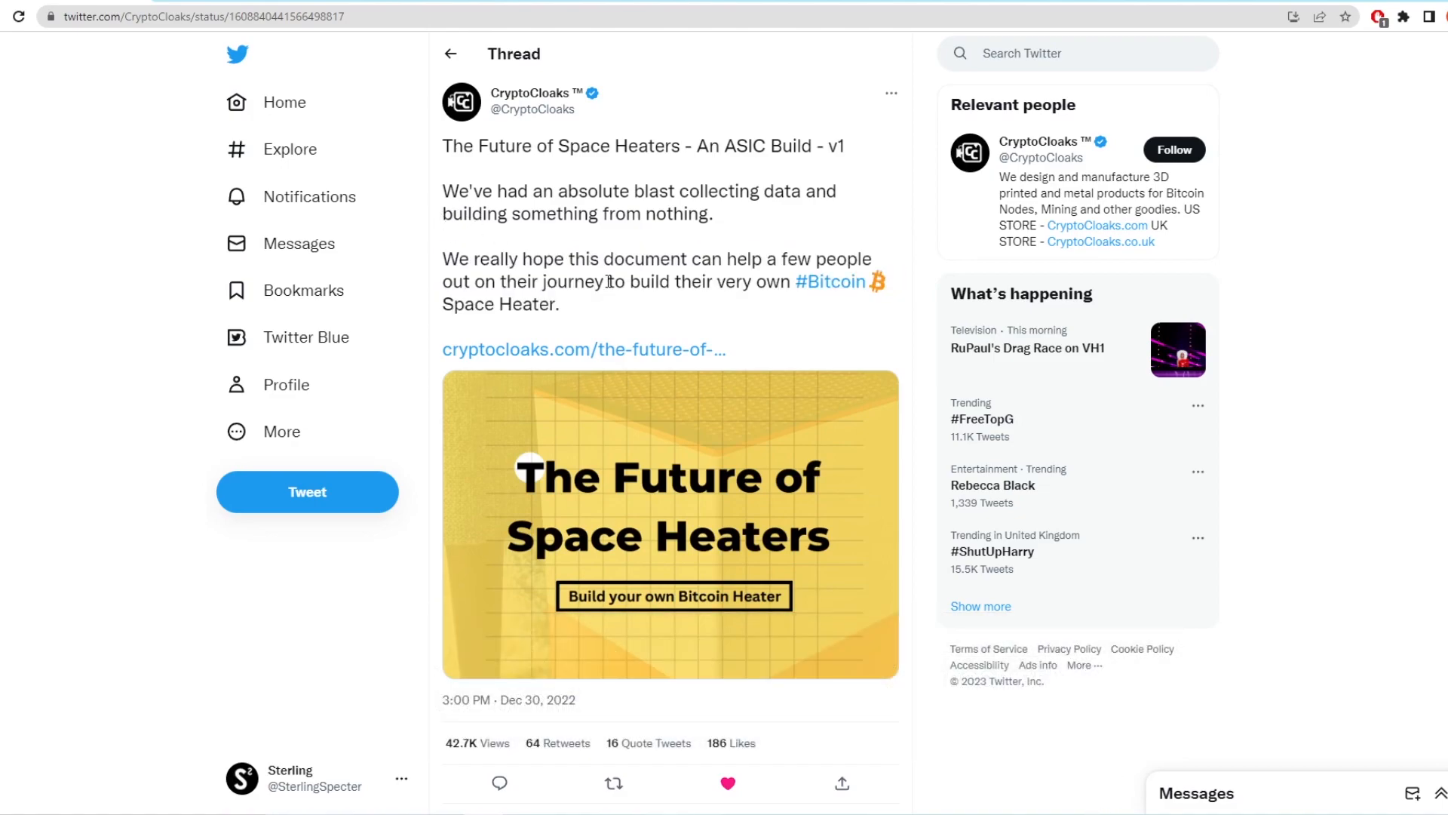
{"action": "left_click", "coordinate": [583, 350]}
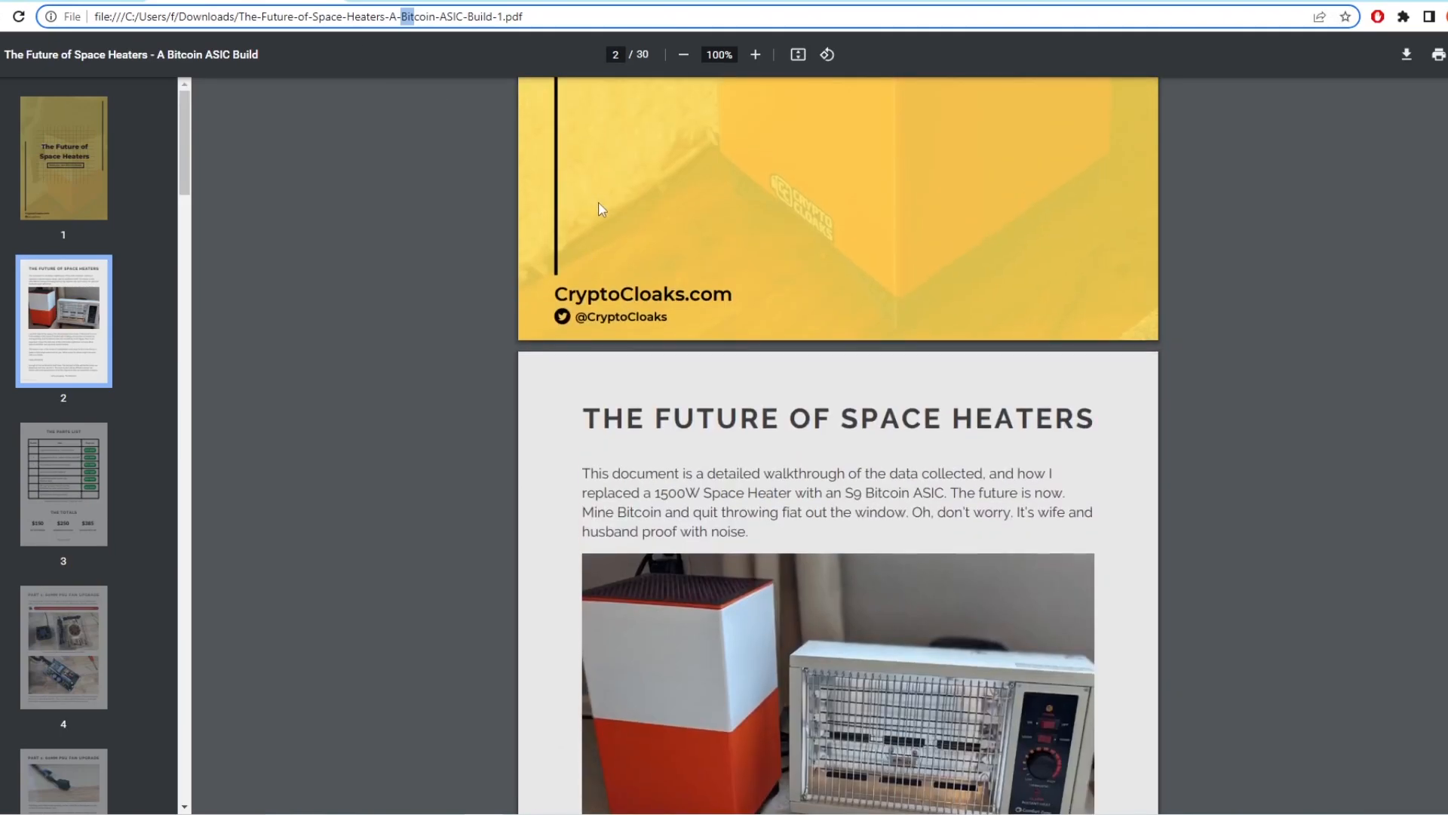
{"action": "scroll", "scroll_direction": "down", "scroll_amount": 3}
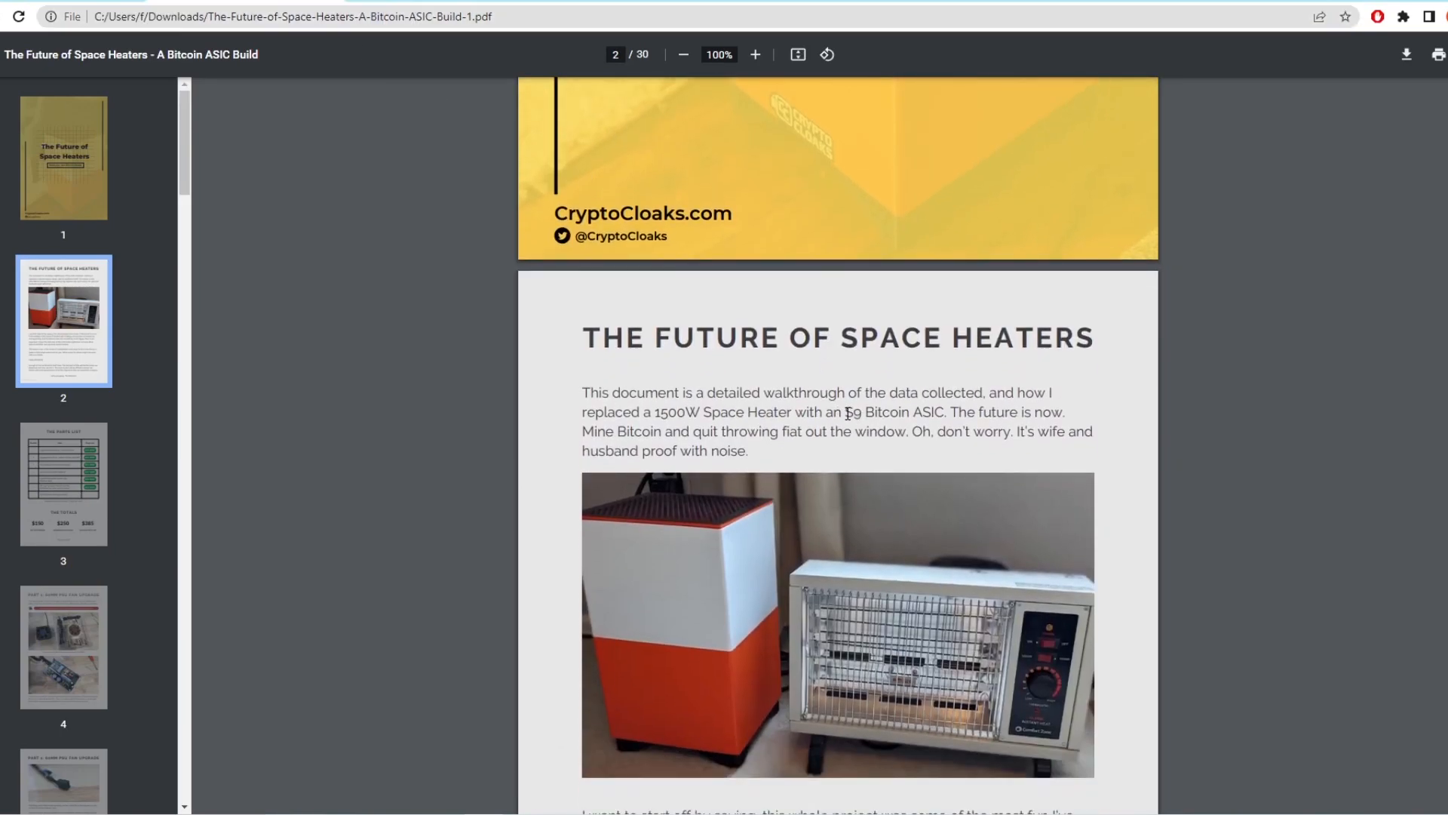
Highlight 'S9 Bitcoin ASIC' and read further down page 2's introduction.
{"action": "left_click_drag", "start_coordinate": [843, 412], "coordinate": [943, 412]}
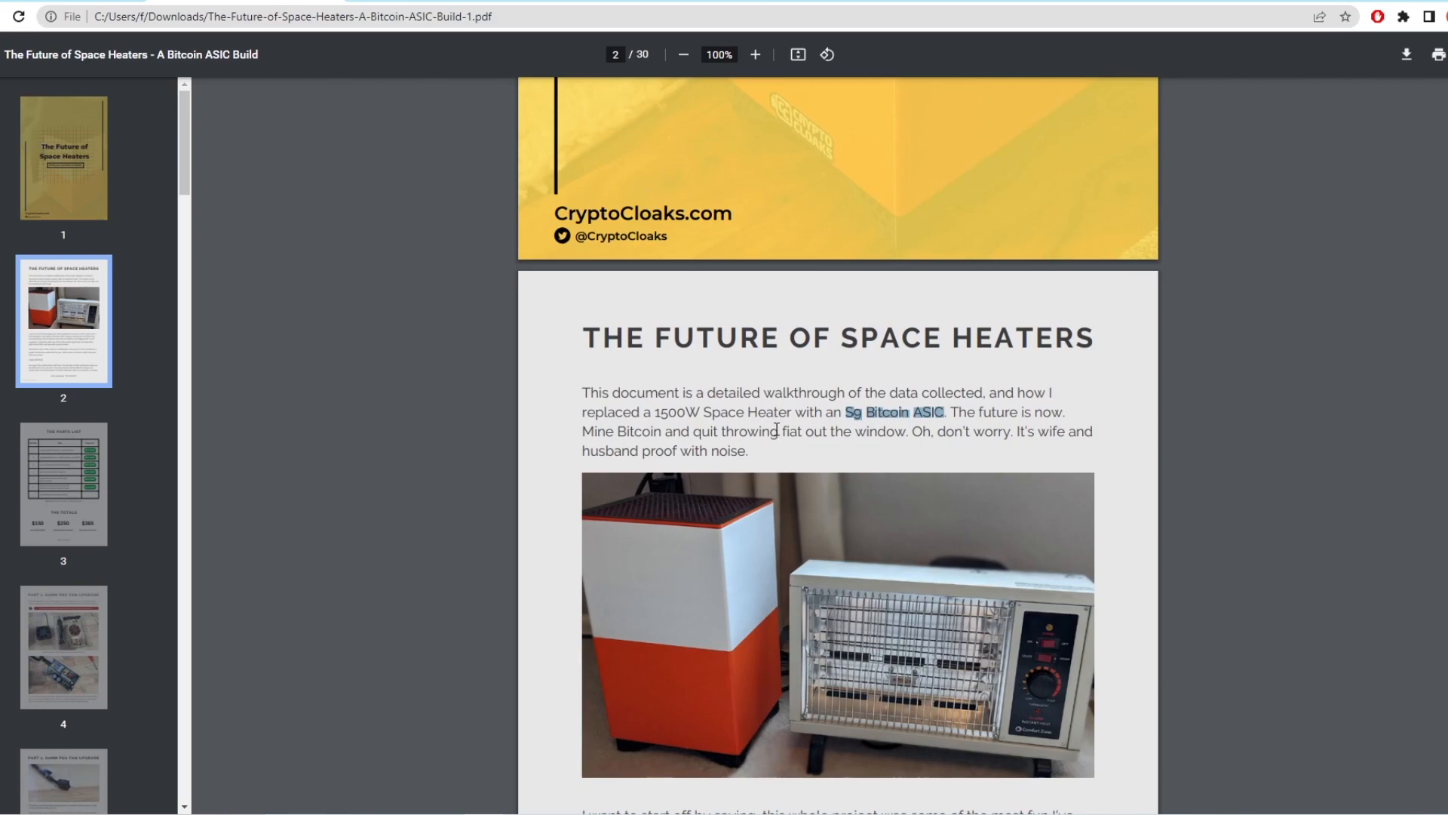
{"action": "scroll", "scroll_direction": "down", "scroll_amount": 3}
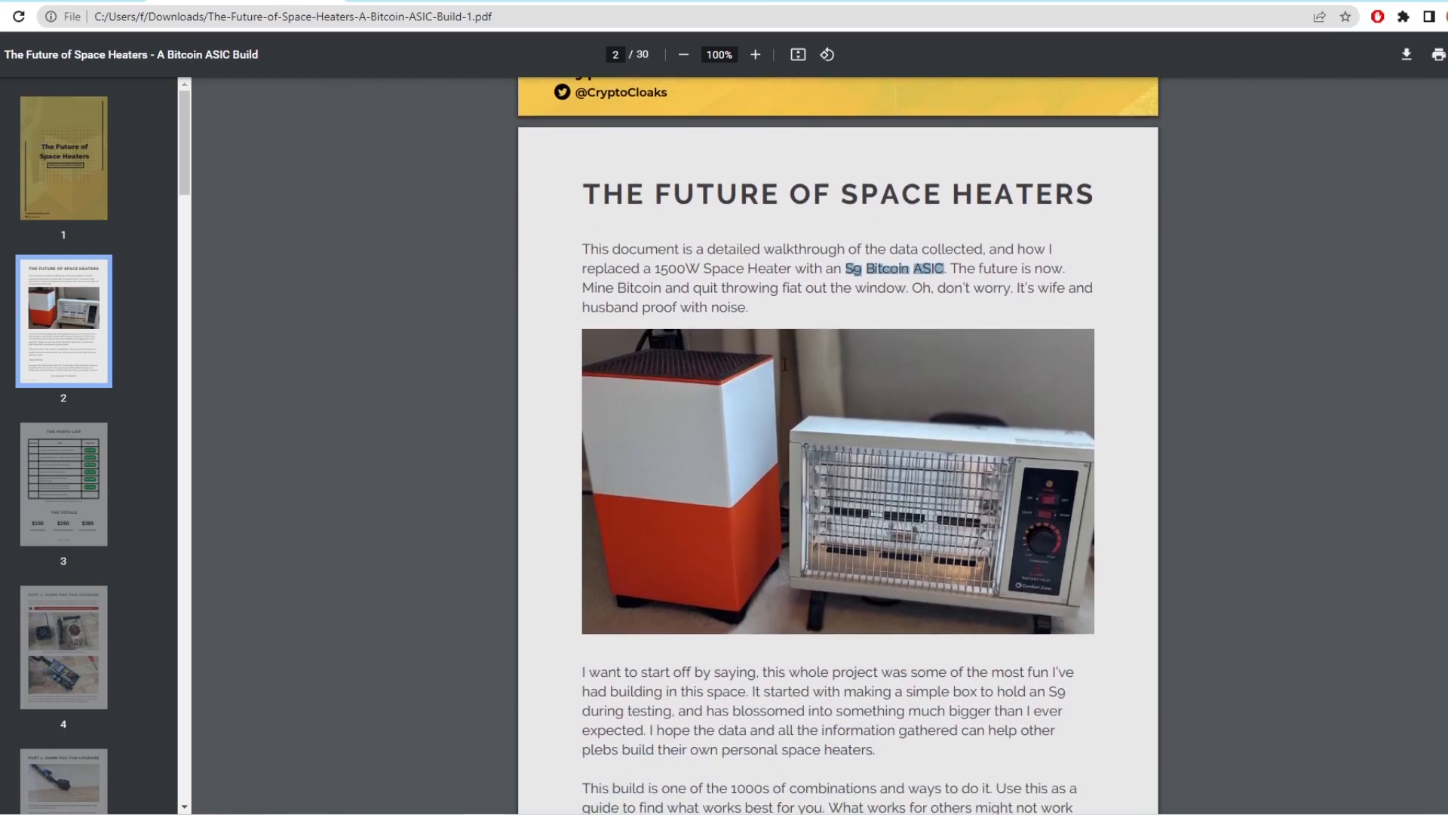
{"action": "scroll", "scroll_direction": "down", "scroll_amount": 3}
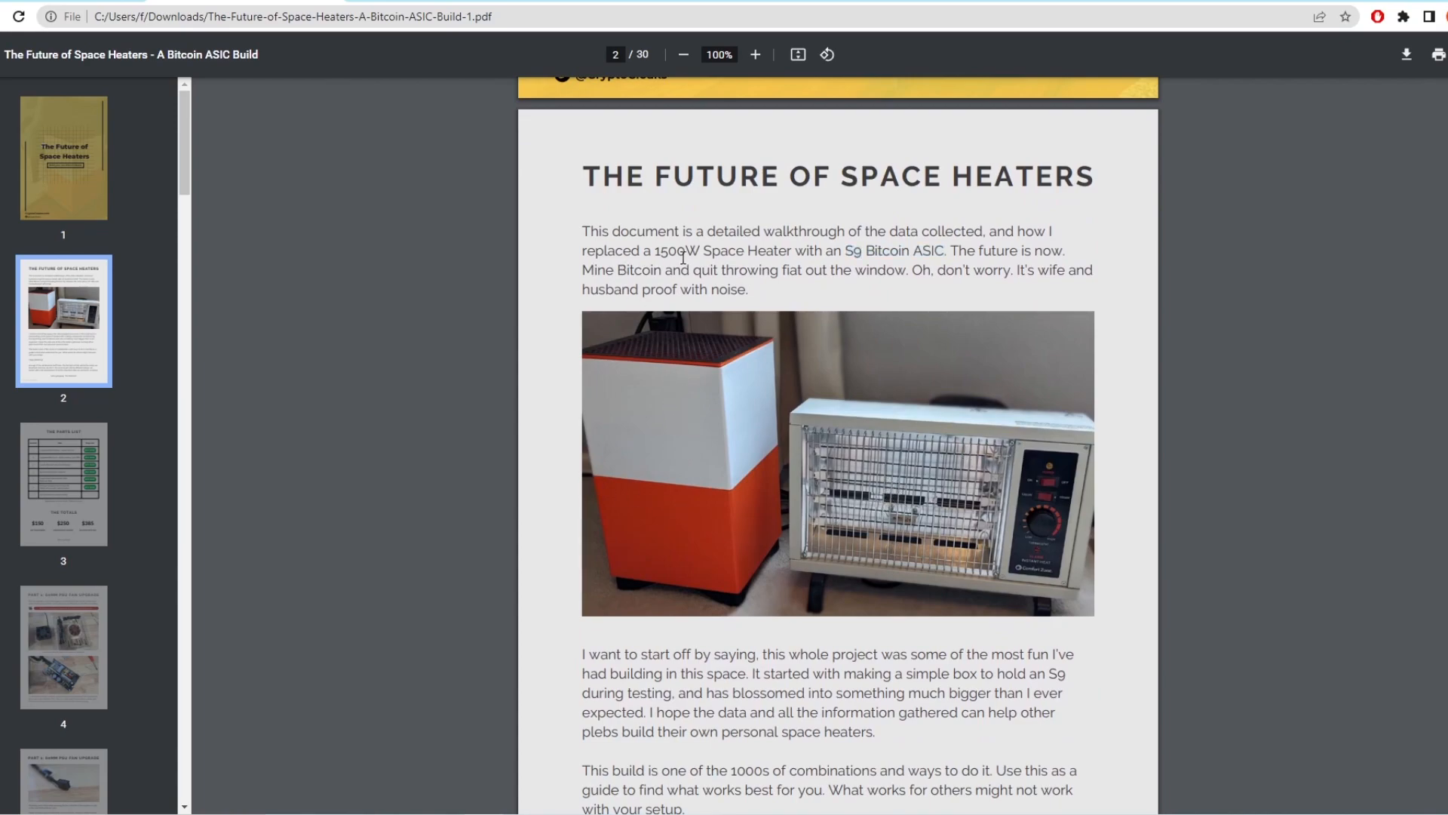
{"action": "left_click_drag", "start_coordinate": [683, 250], "coordinate": [928, 250]}
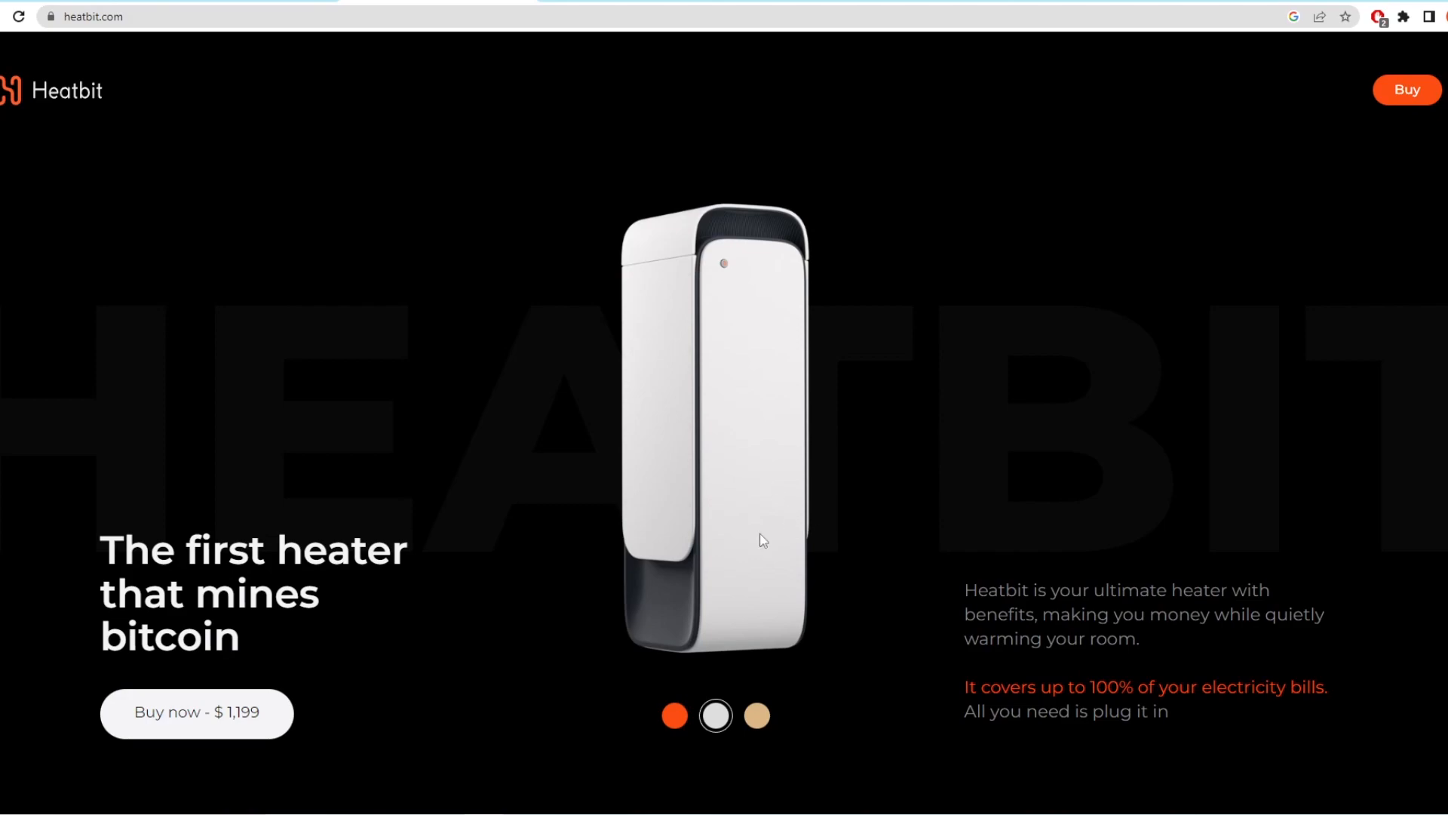
{"action": "mouse_move", "coordinate": [197, 712]}
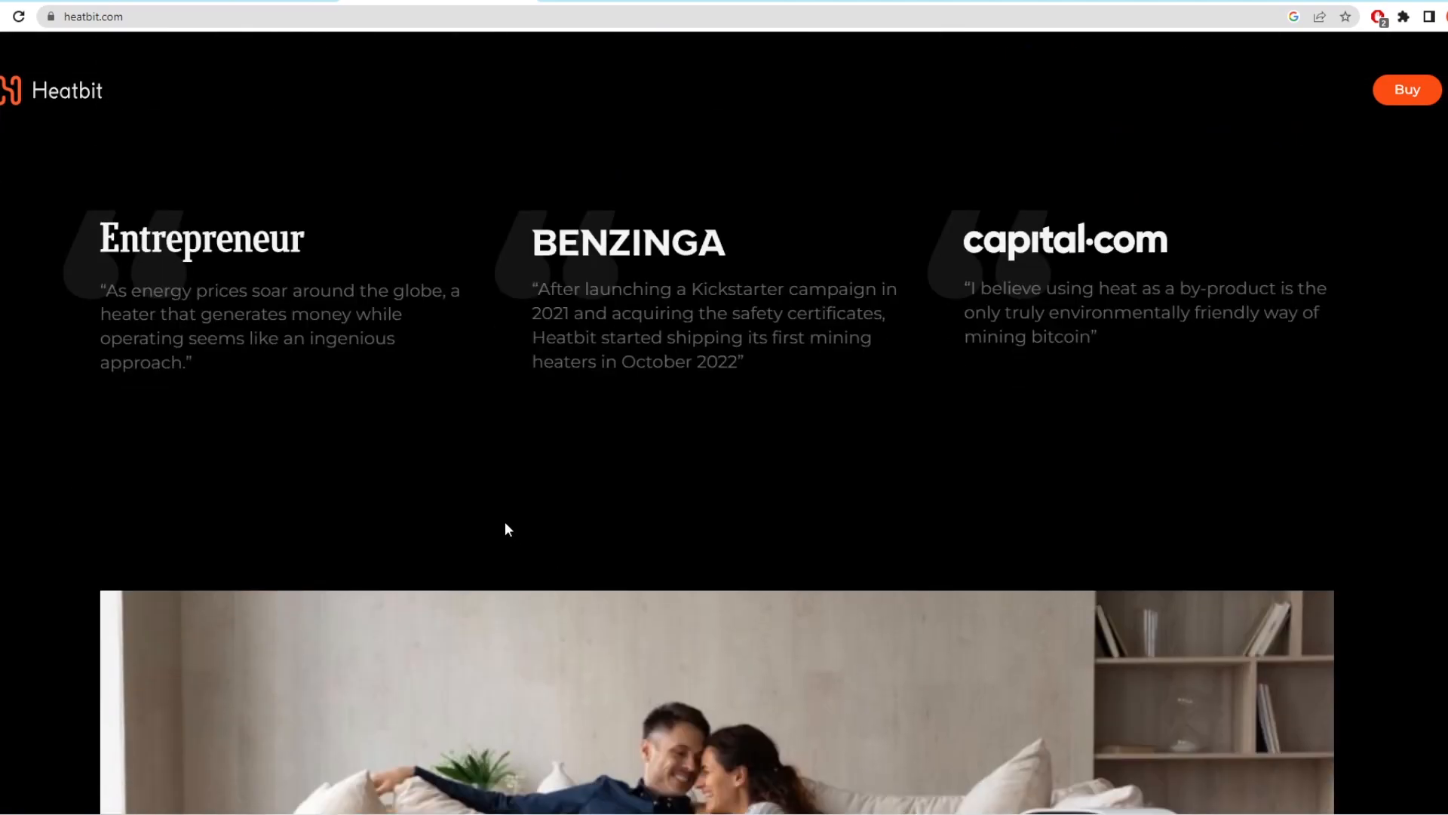
Scroll the Heatbit page past press quotes and video to the 14 TH/s, 1.4 kW specs.
{"action": "scroll", "scroll_direction": "down", "scroll_amount": 3}
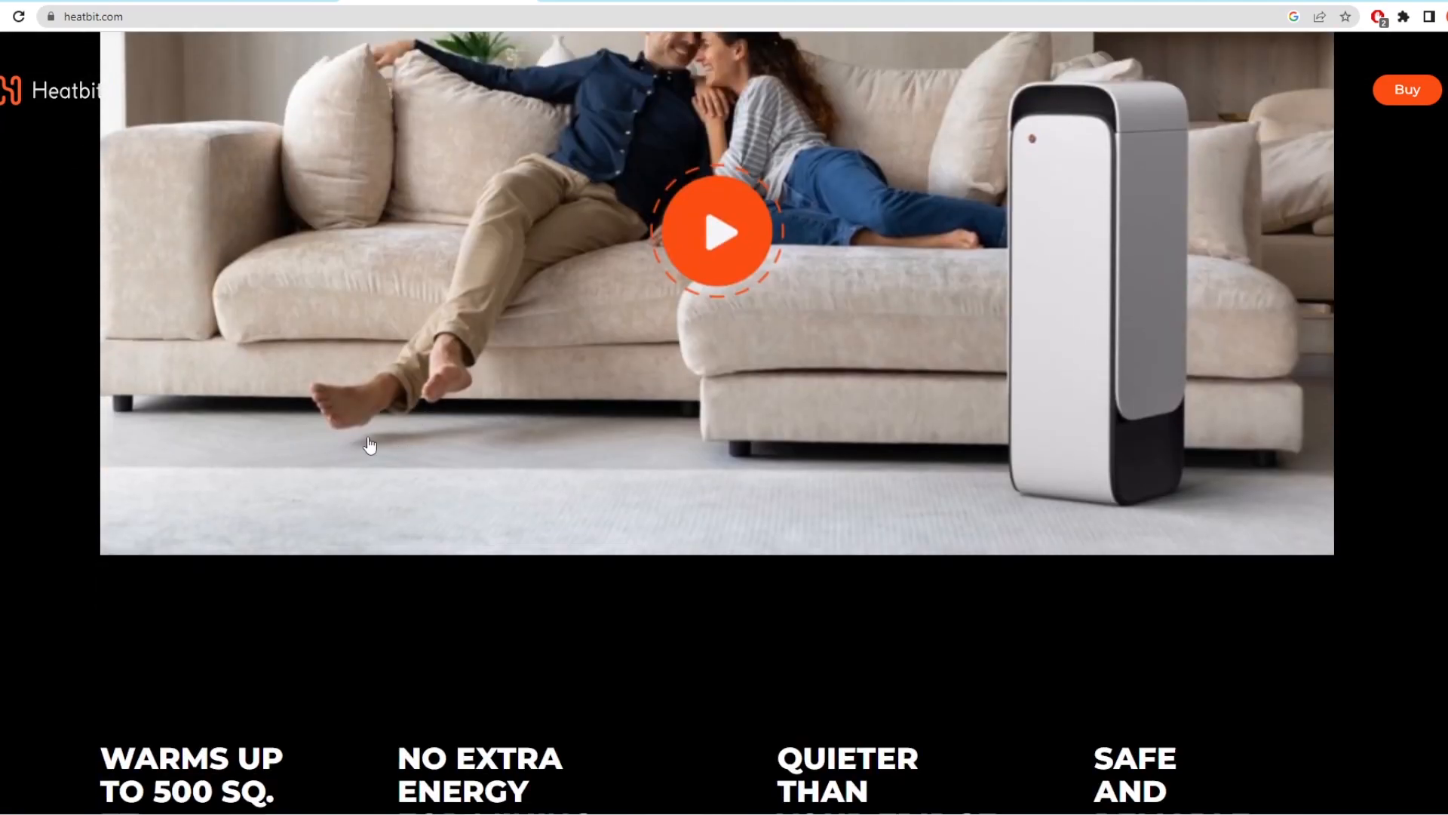
{"action": "scroll", "scroll_direction": "down", "scroll_amount": 3}
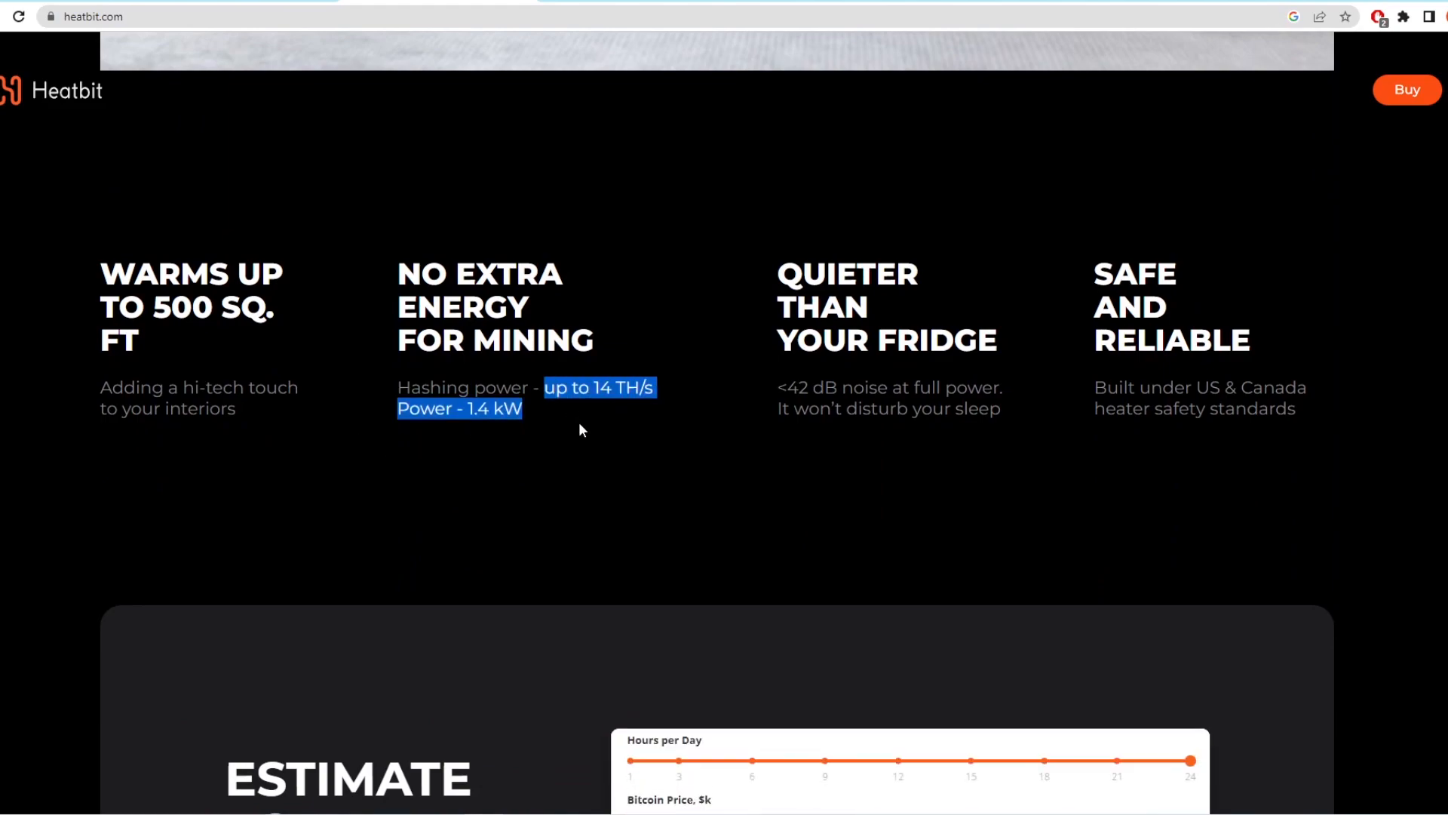
{"action": "mouse_move", "coordinate": [359, 189]}
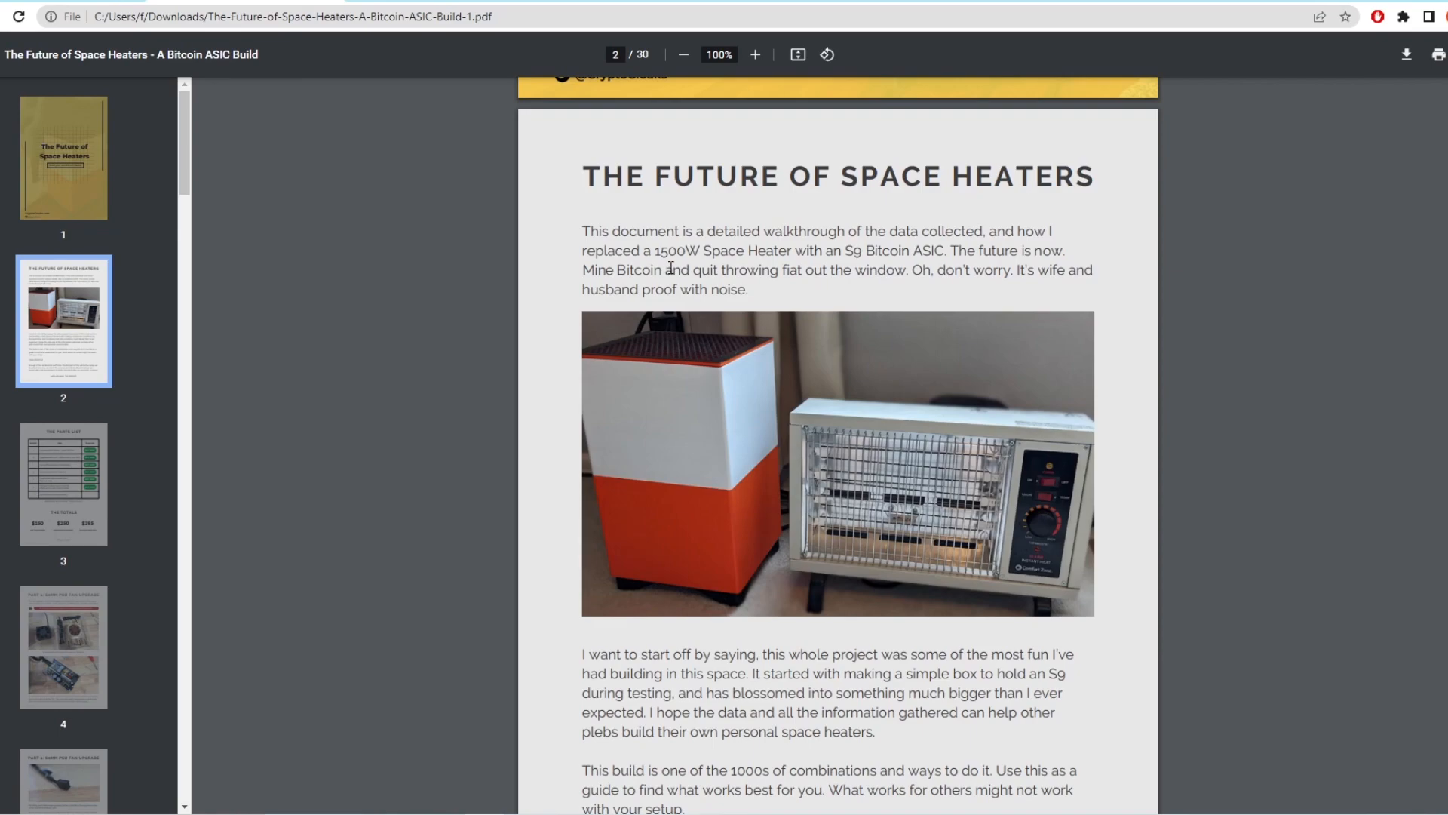
{"action": "mouse_move", "coordinate": [575, 328]}
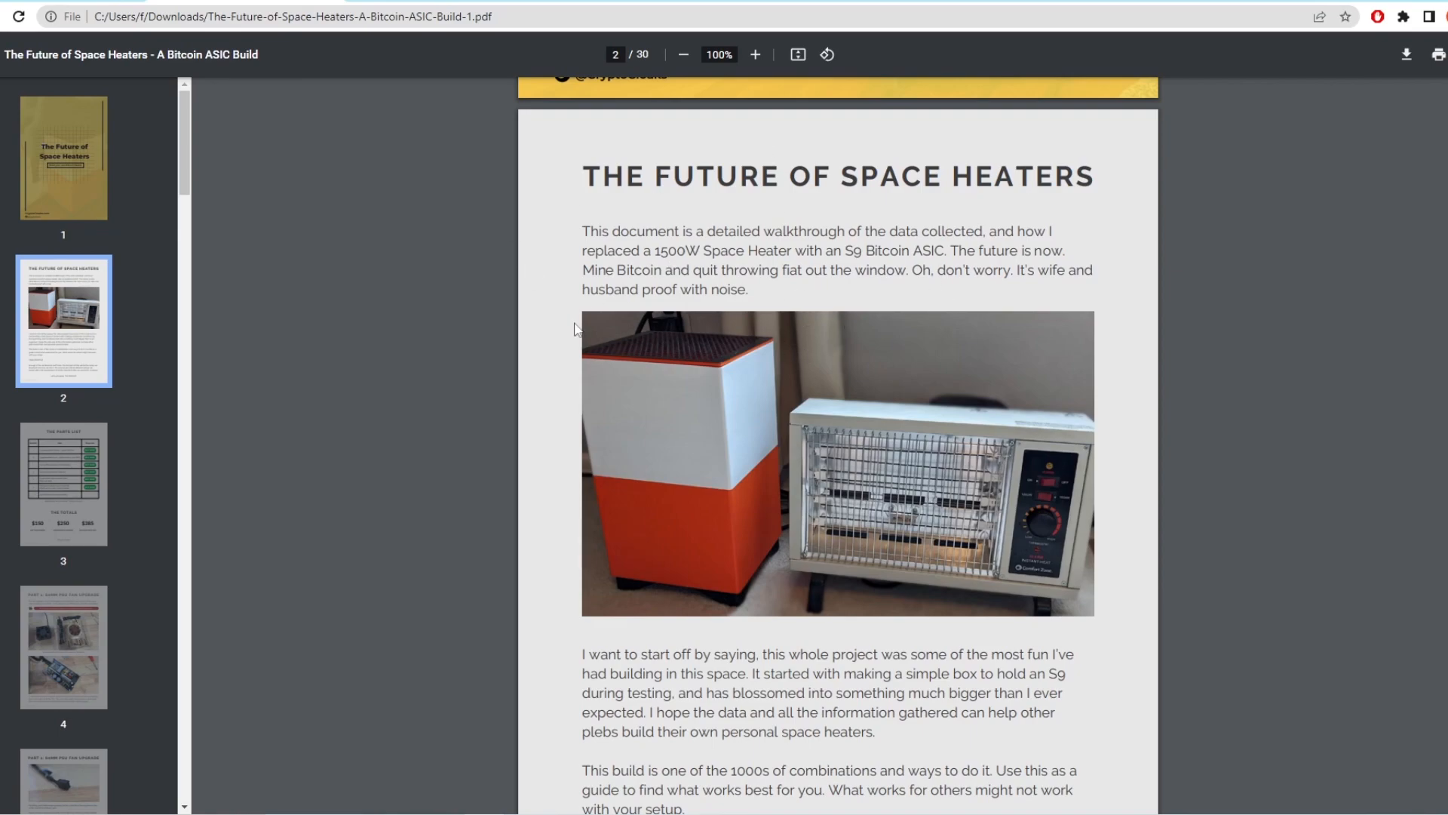
Select the '1000s of combinations' paragraph on page 2, then clear the selection.
{"action": "scroll", "scroll_direction": "down", "scroll_amount": 3}
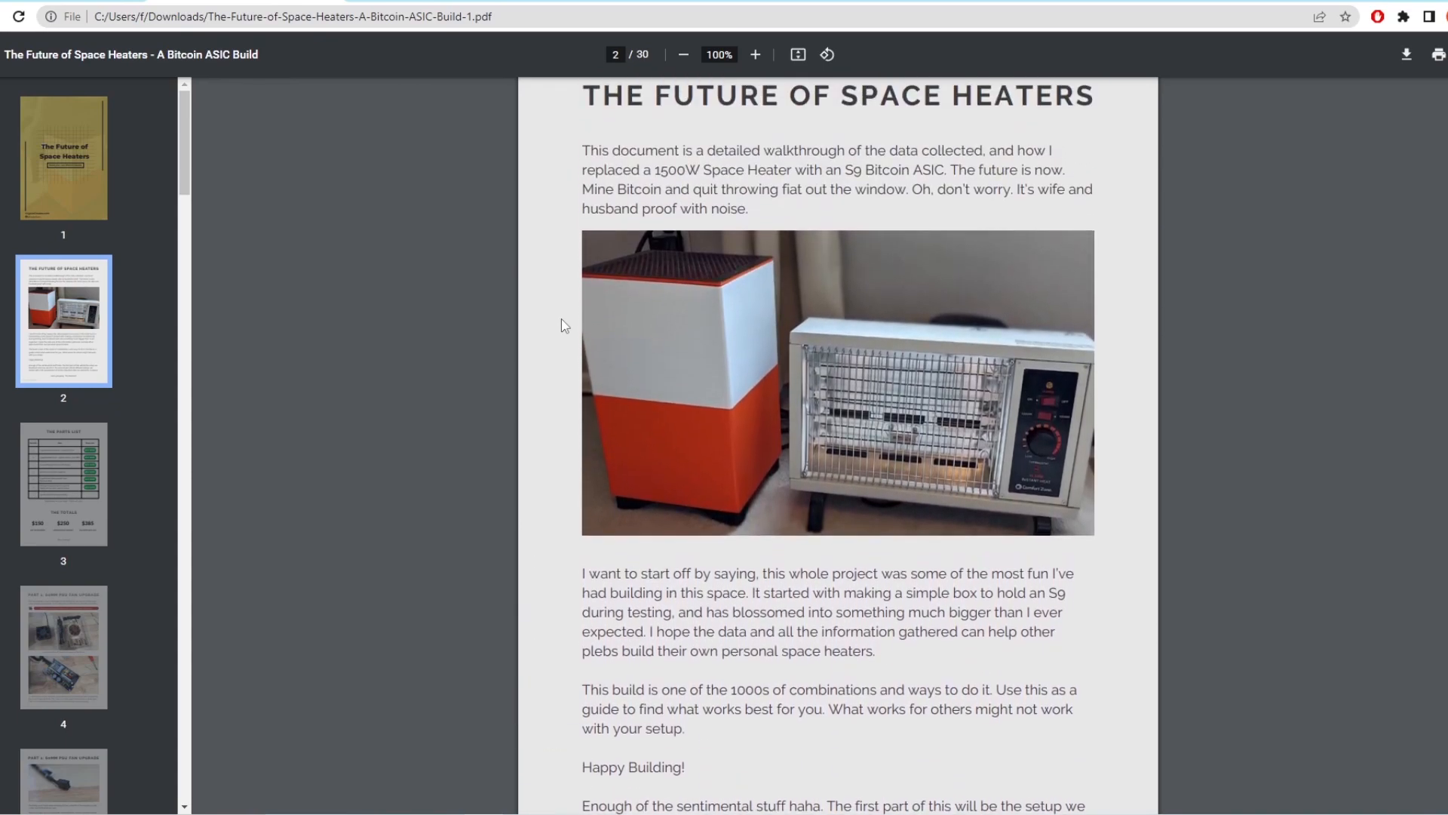
{"action": "mouse_move", "coordinate": [909, 522]}
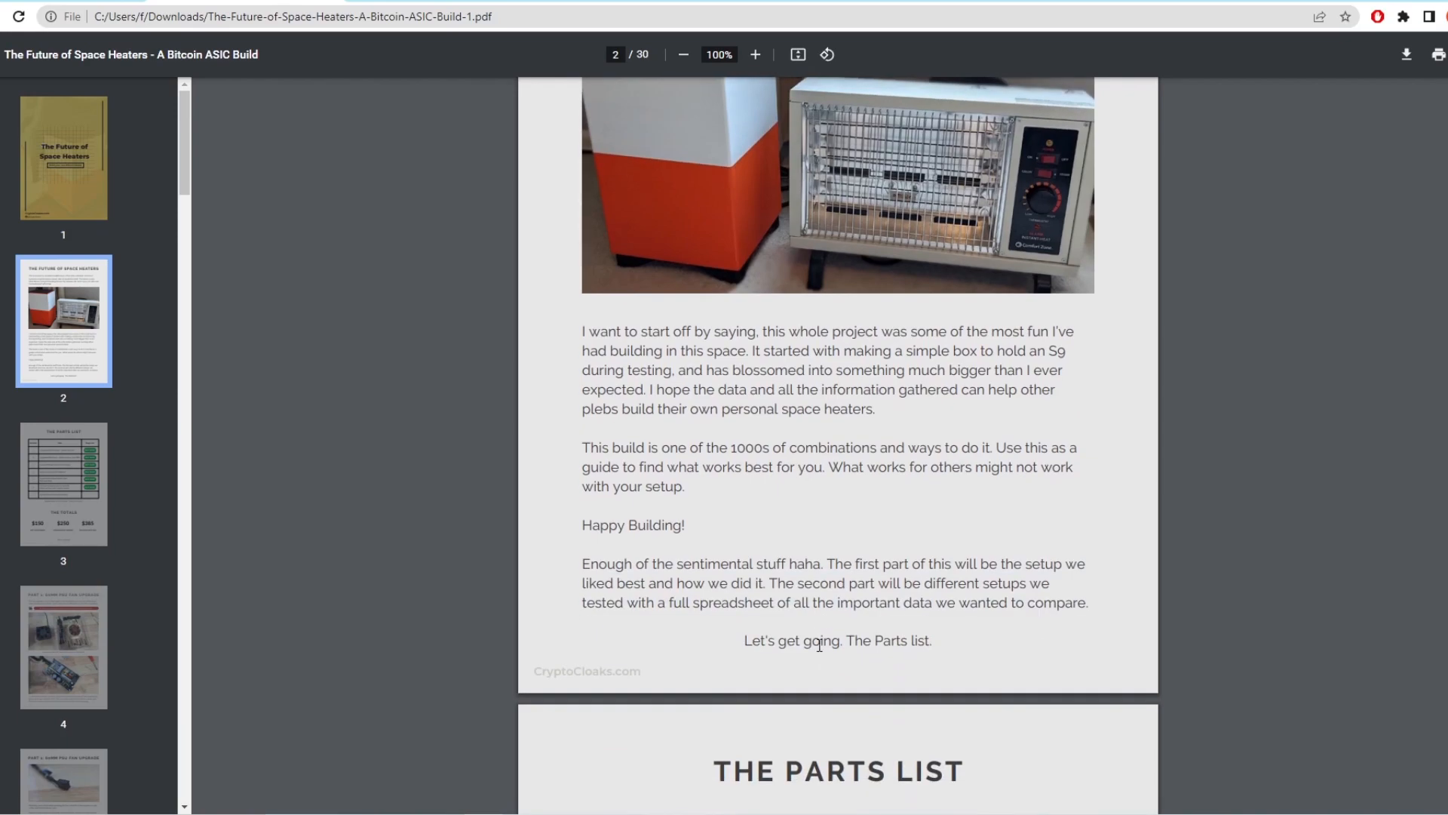
{"action": "left_click_drag", "start_coordinate": [583, 448], "coordinate": [684, 487]}
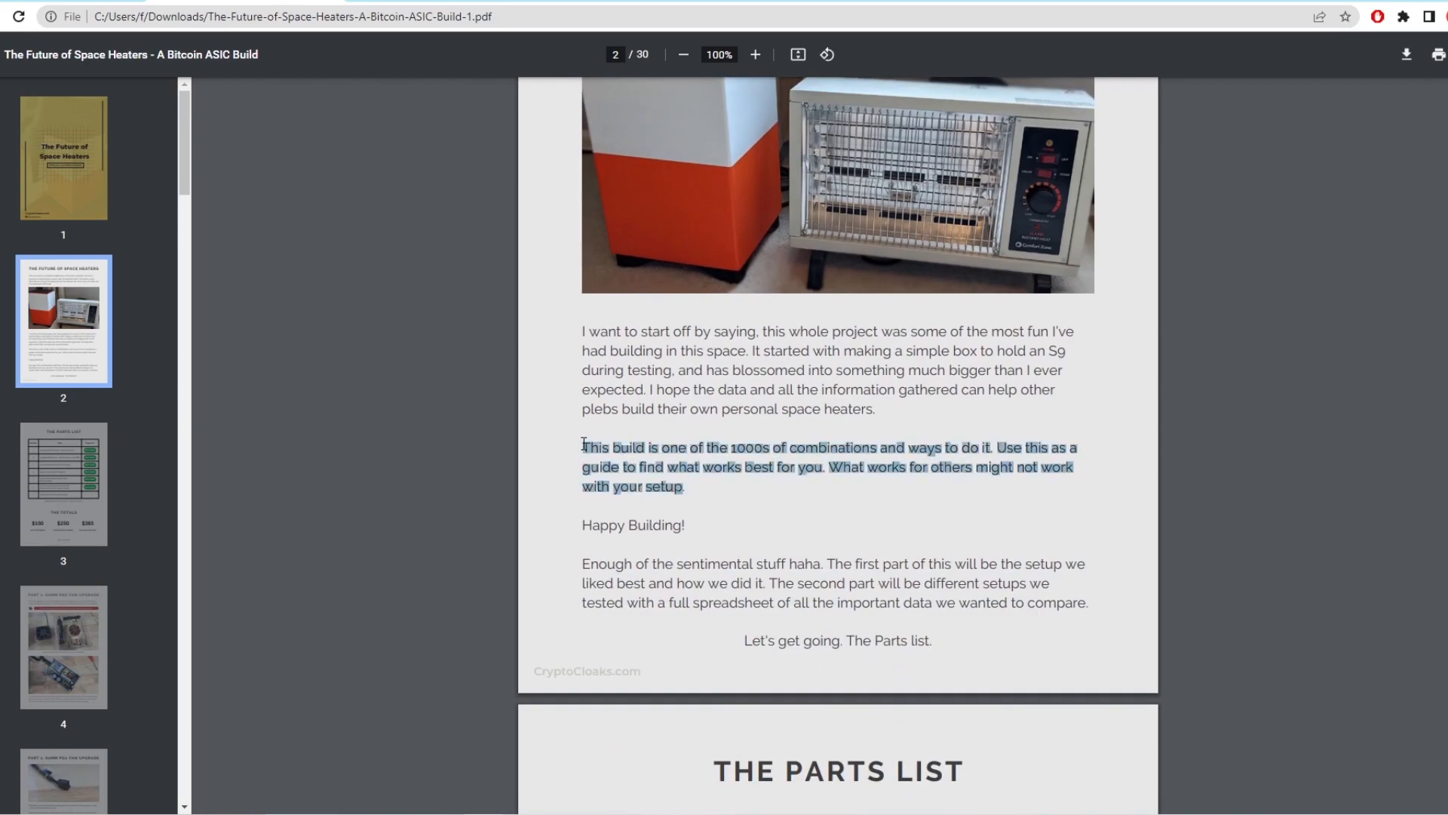
{"action": "mouse_move", "coordinate": [850, 513]}
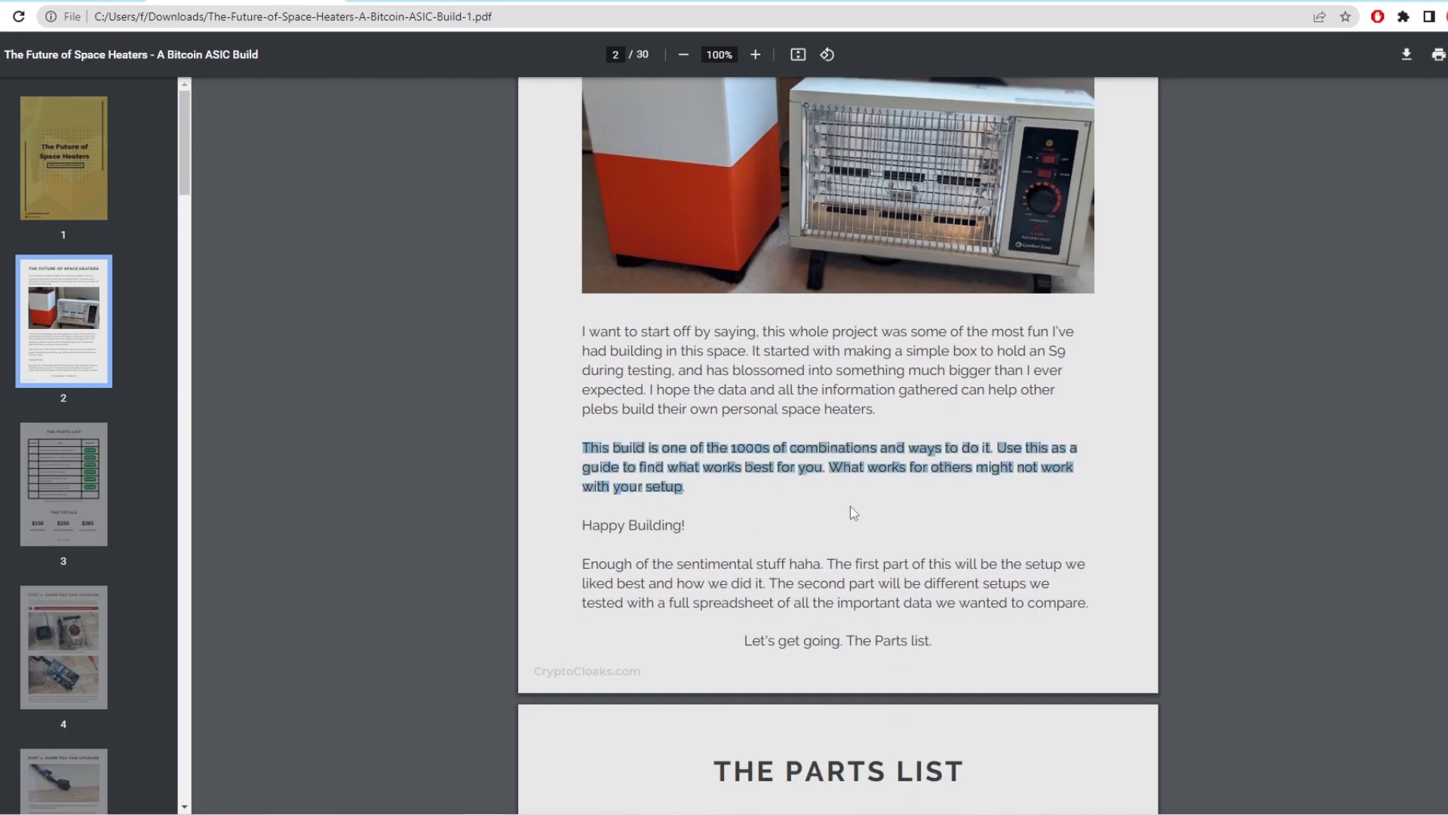
{"action": "mouse_move", "coordinate": [810, 507]}
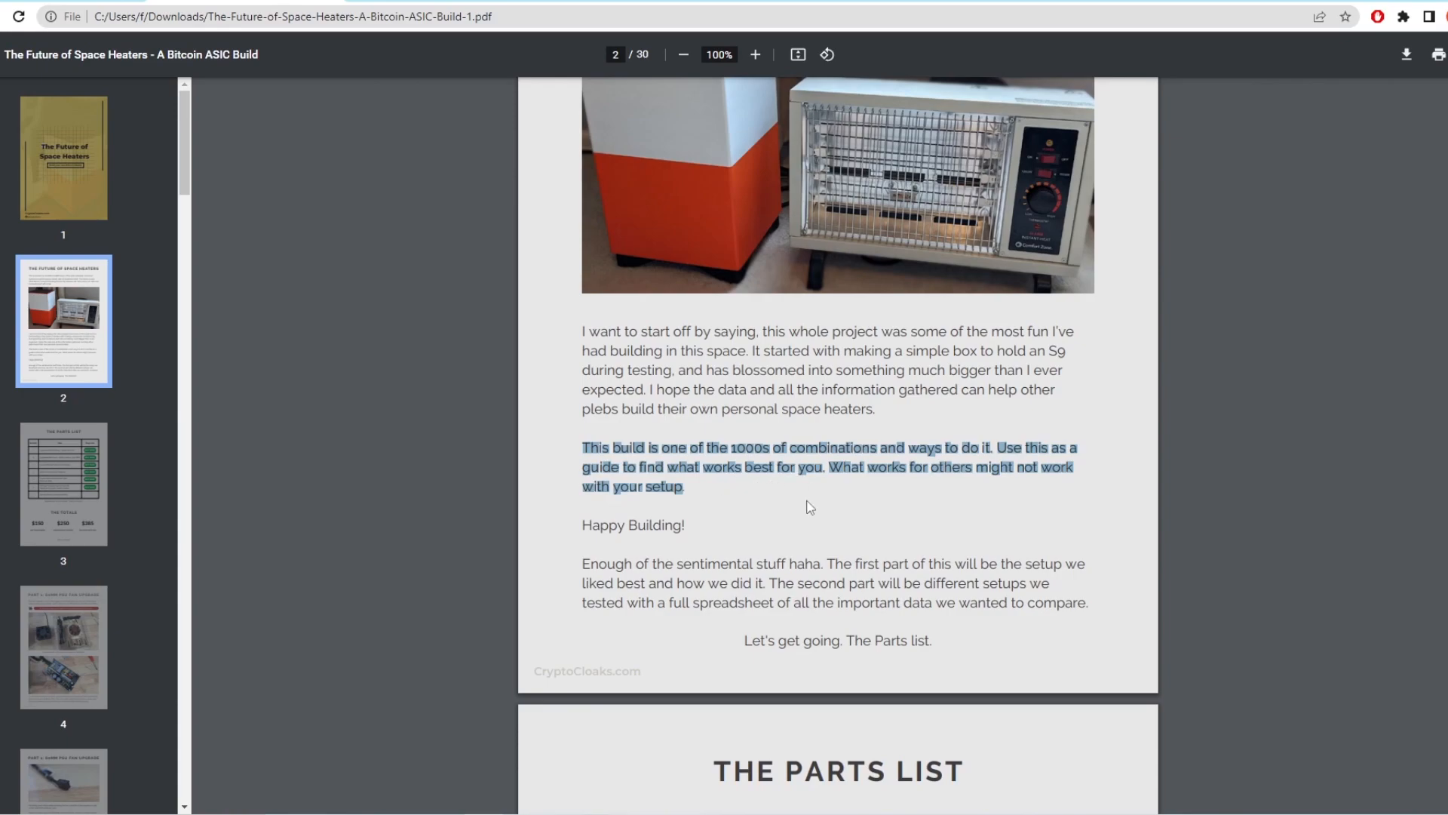
{"action": "left_click", "coordinate": [816, 502]}
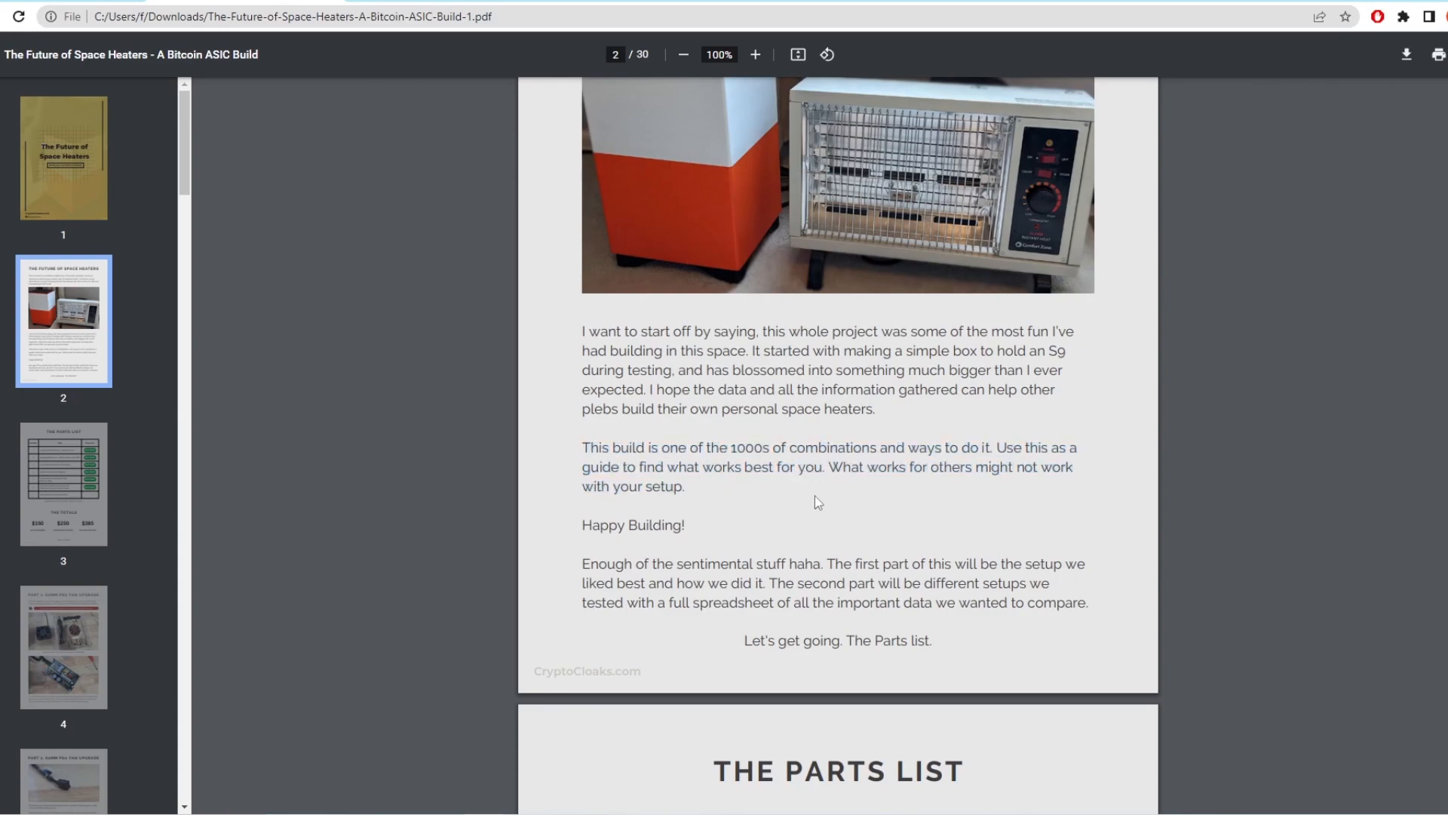
{"action": "mouse_move", "coordinate": [778, 464]}
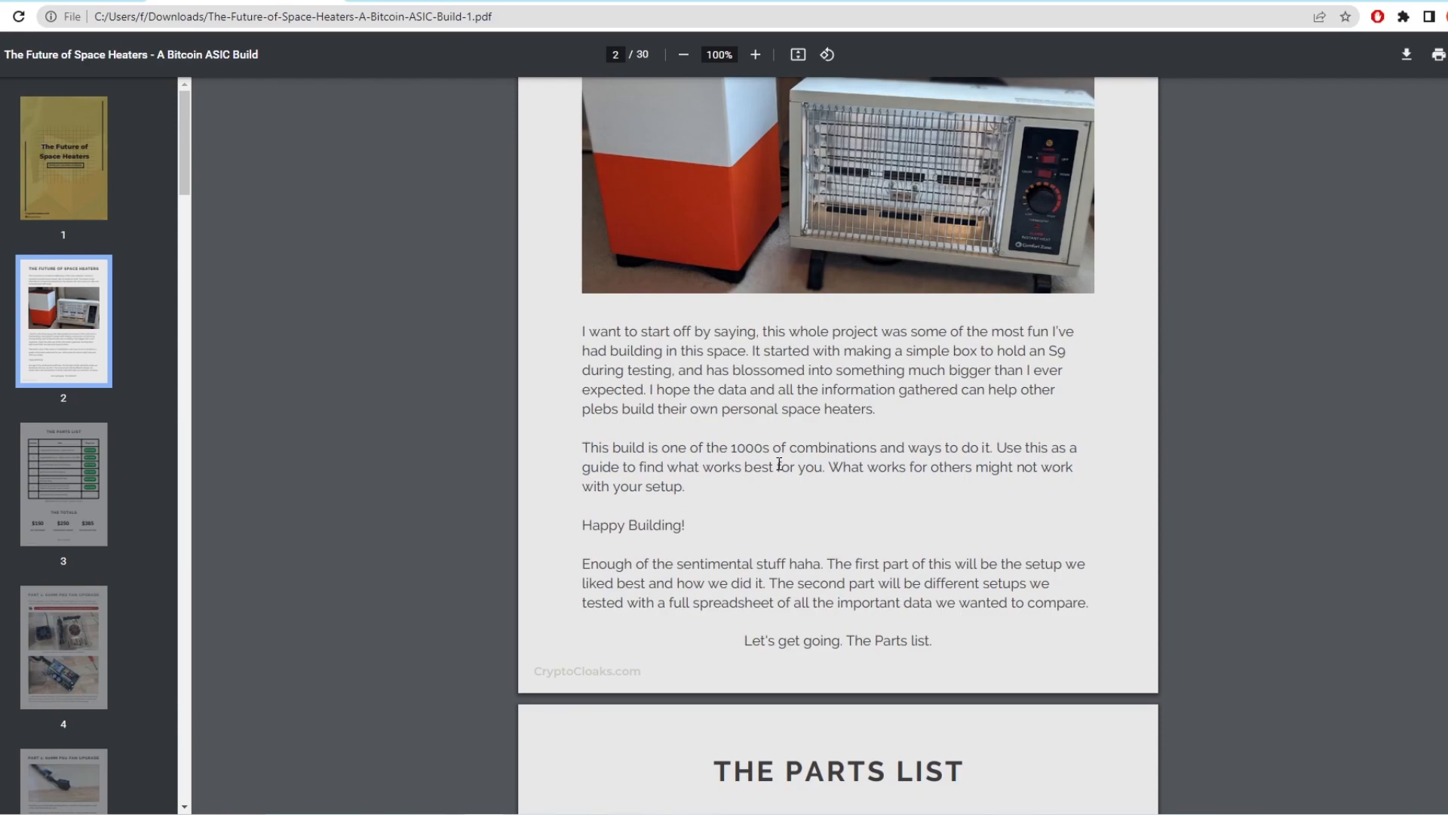
Highlight the first three parts-list items on page 3, then the $385 full setup total.
{"action": "scroll", "scroll_direction": "down", "scroll_amount": 3}
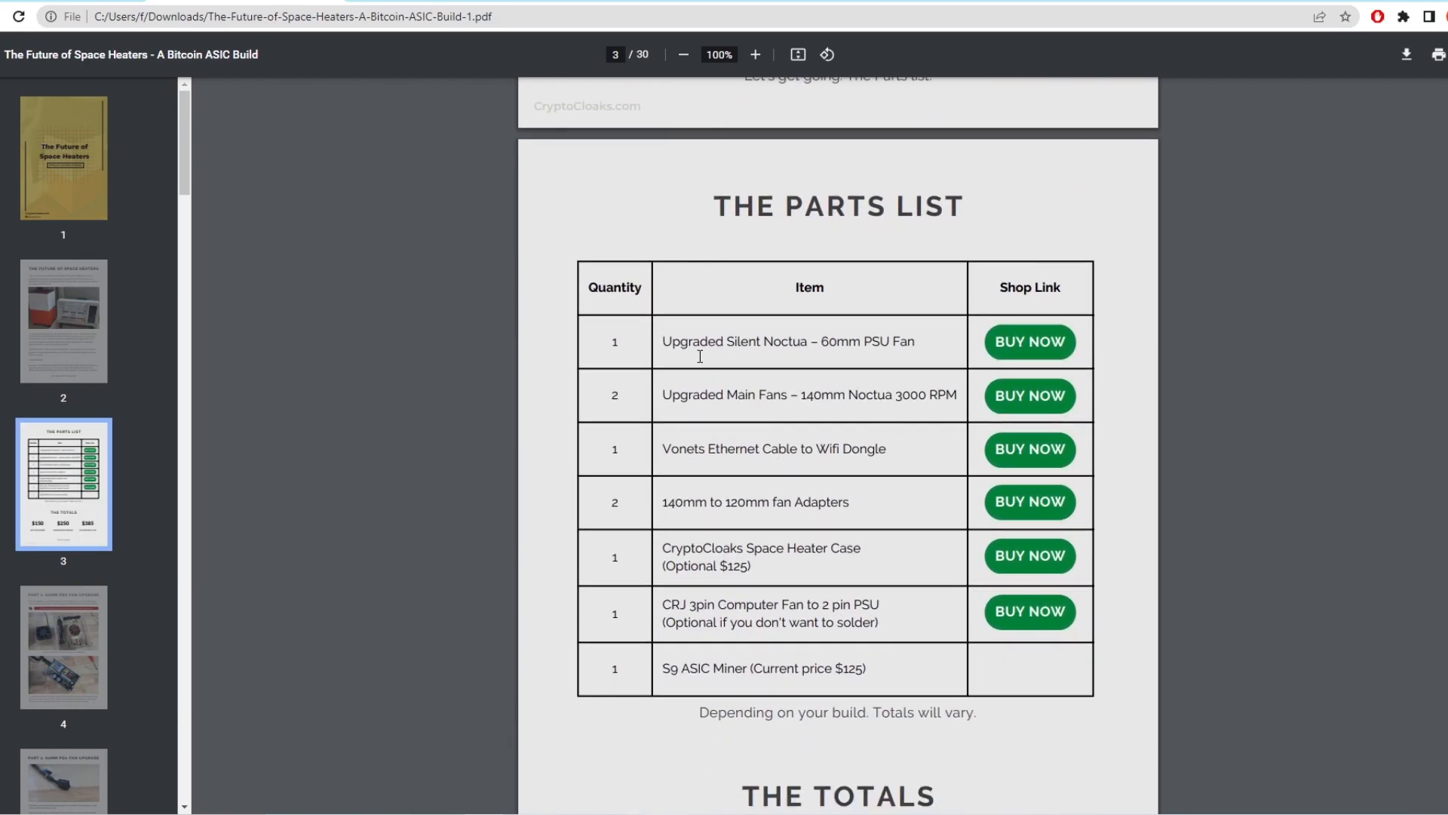
{"action": "left_click_drag", "start_coordinate": [661, 341], "coordinate": [885, 448]}
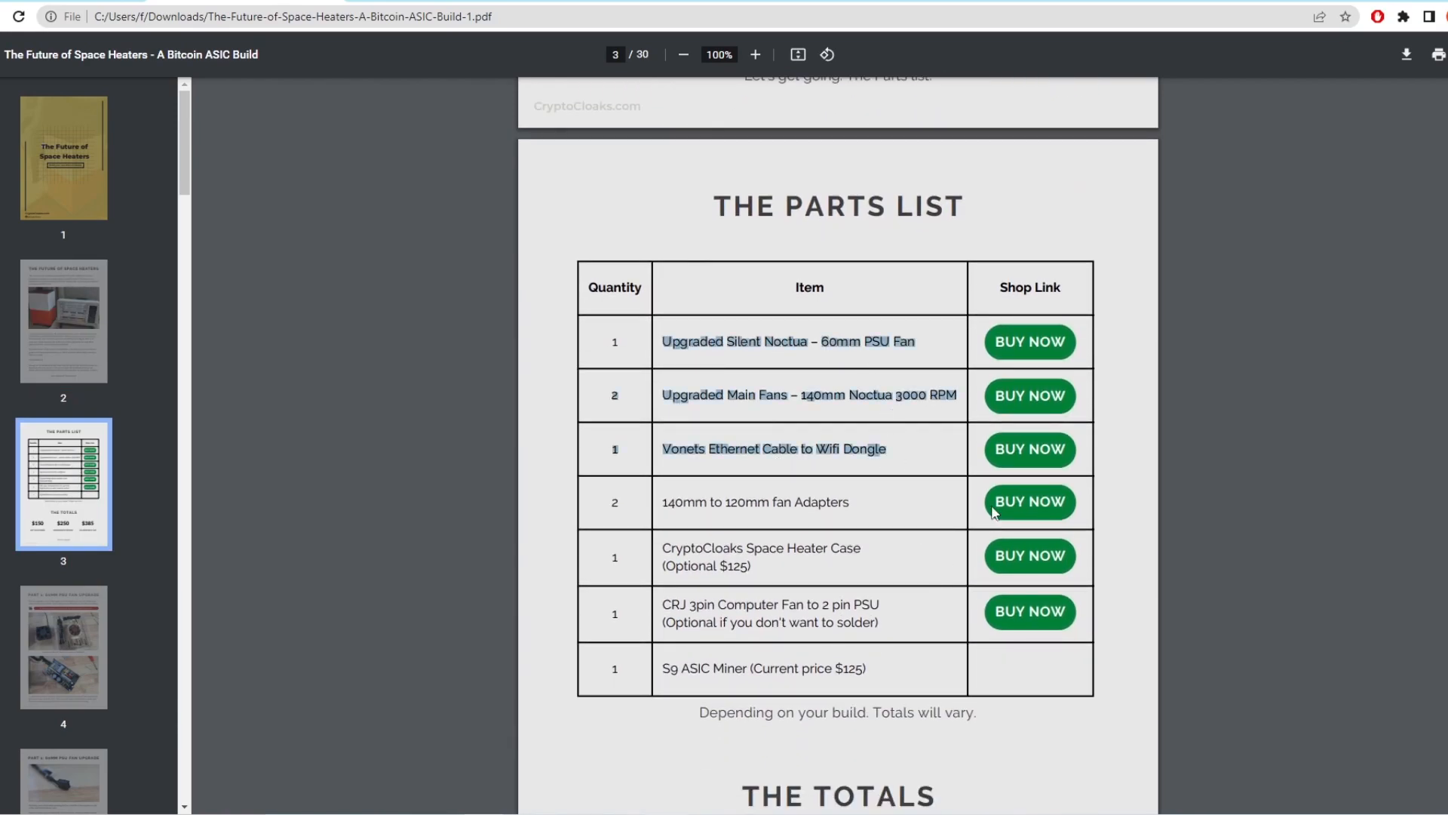
{"action": "left_click", "coordinate": [1029, 502]}
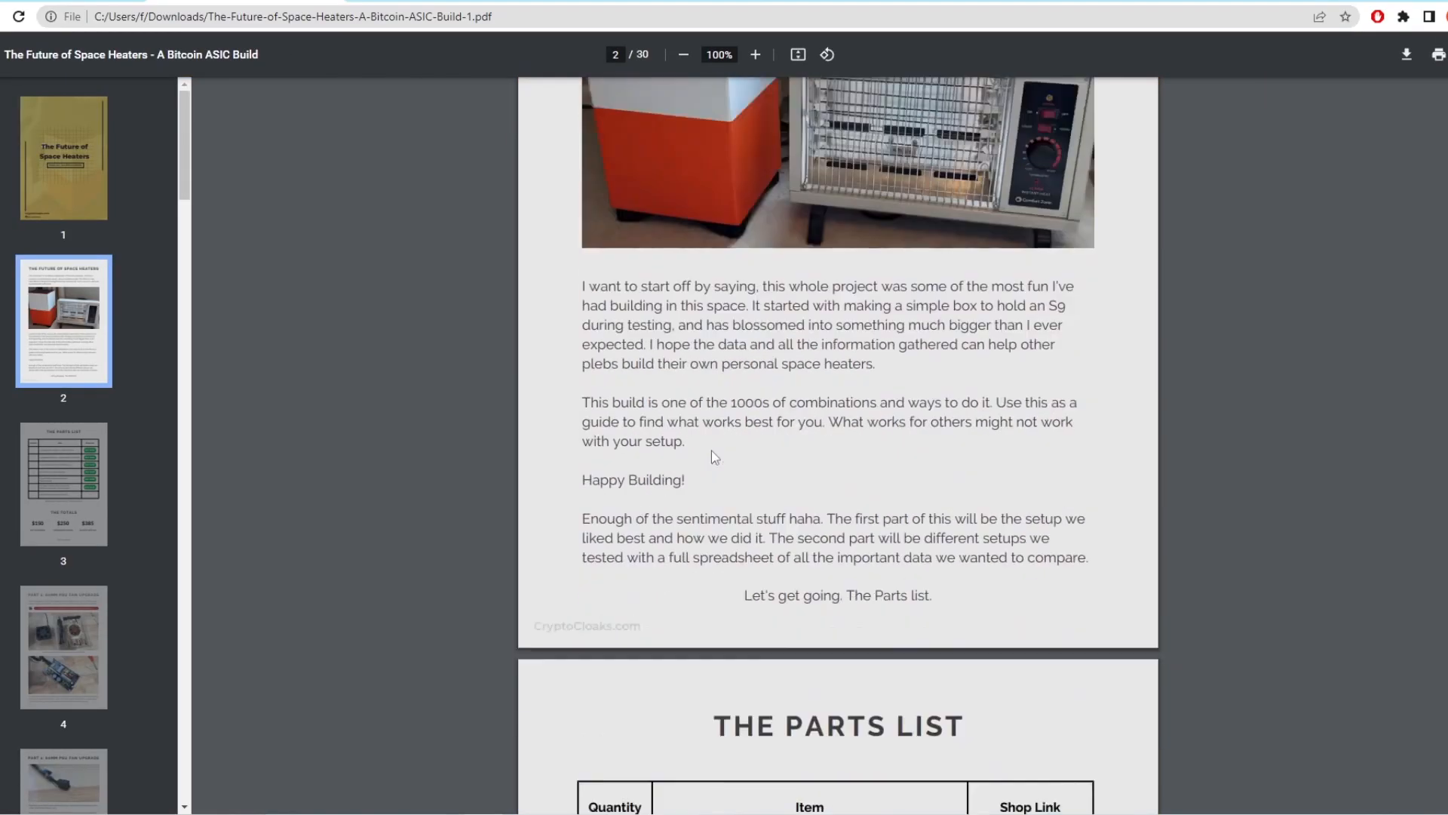
{"action": "scroll", "scroll_direction": "down", "scroll_amount": 3}
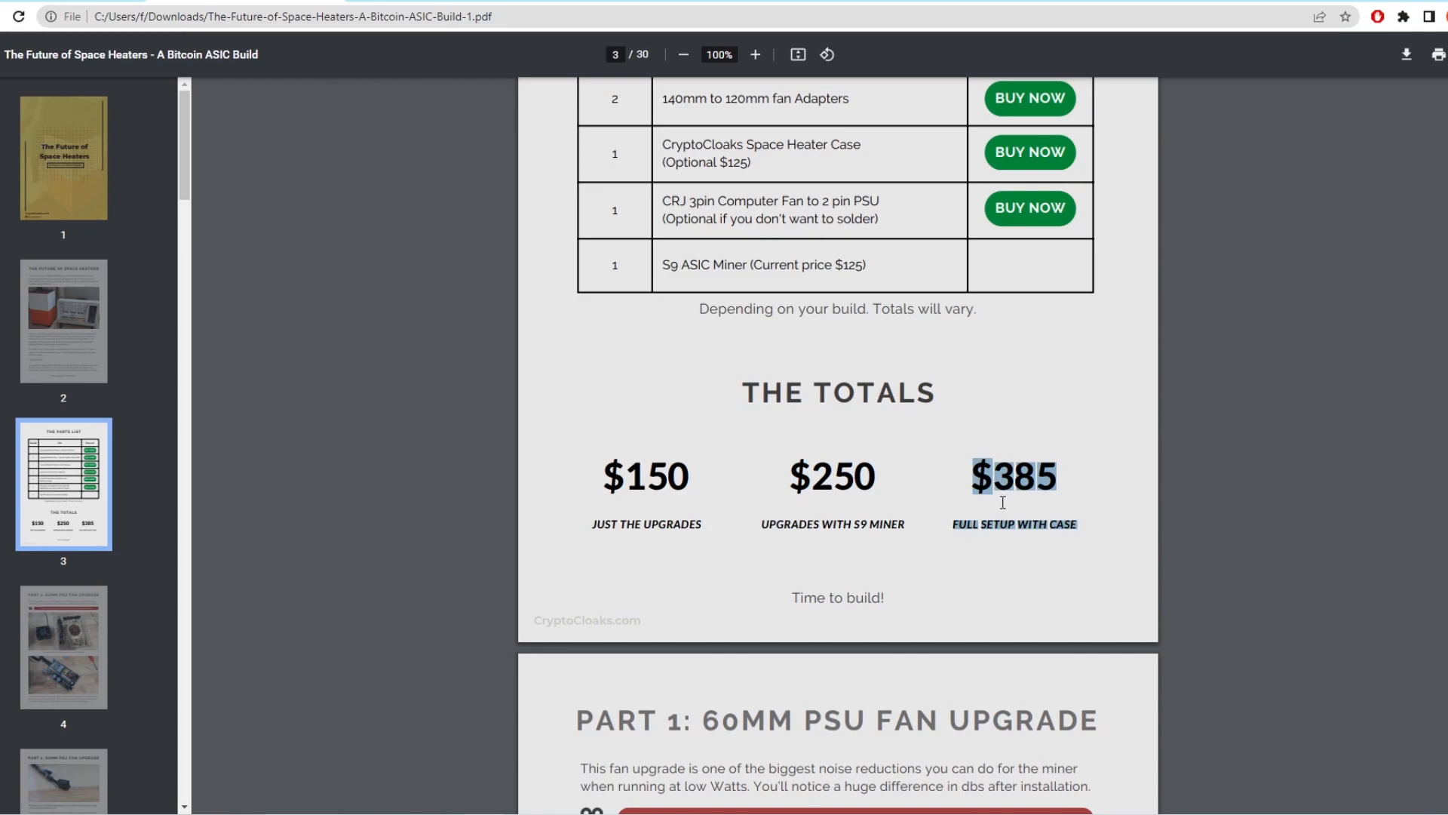
{"action": "left_click", "coordinate": [1016, 522]}
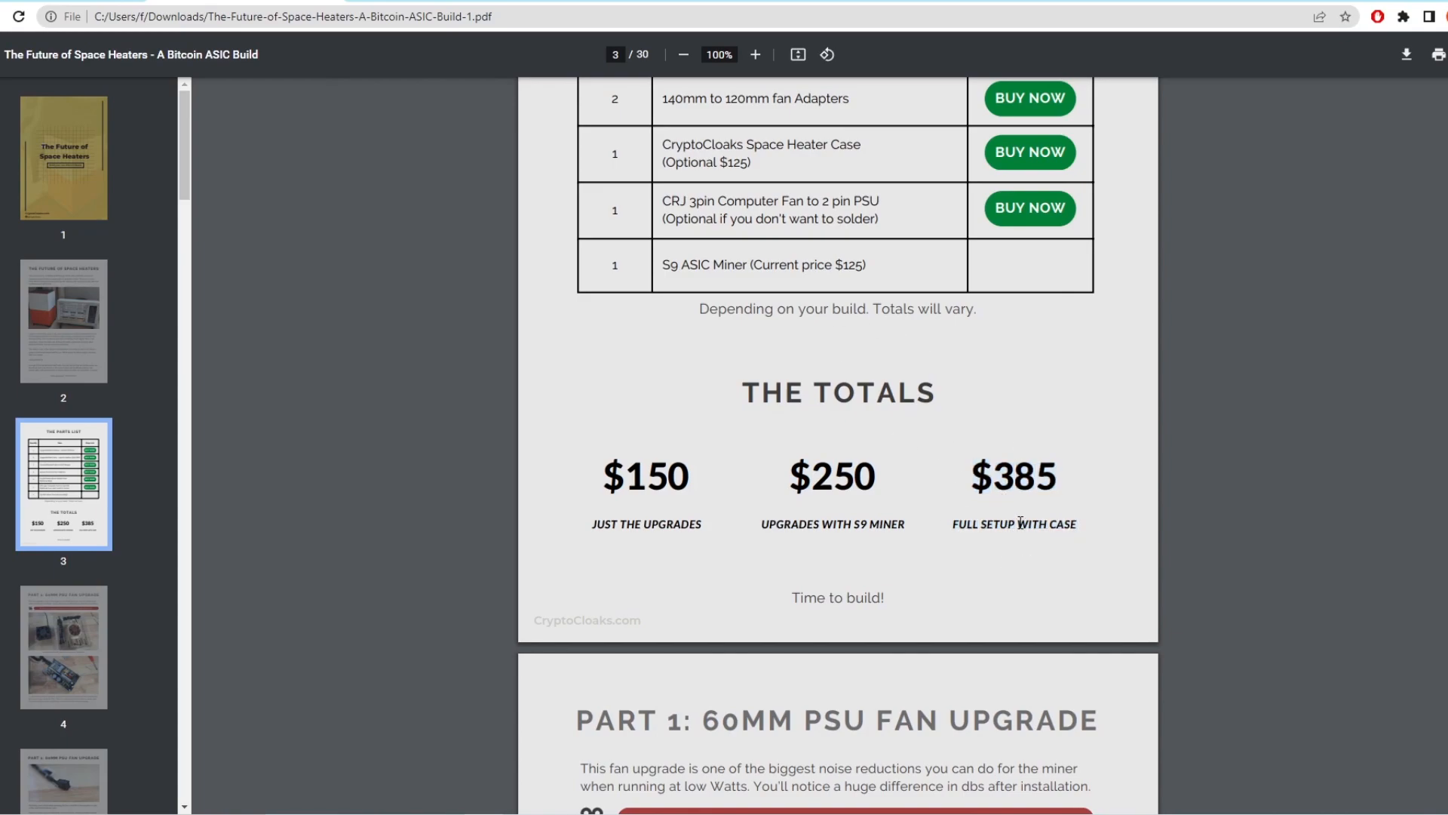
{"action": "double_click", "coordinate": [1014, 476]}
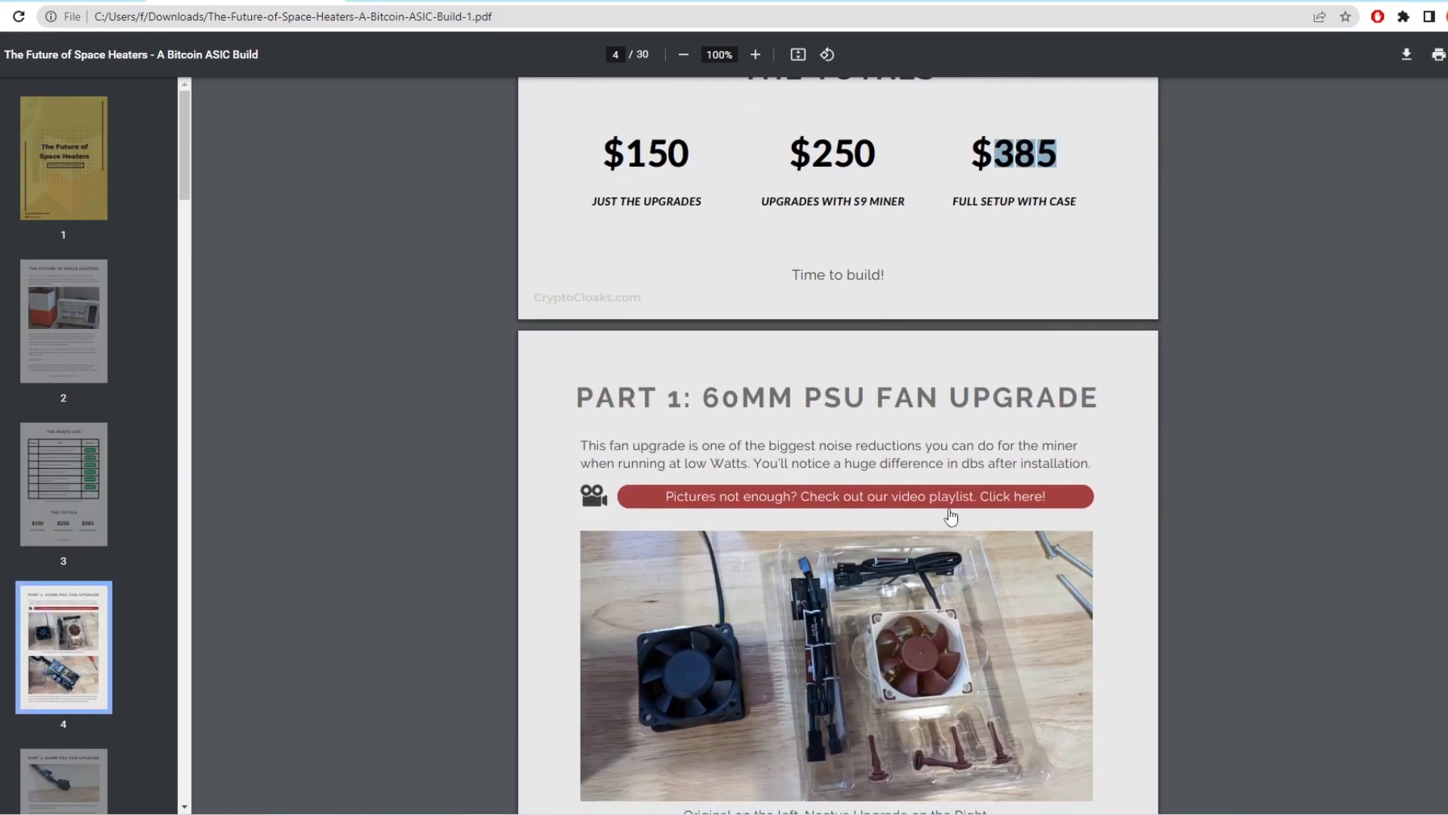
Scroll to page 4 and highlight the sentence about the huge dB difference.
{"action": "scroll", "scroll_direction": "down", "scroll_amount": 3}
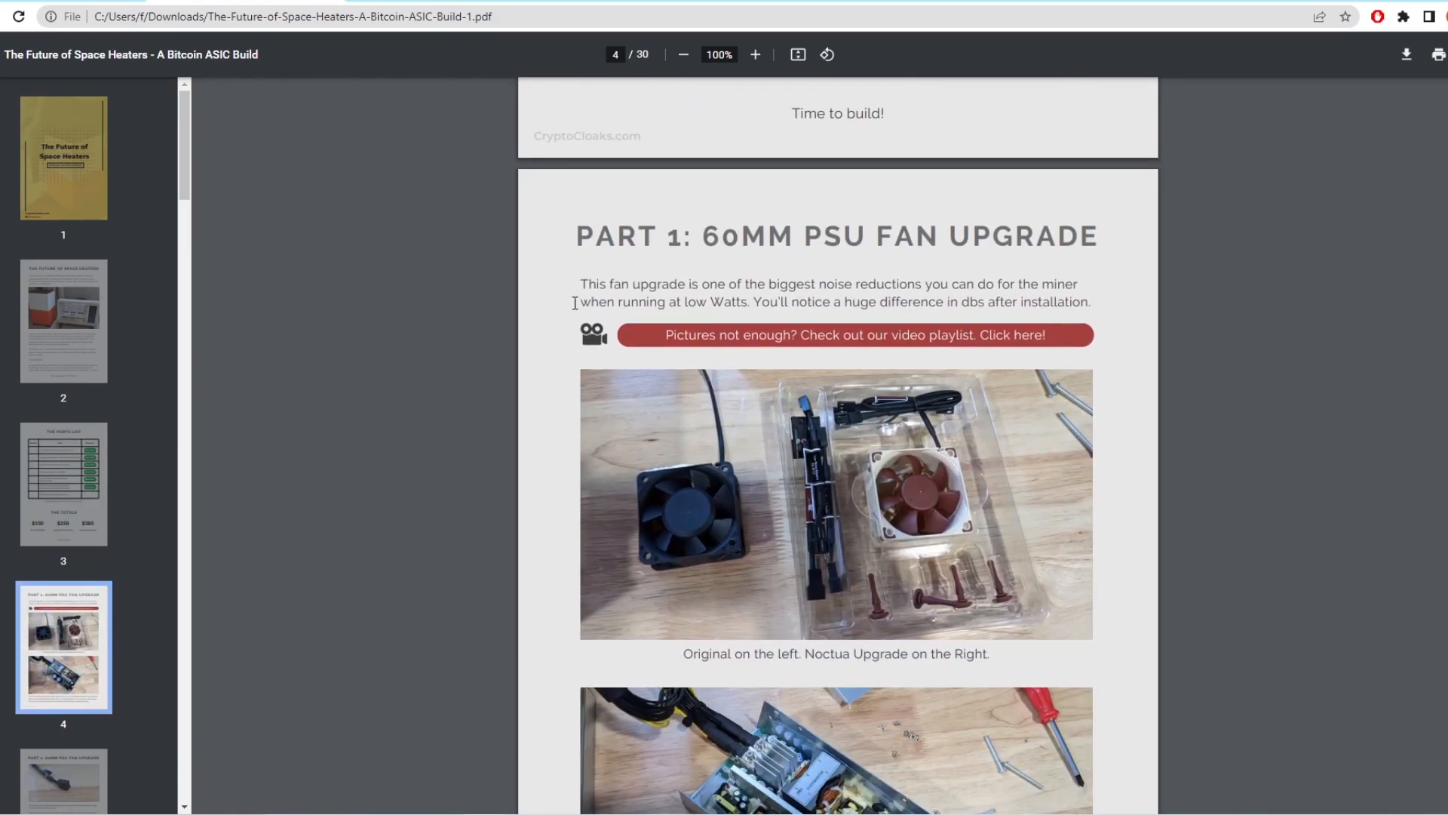
{"action": "scroll", "scroll_direction": "down", "scroll_amount": 3}
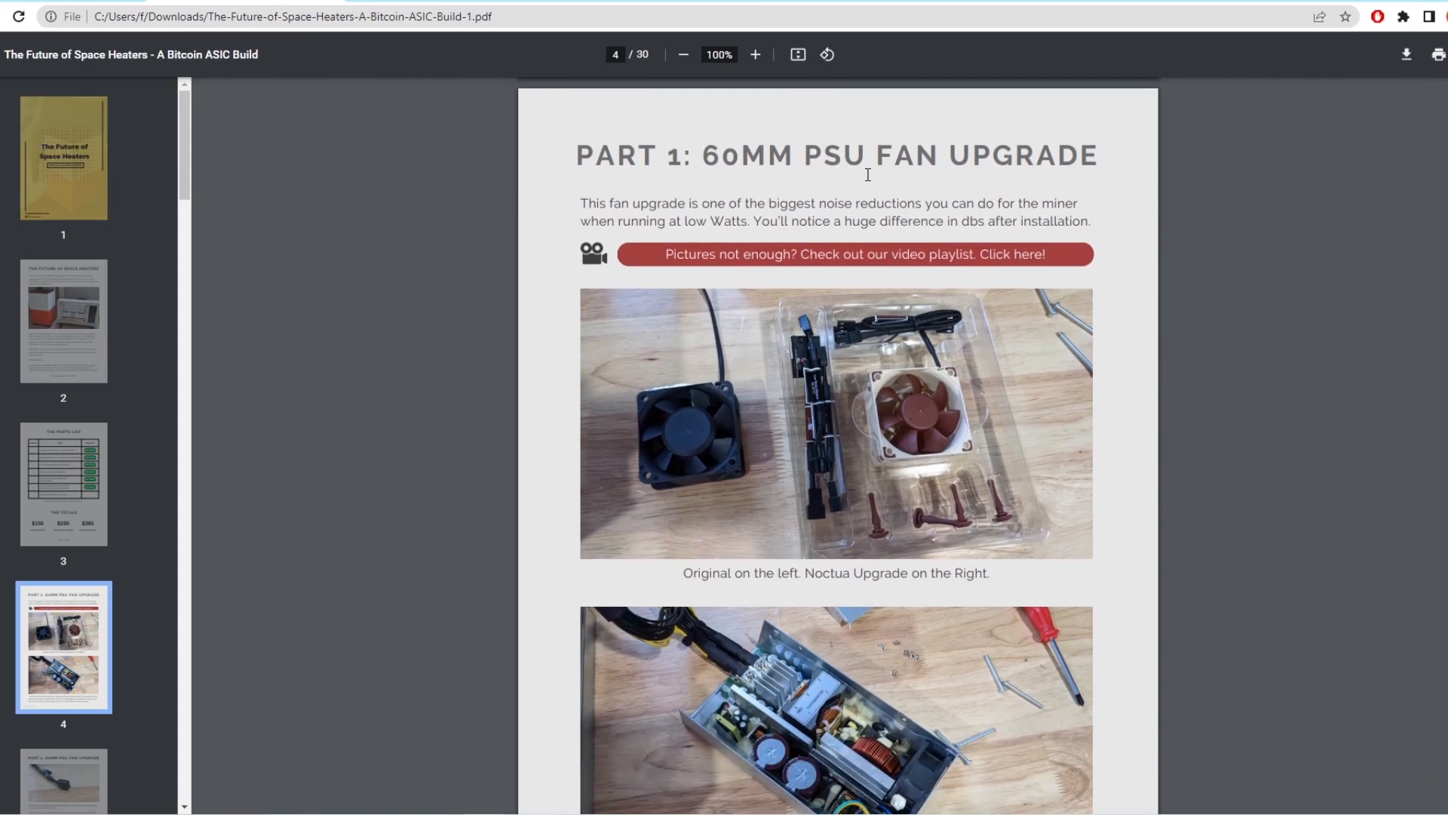
{"action": "left_click_drag", "start_coordinate": [790, 222], "coordinate": [1012, 222]}
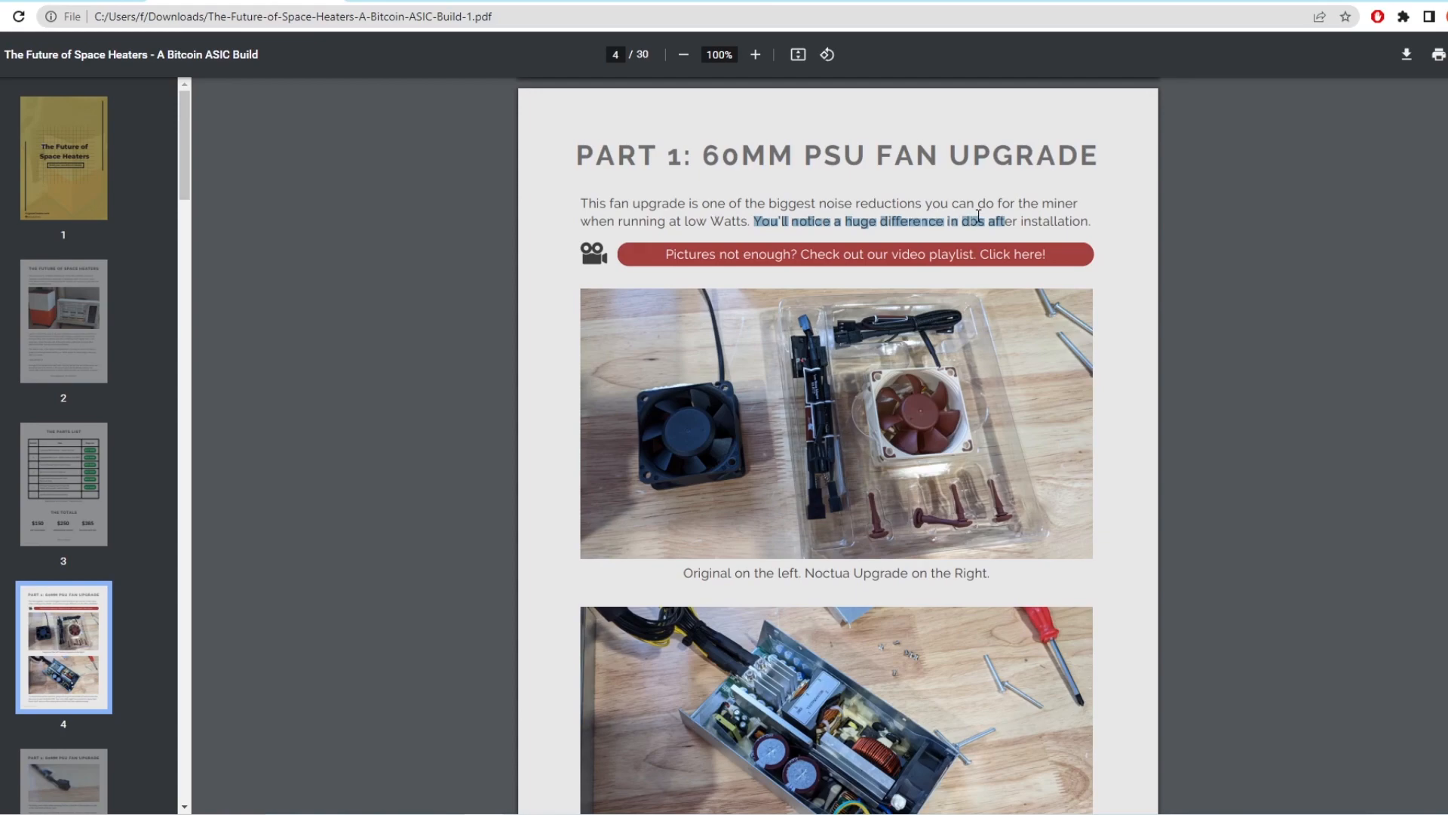
{"action": "scroll", "scroll_direction": "down", "scroll_amount": 3}
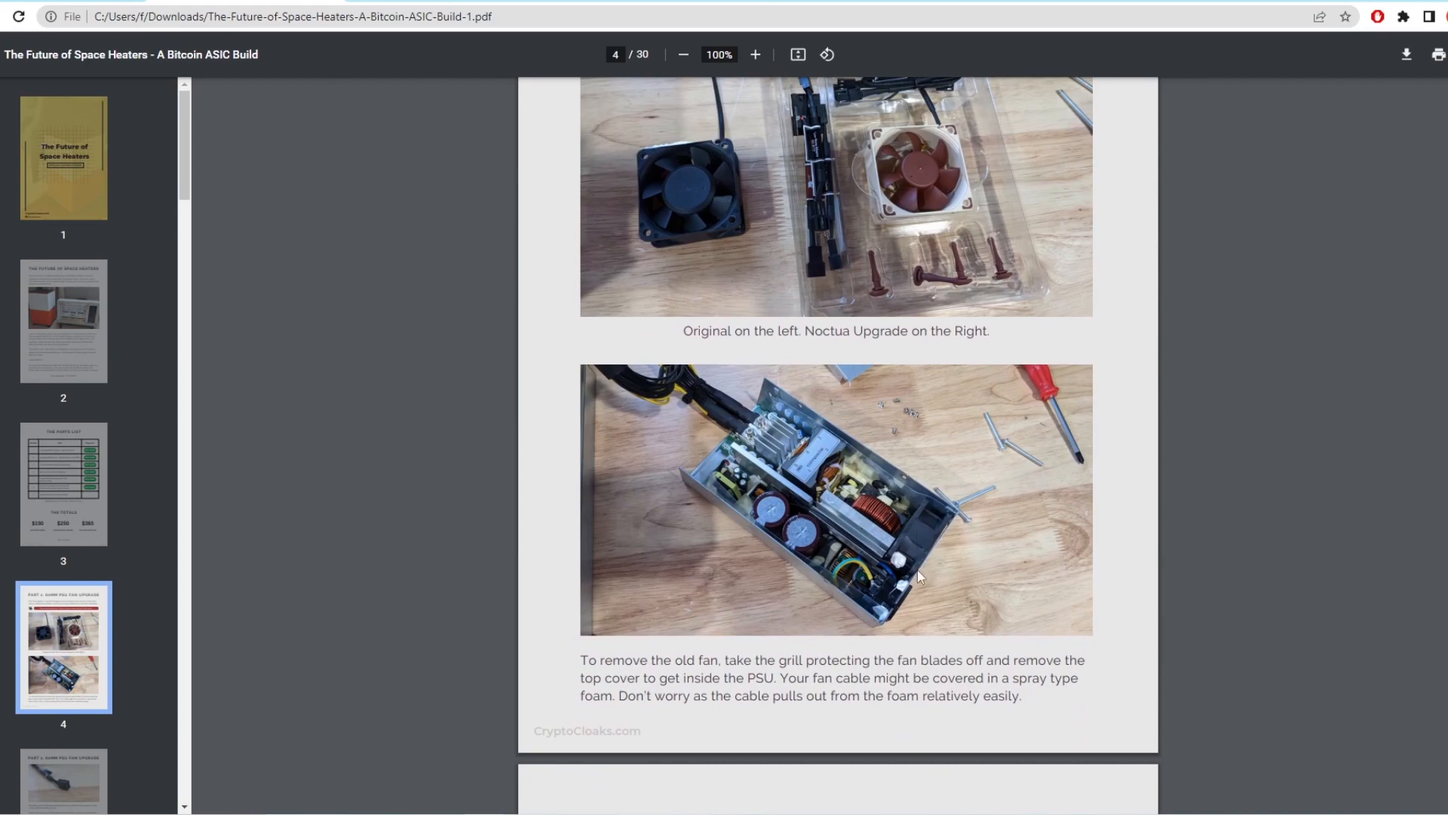
Read on and highlight that the Noctua fan uses a 3-pin connector.
{"action": "scroll", "scroll_direction": "down", "scroll_amount": 3}
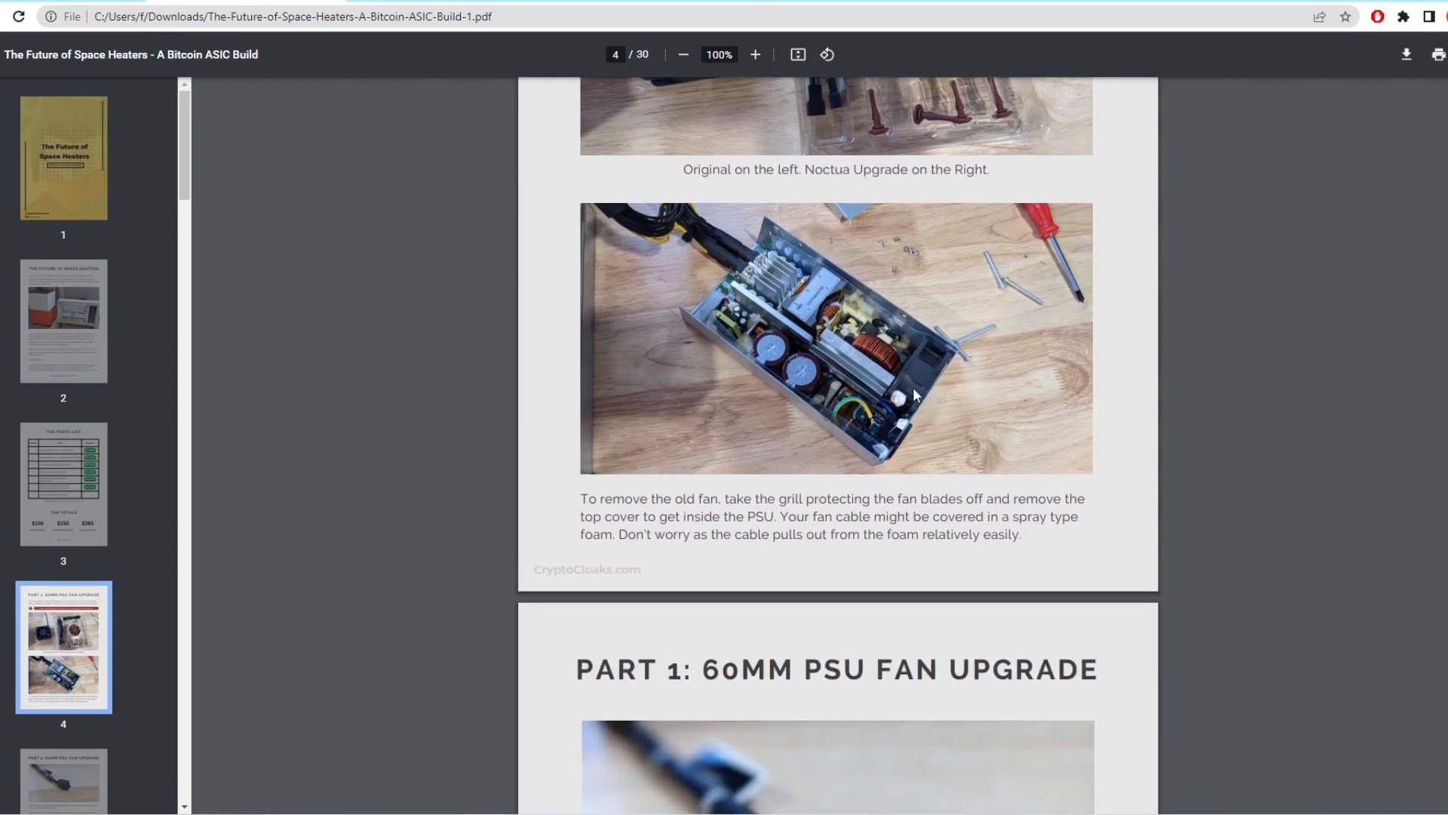
{"action": "mouse_move", "coordinate": [916, 393]}
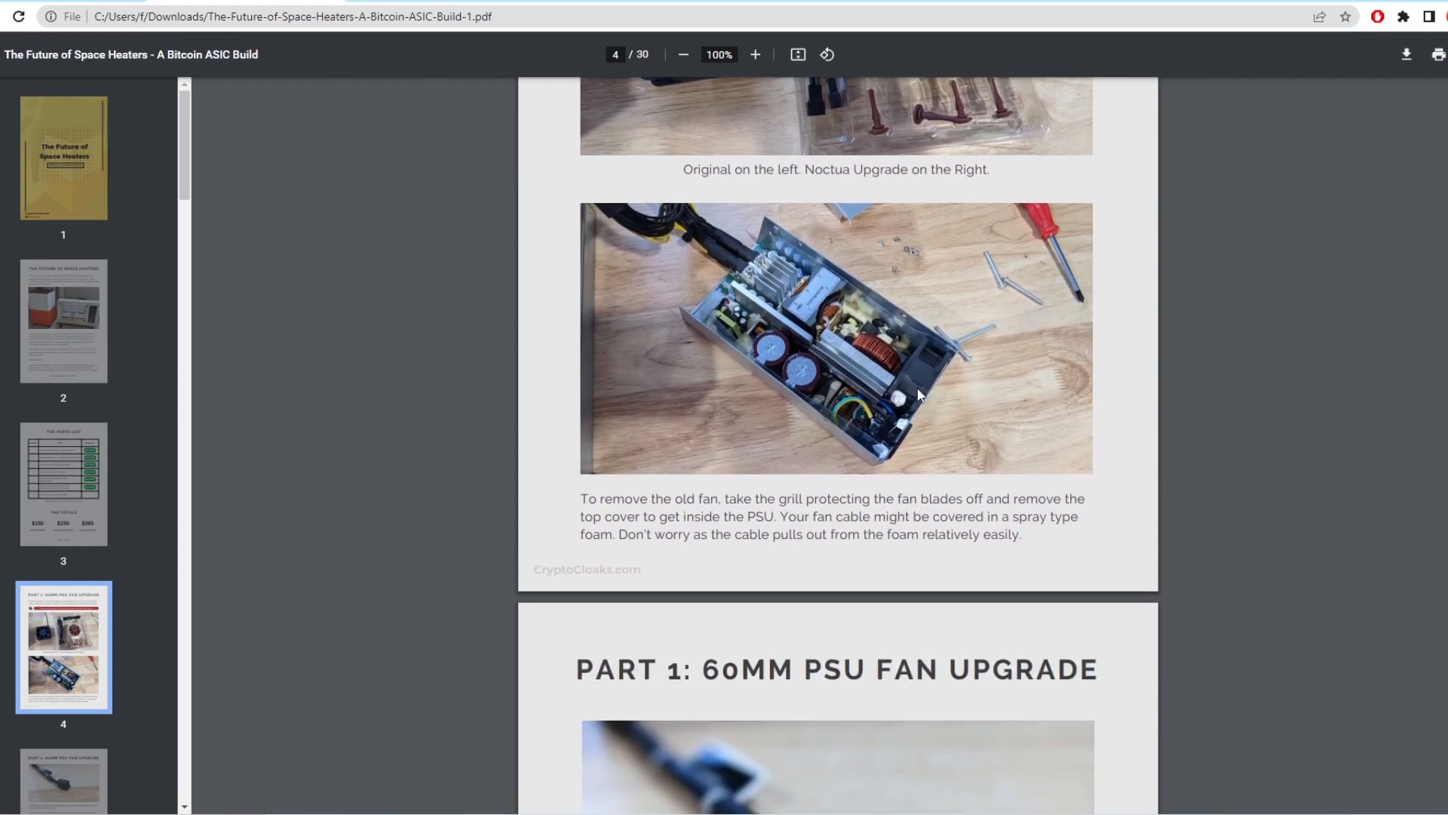
{"action": "scroll", "scroll_direction": "down", "scroll_amount": 3}
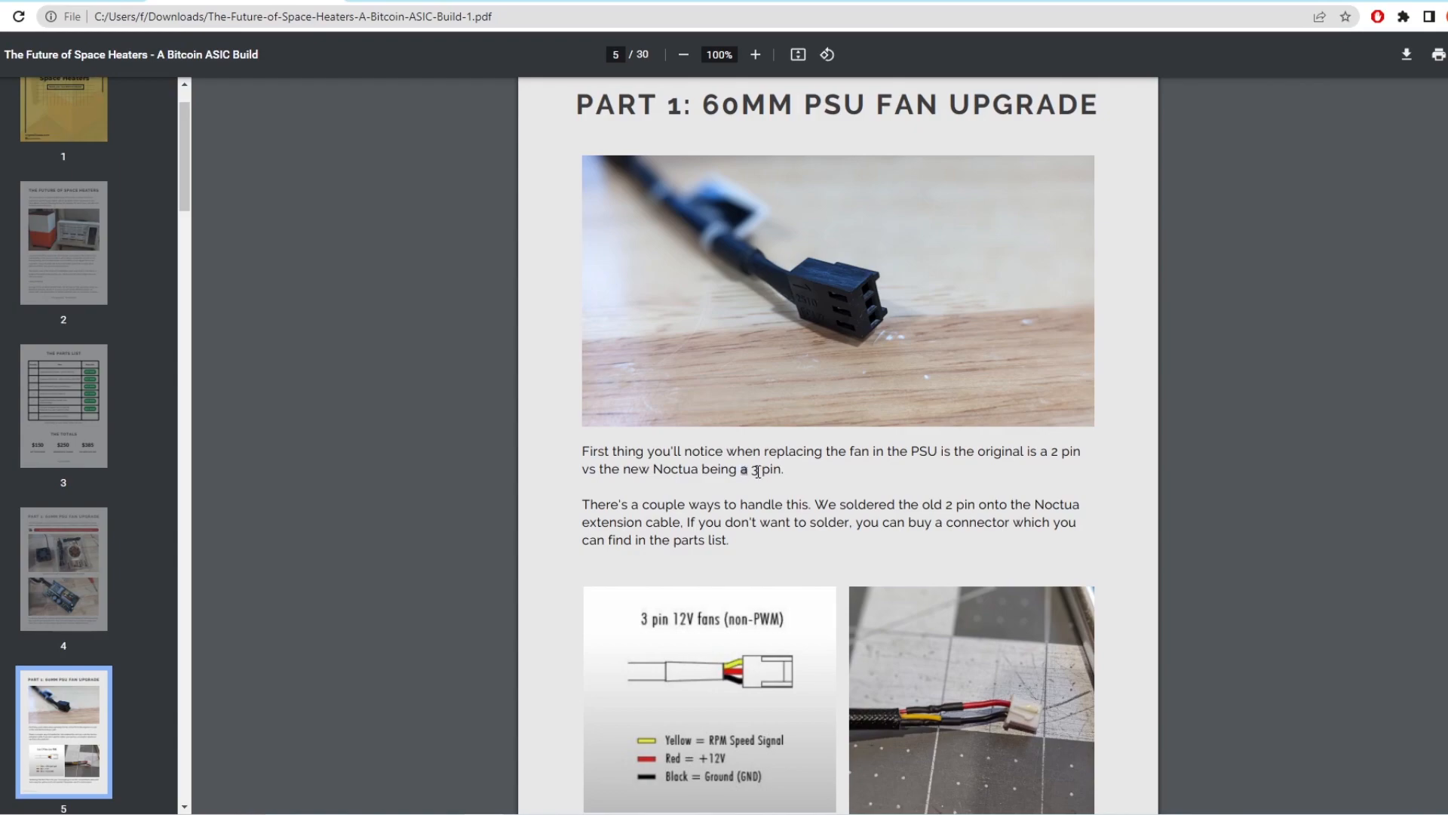
{"action": "double_click", "coordinate": [756, 469]}
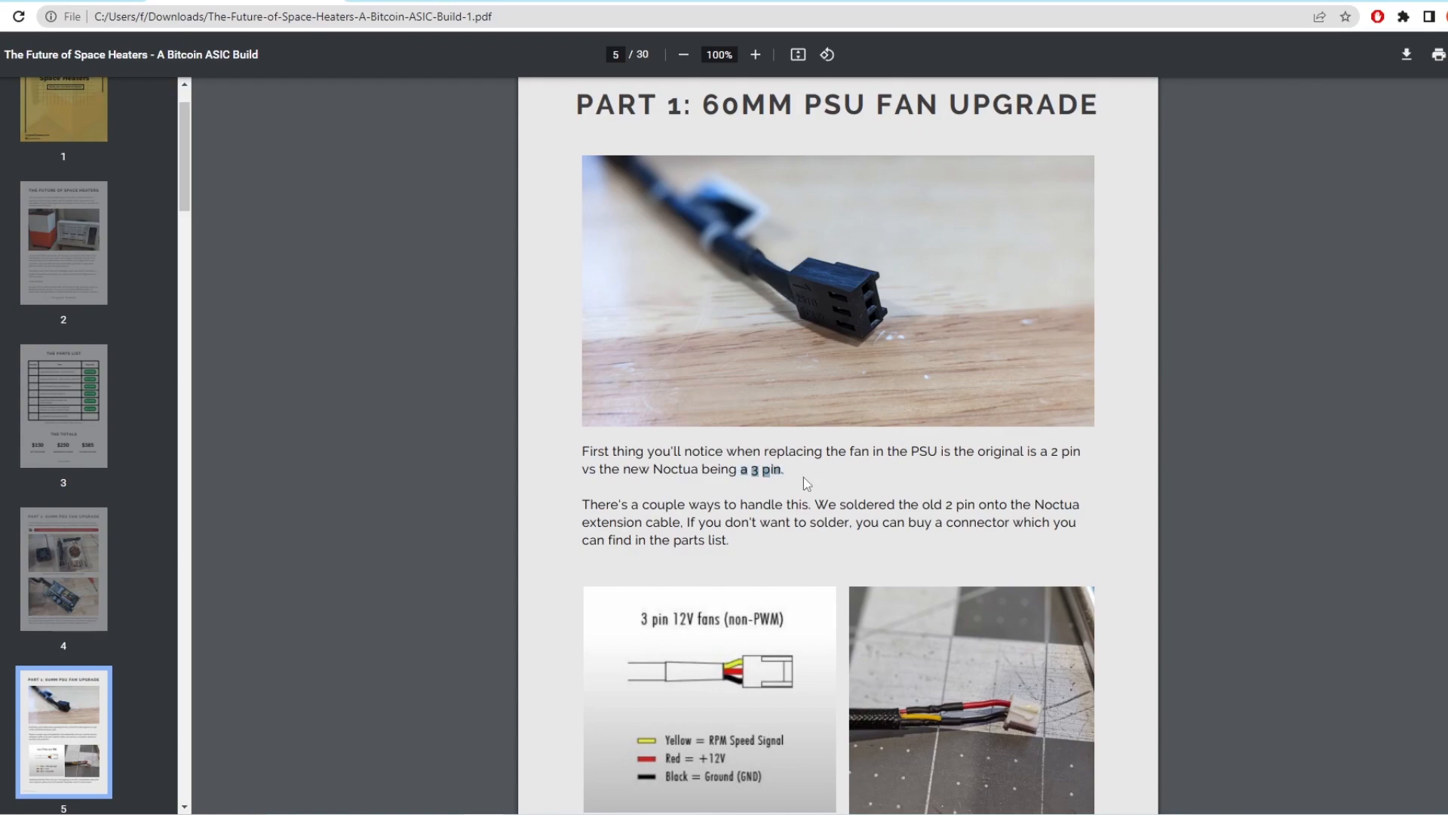
Scroll through the fan installation pages and highlight where the 2-pin plugs back in.
{"action": "scroll", "scroll_direction": "down", "scroll_amount": 3}
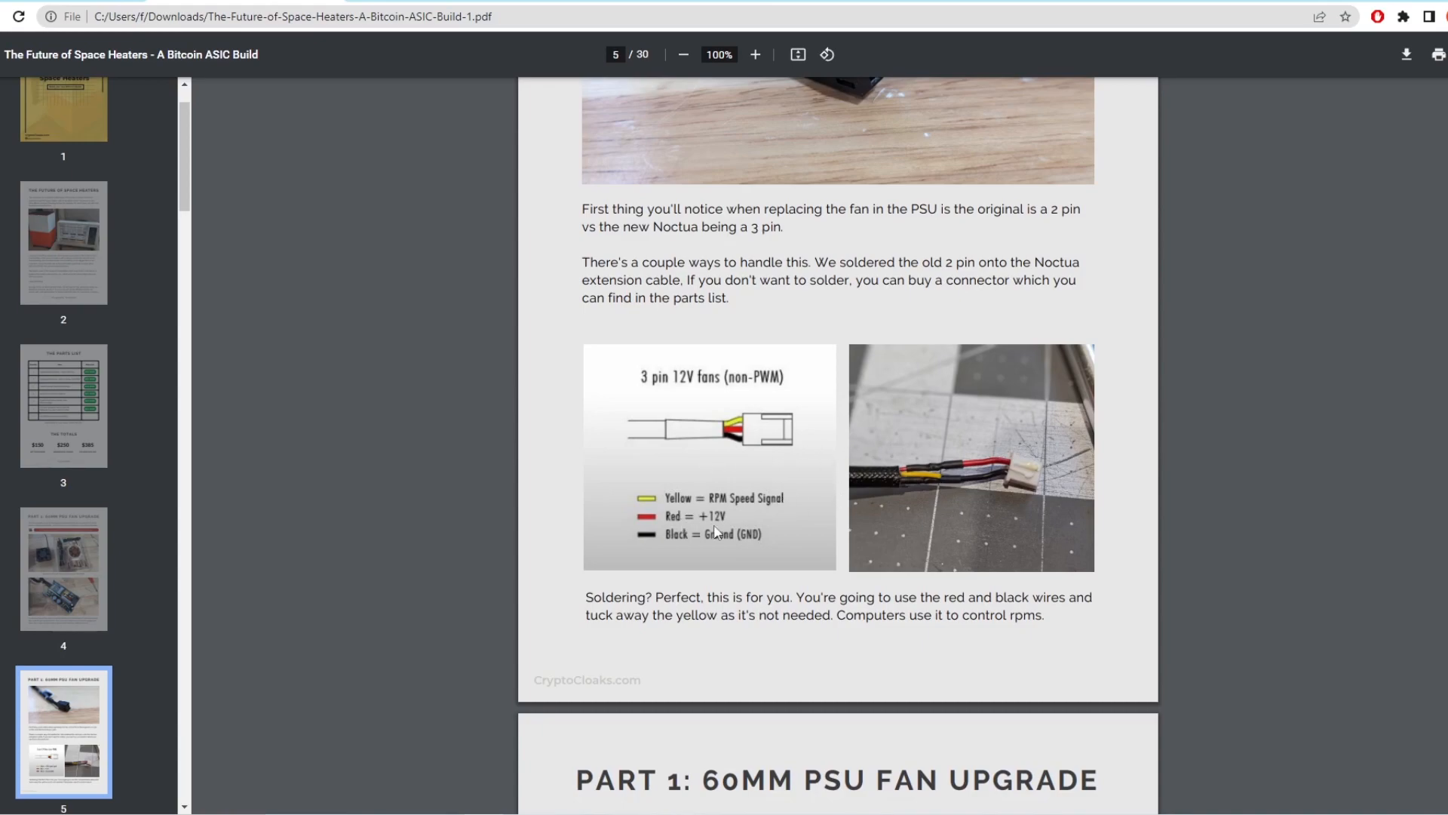
{"action": "scroll", "scroll_direction": "down", "scroll_amount": 3}
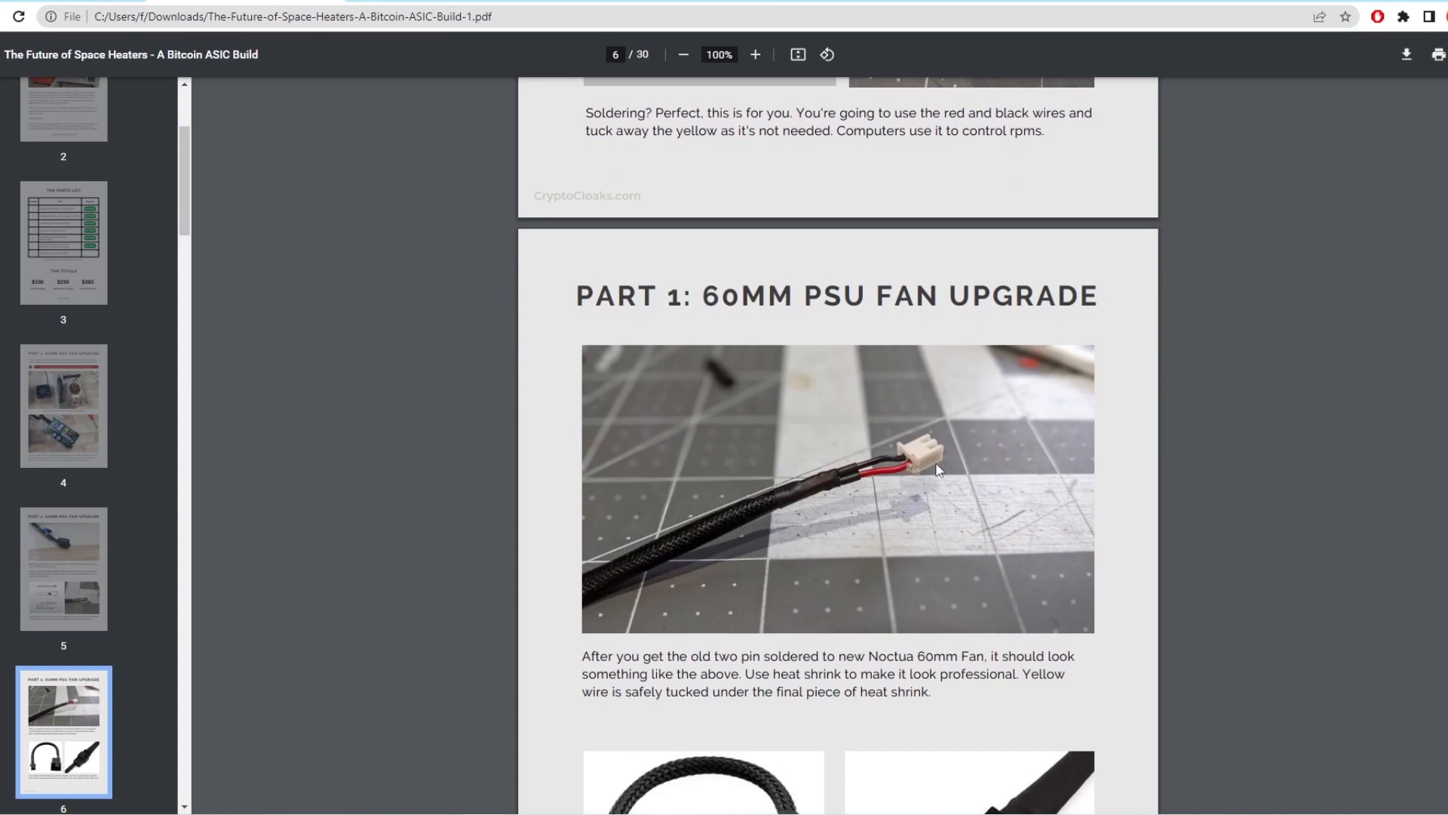
{"action": "scroll", "scroll_direction": "down", "scroll_amount": 3}
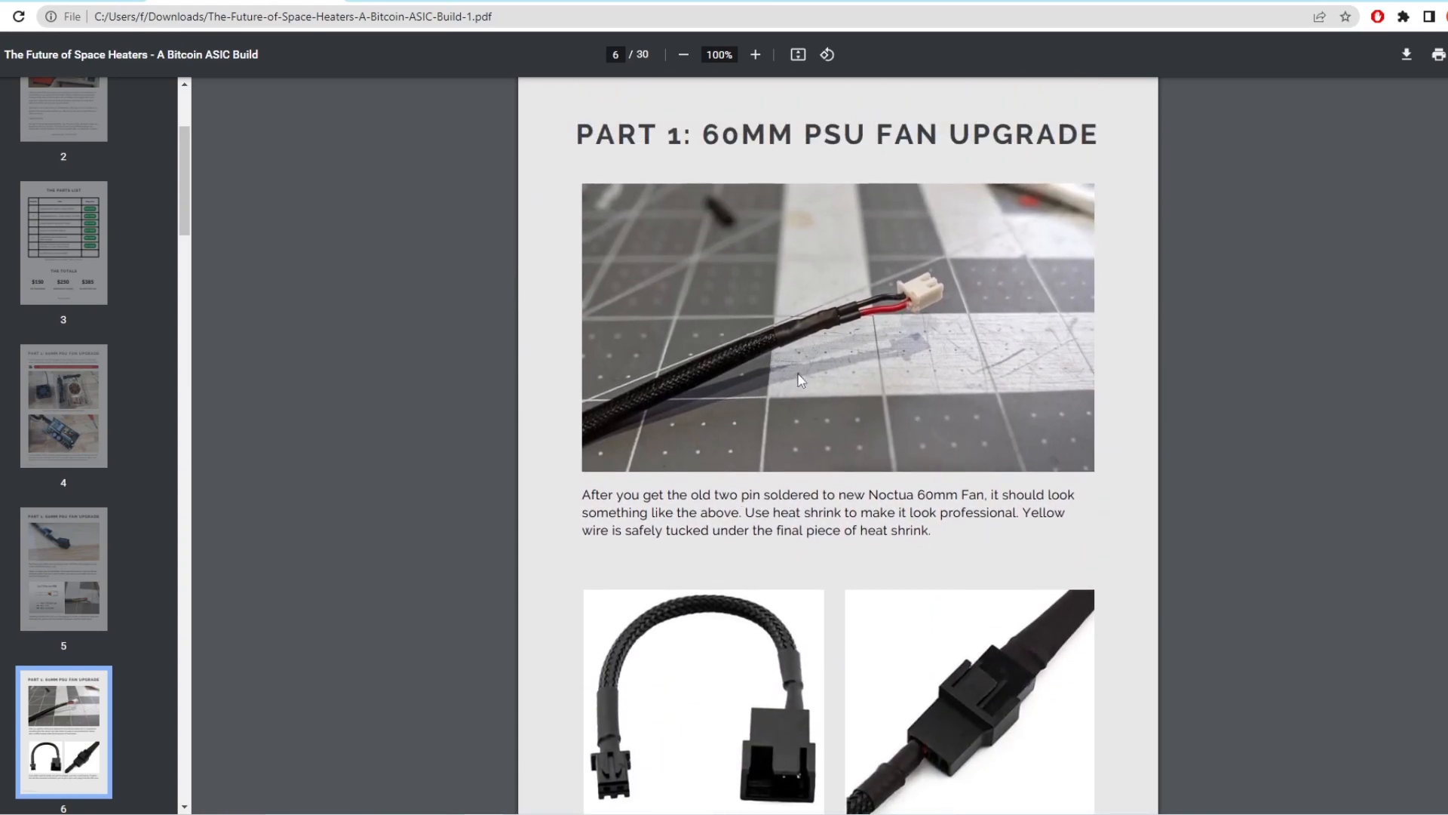
{"action": "scroll", "scroll_direction": "down", "scroll_amount": 3}
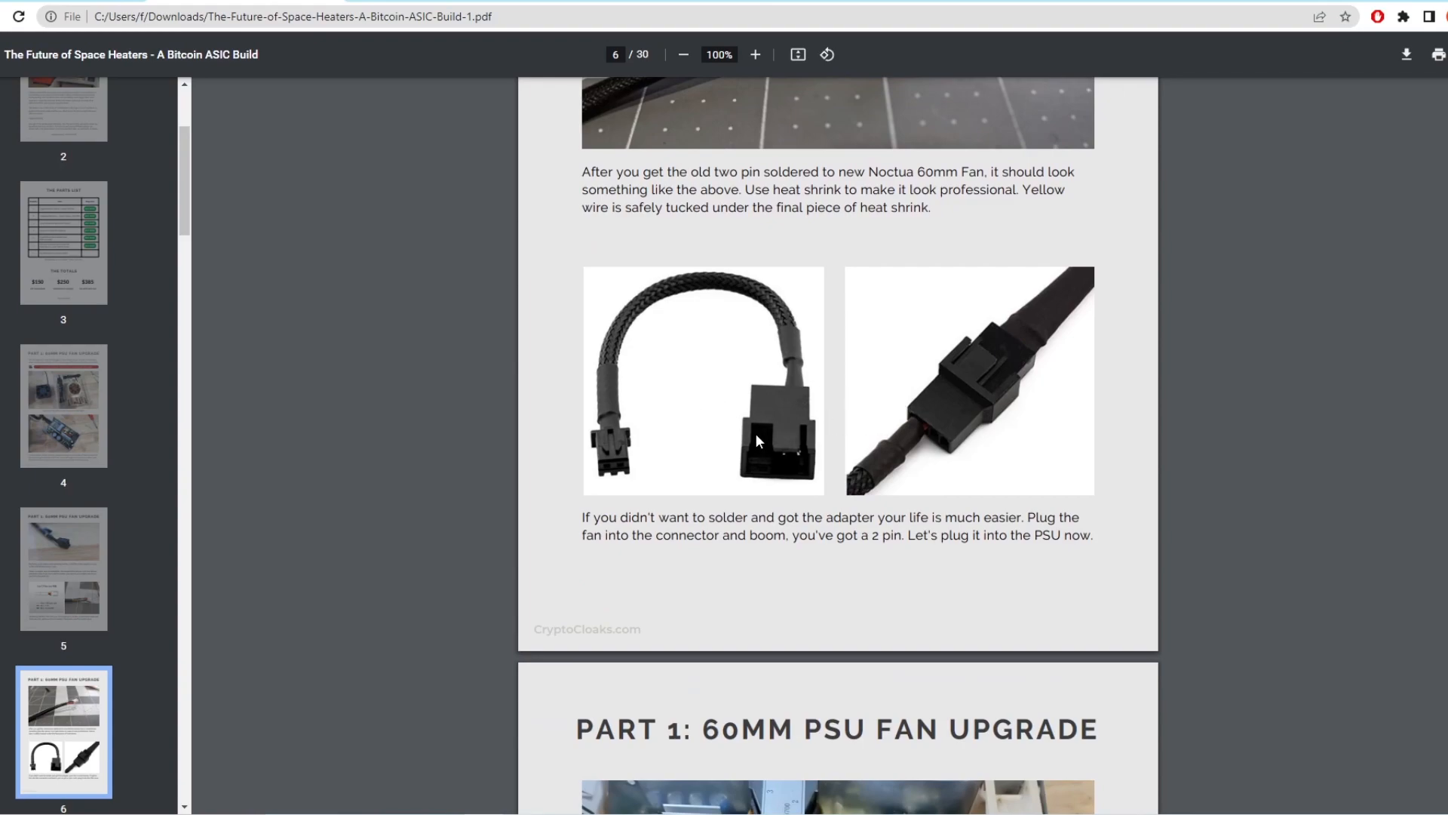
{"action": "scroll", "scroll_direction": "down", "scroll_amount": 3}
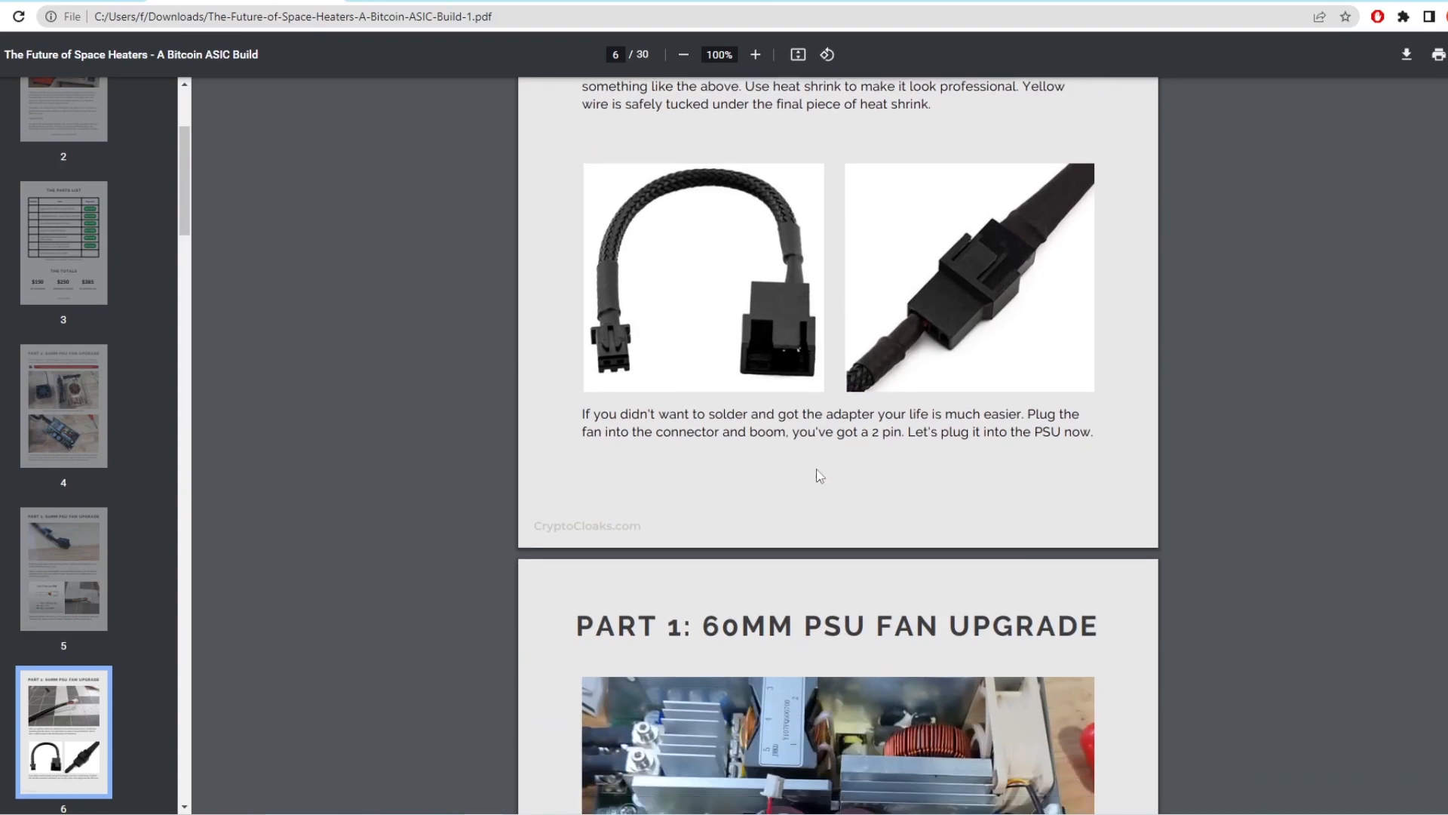
{"action": "scroll", "scroll_direction": "down", "scroll_amount": 3}
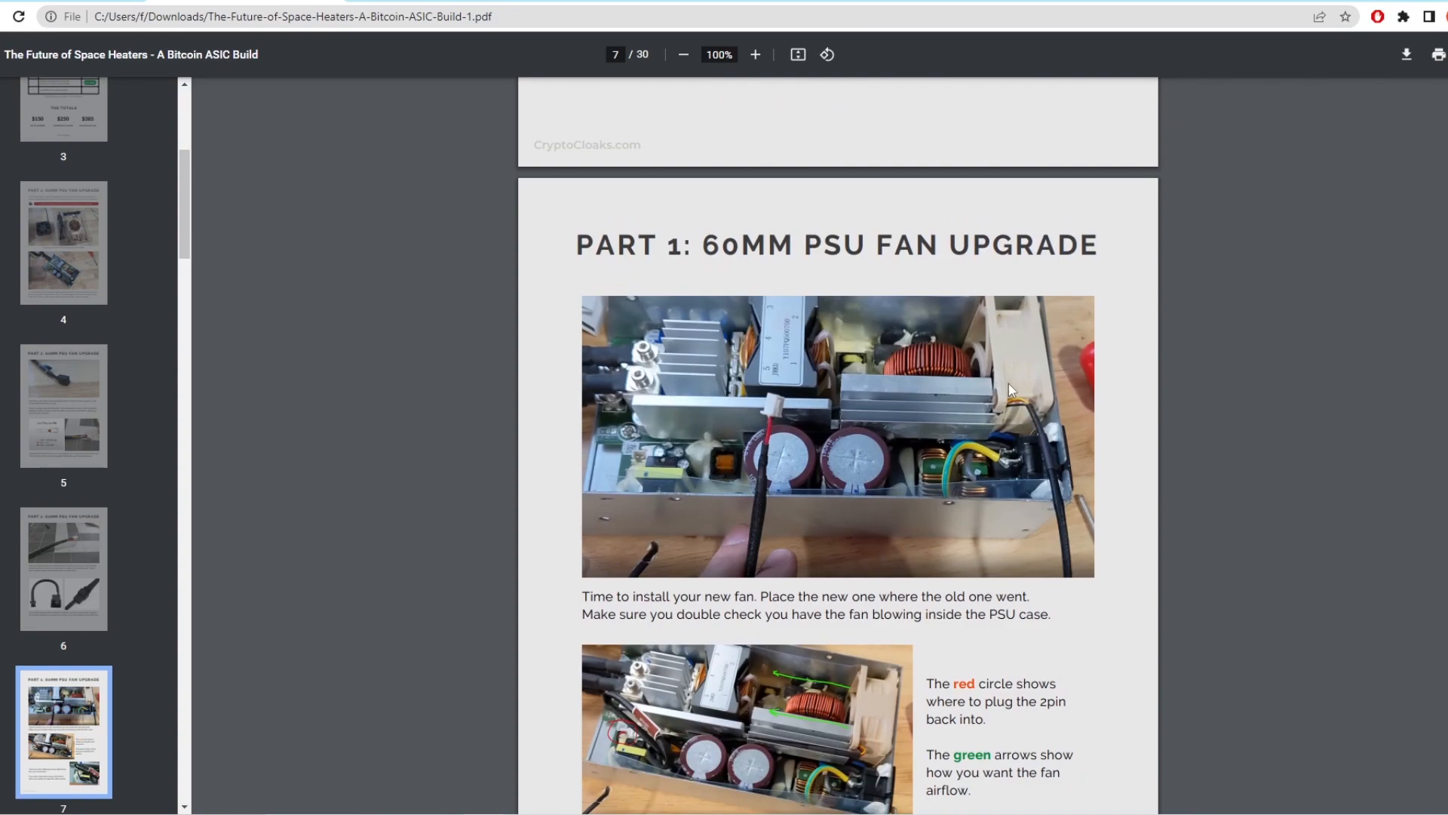
{"action": "scroll", "scroll_direction": "down", "scroll_amount": 3}
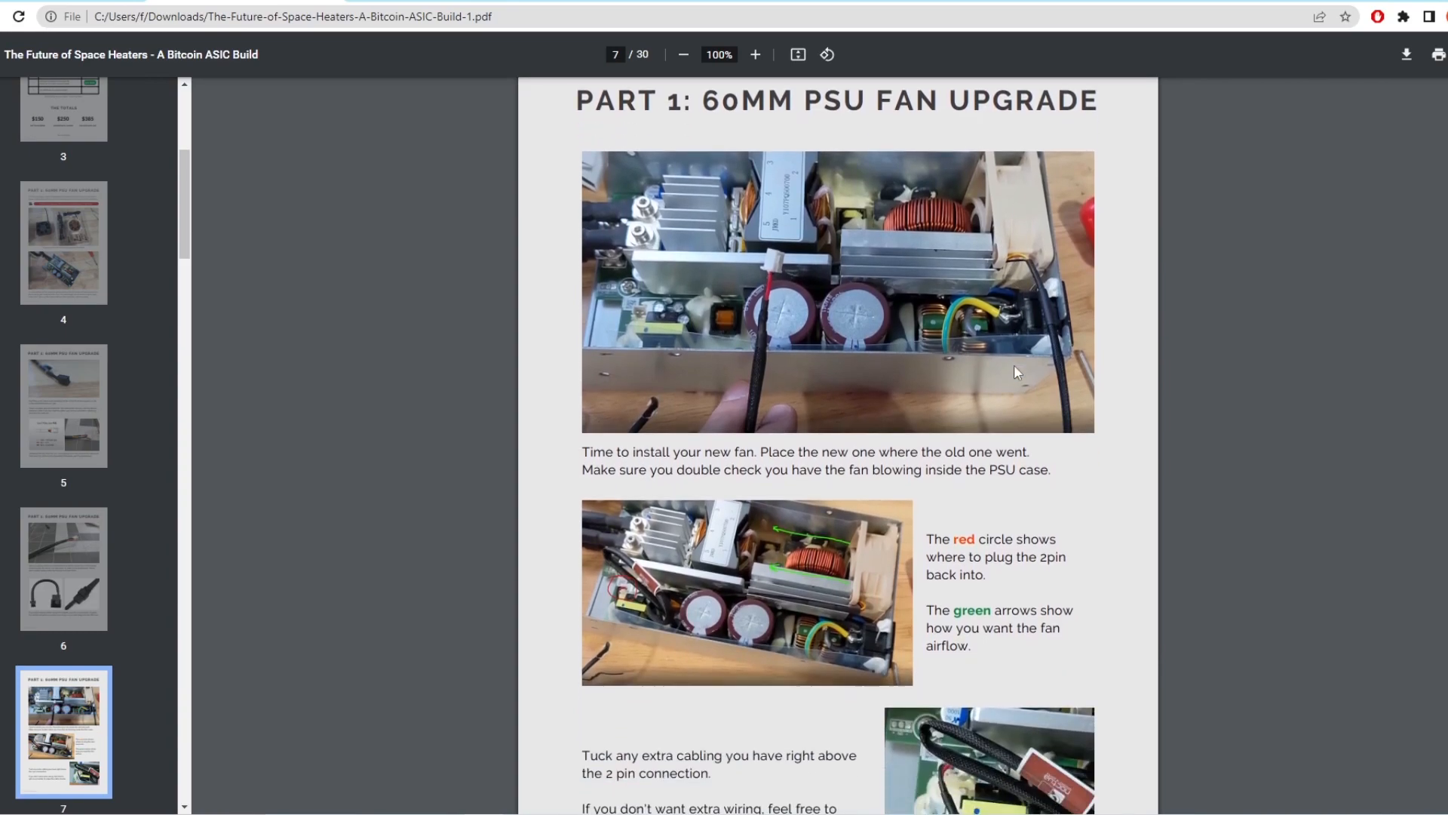
{"action": "scroll", "scroll_direction": "down", "scroll_amount": 3}
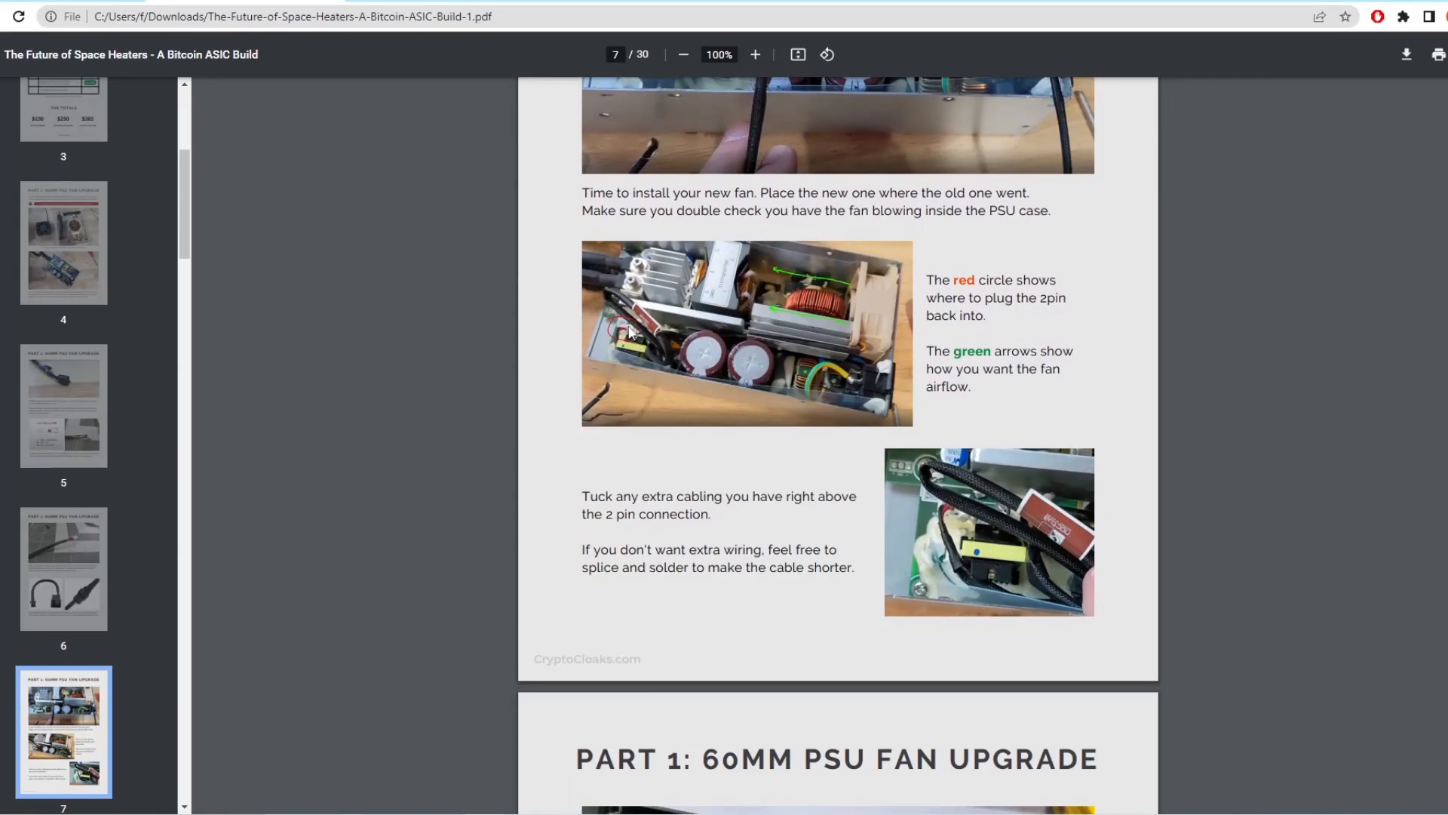
{"action": "left_click_drag", "start_coordinate": [949, 297], "coordinate": [985, 316]}
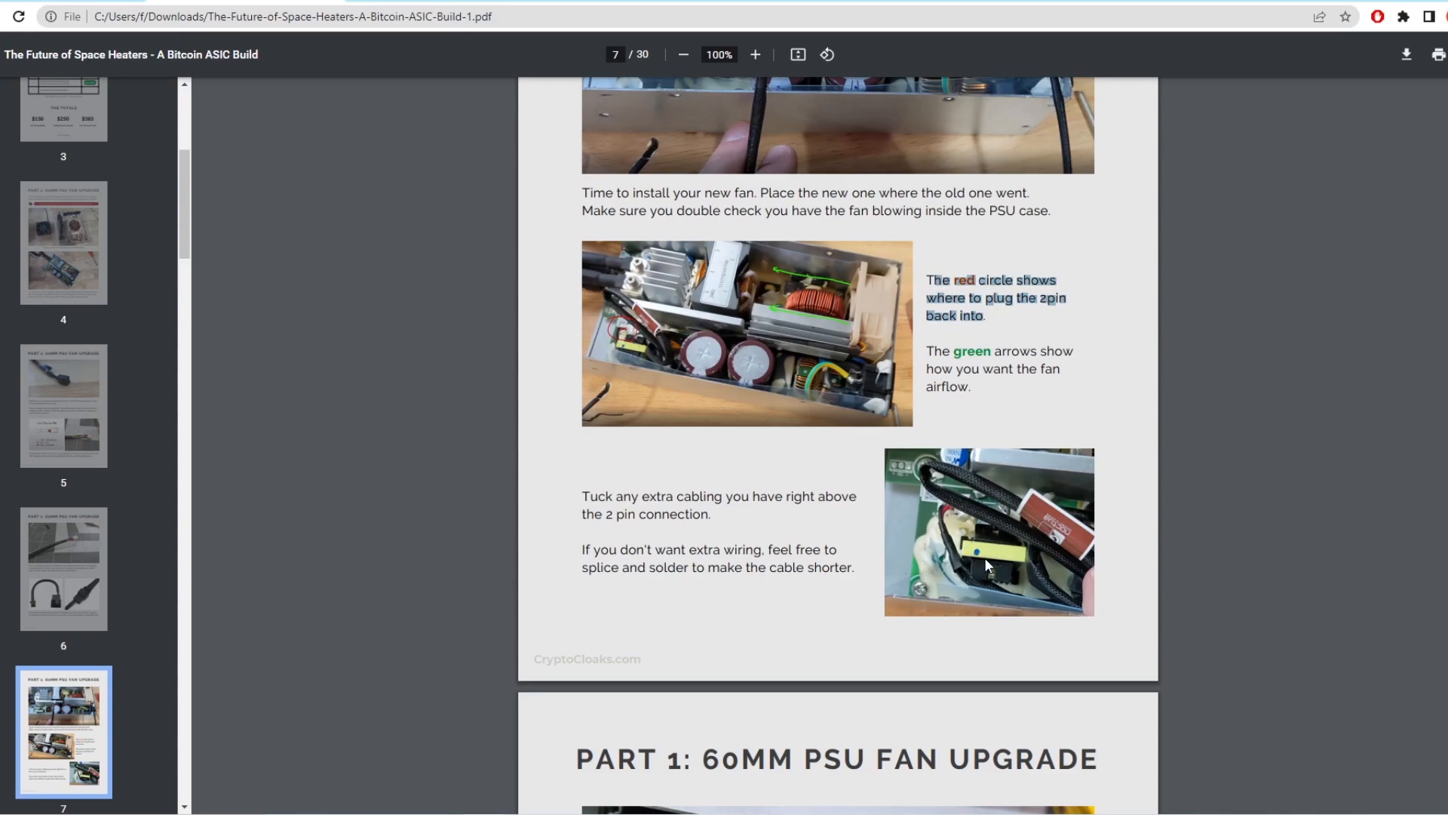
Scroll down to Part 2: 140mm fan upgrade on page 9.
{"action": "scroll", "scroll_direction": "down", "scroll_amount": 3}
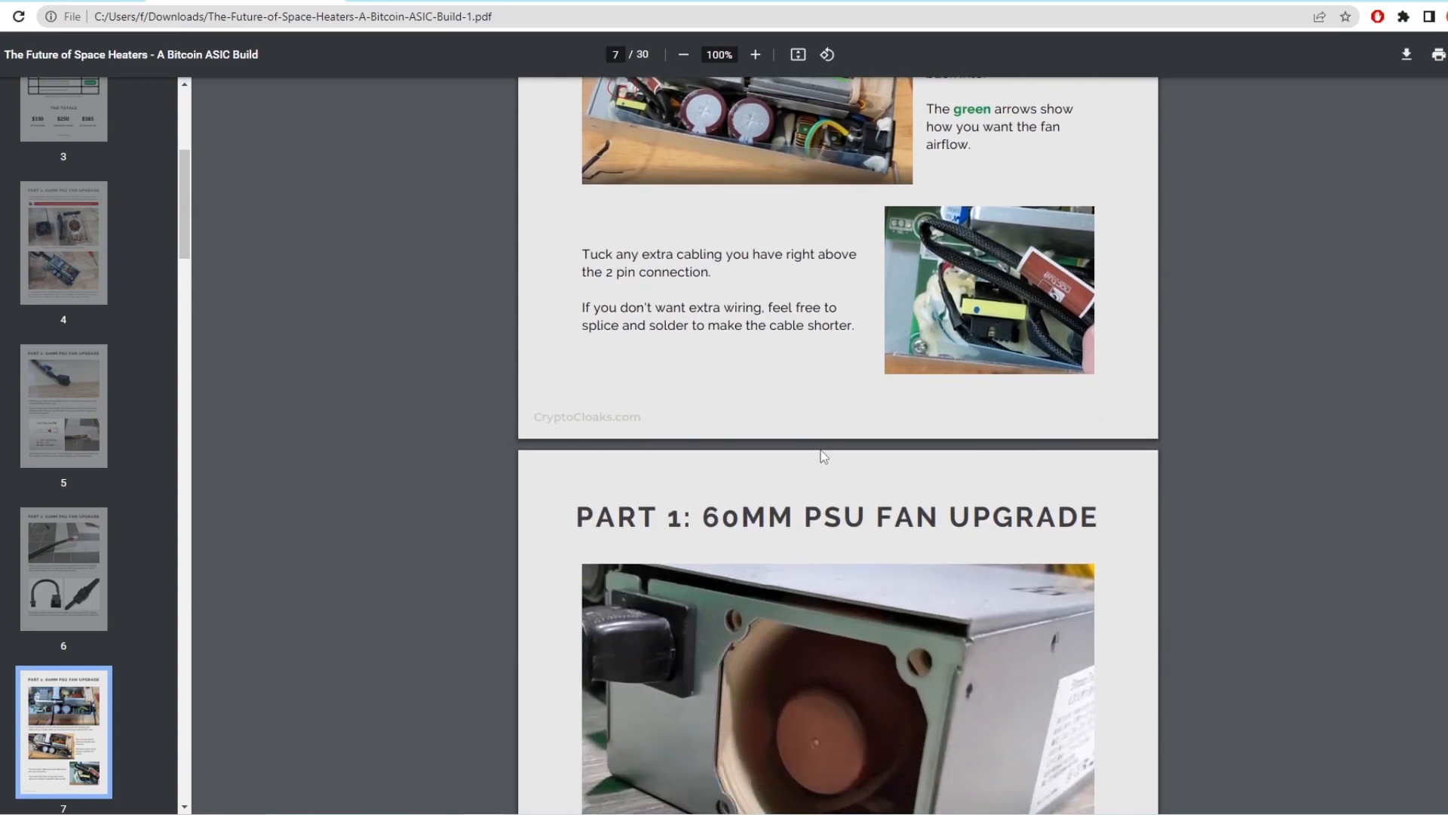
{"action": "scroll", "scroll_direction": "down", "scroll_amount": 3}
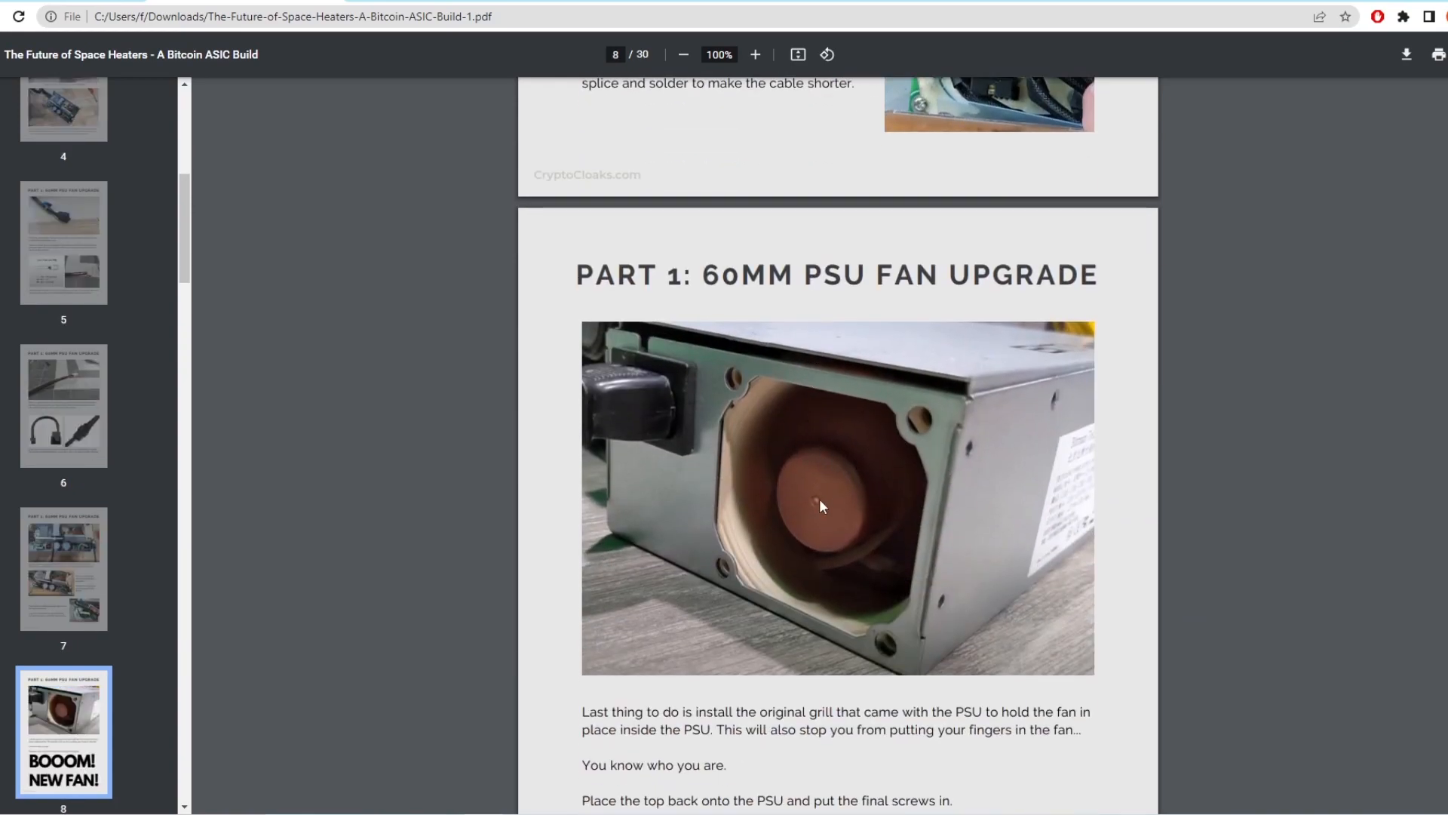
{"action": "scroll", "scroll_direction": "down", "scroll_amount": 3}
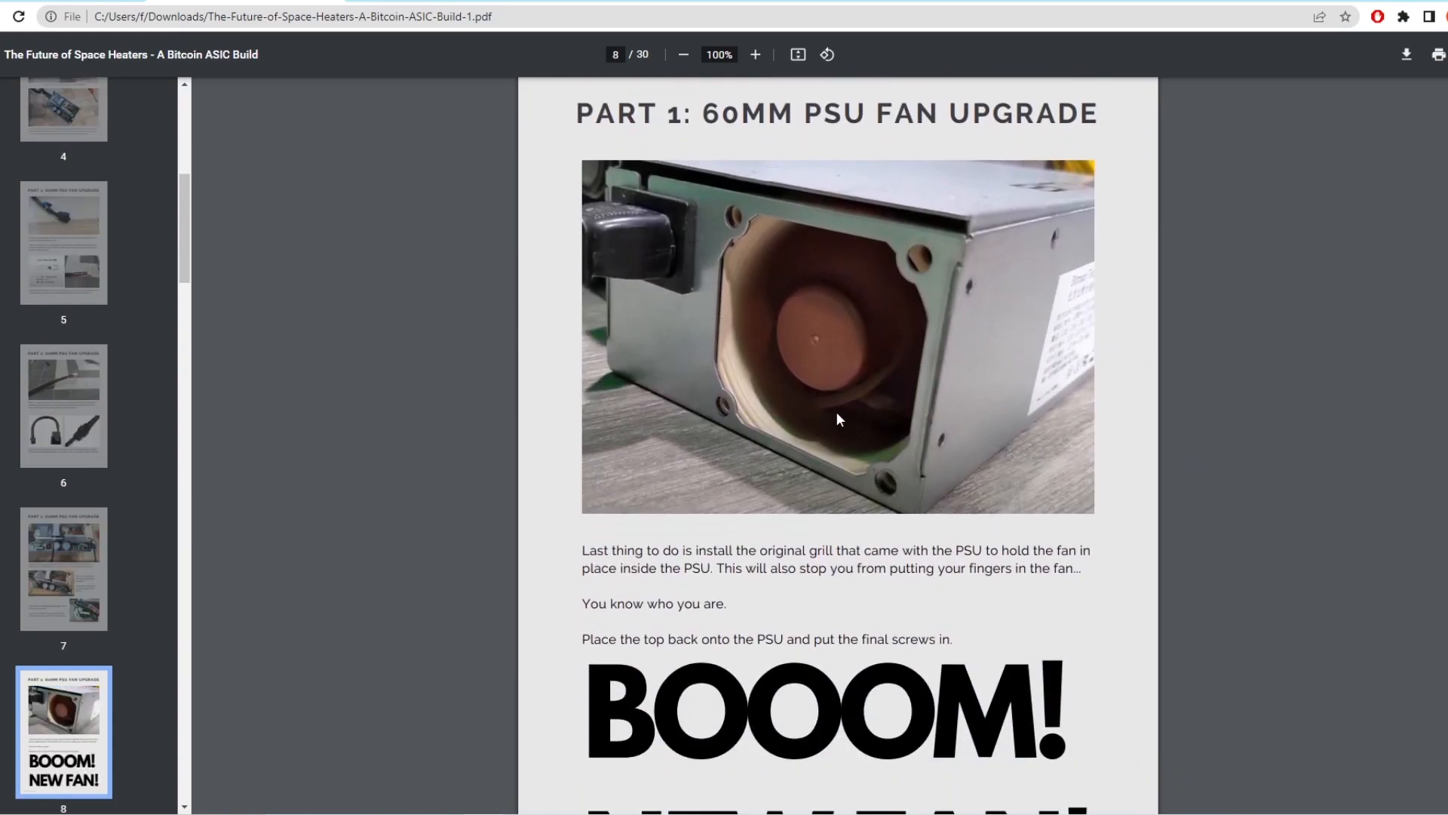
{"action": "scroll", "scroll_direction": "down", "scroll_amount": 3}
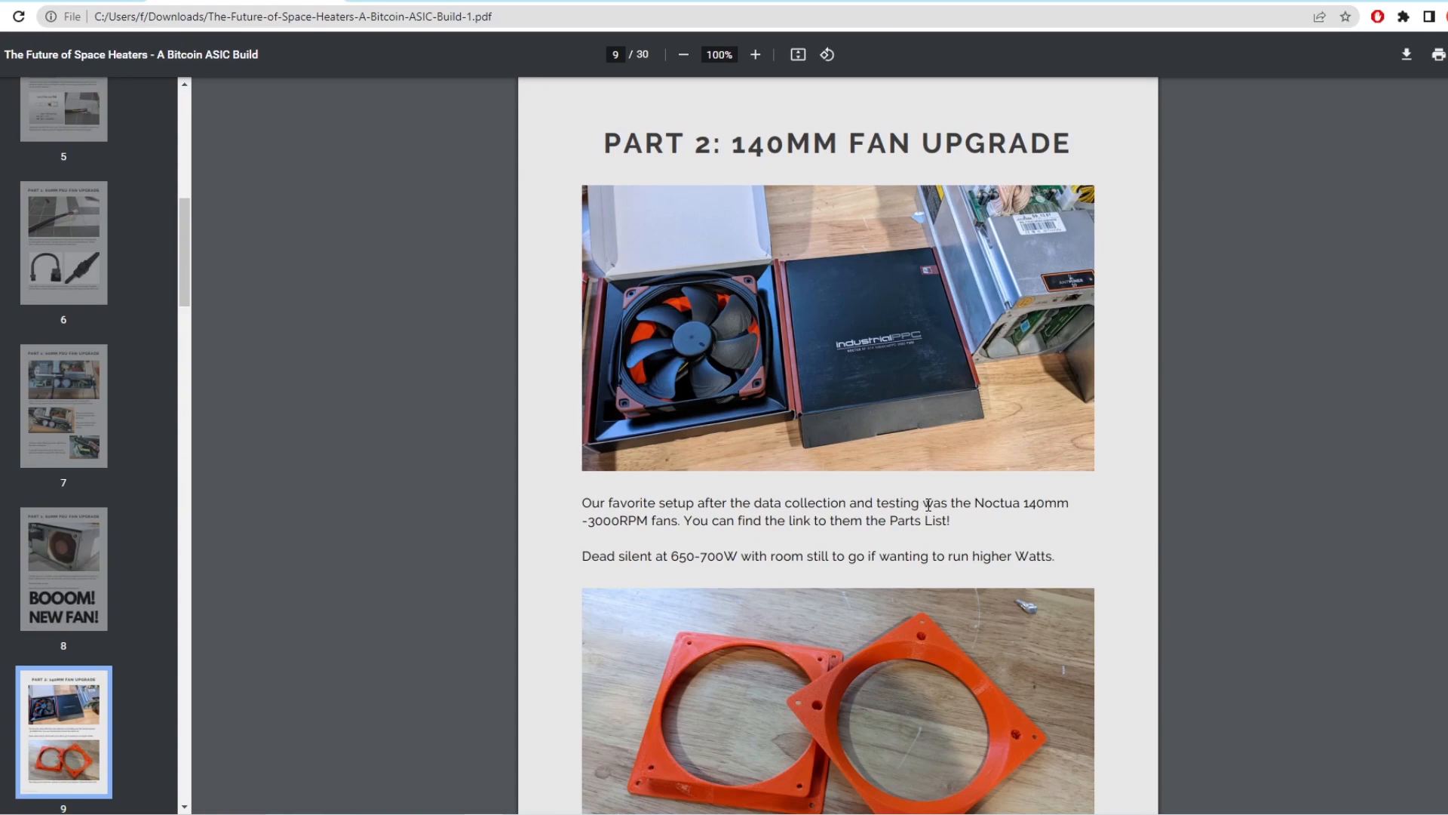
Scroll to page 10 and select a line of the connector wiring instructions.
{"action": "scroll", "scroll_direction": "down", "scroll_amount": 3}
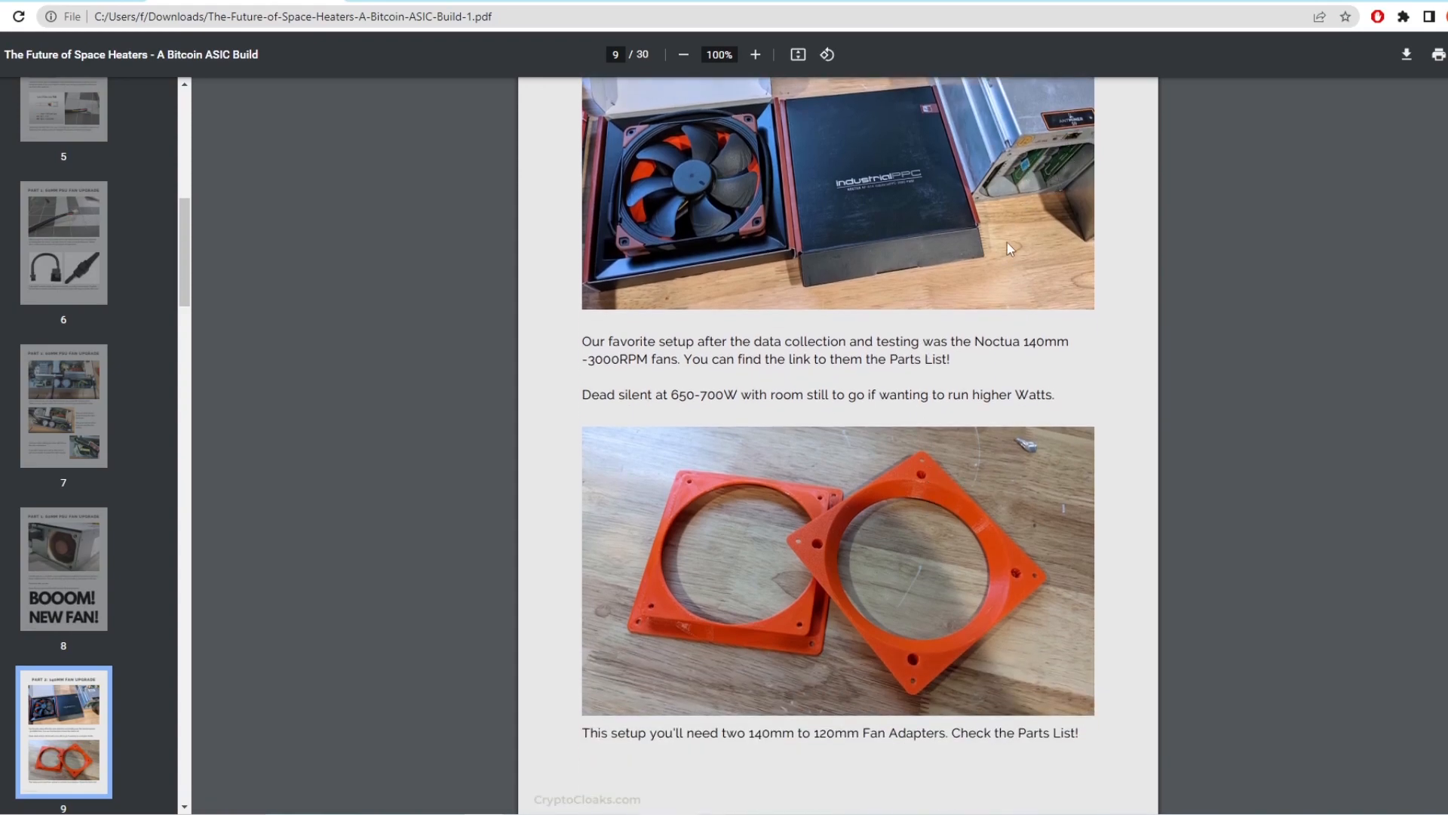
{"action": "scroll", "scroll_direction": "down", "scroll_amount": 3}
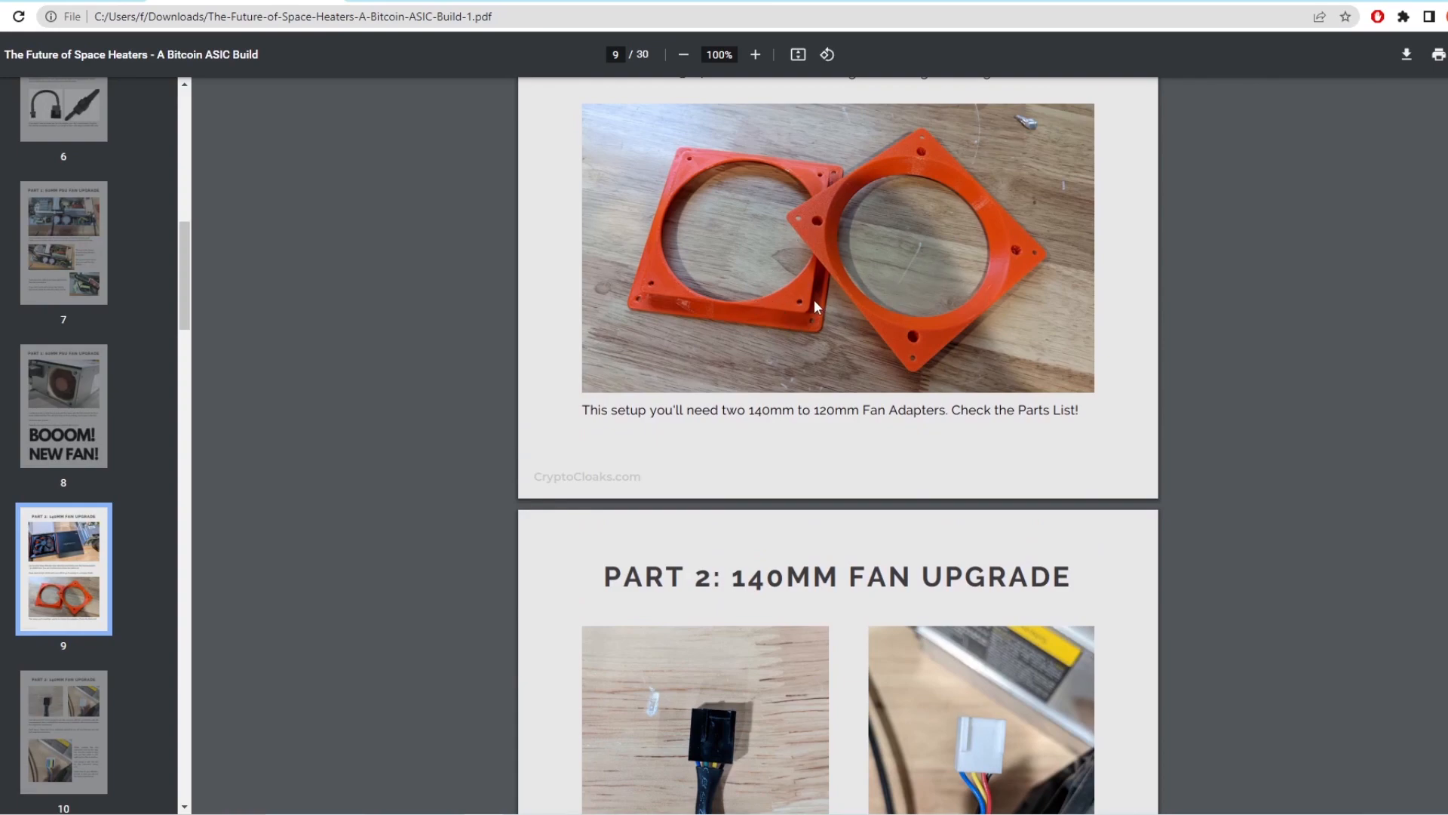
{"action": "left_click_drag", "start_coordinate": [686, 409], "coordinate": [880, 409]}
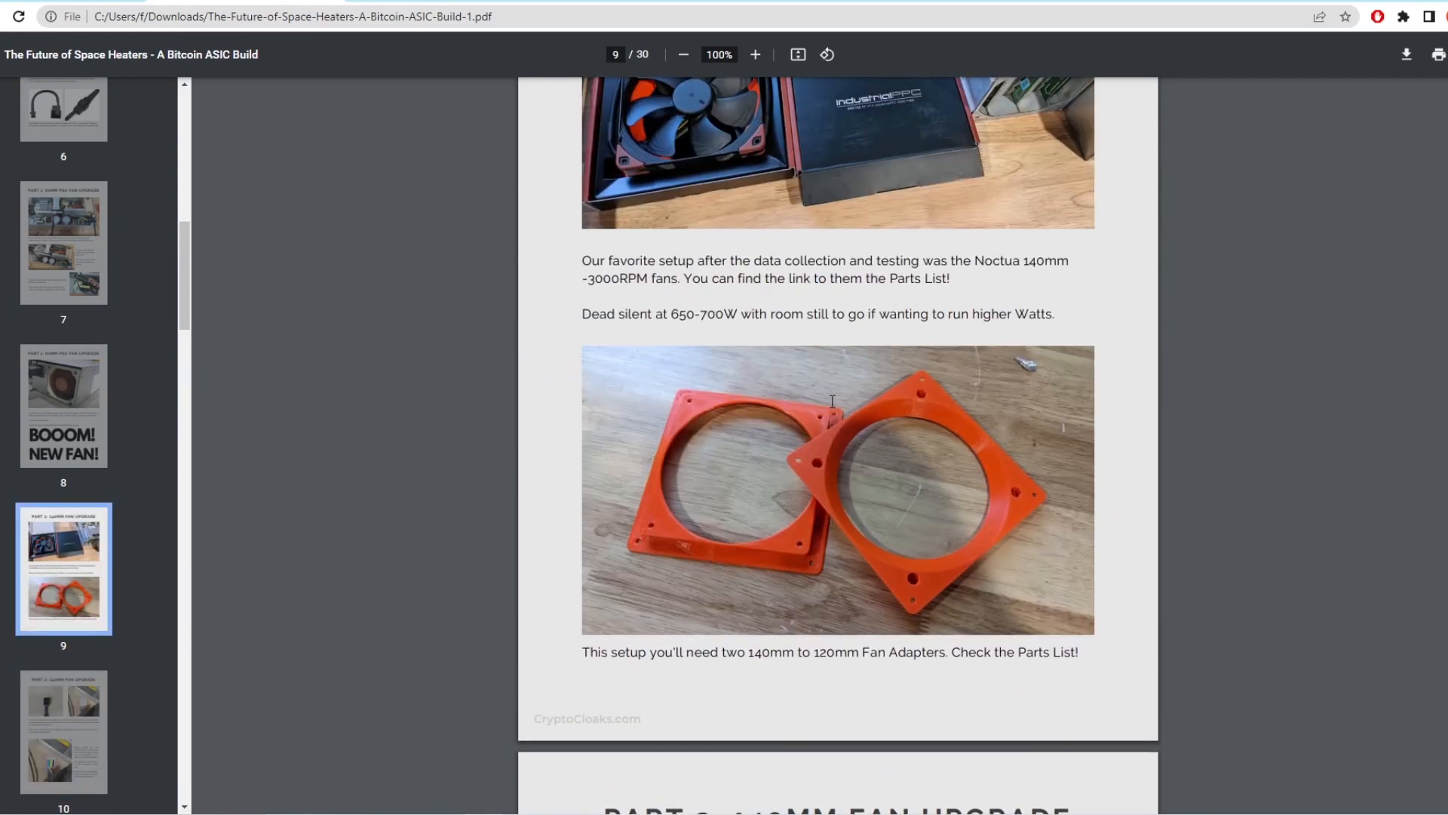
{"action": "mouse_move", "coordinate": [716, 176]}
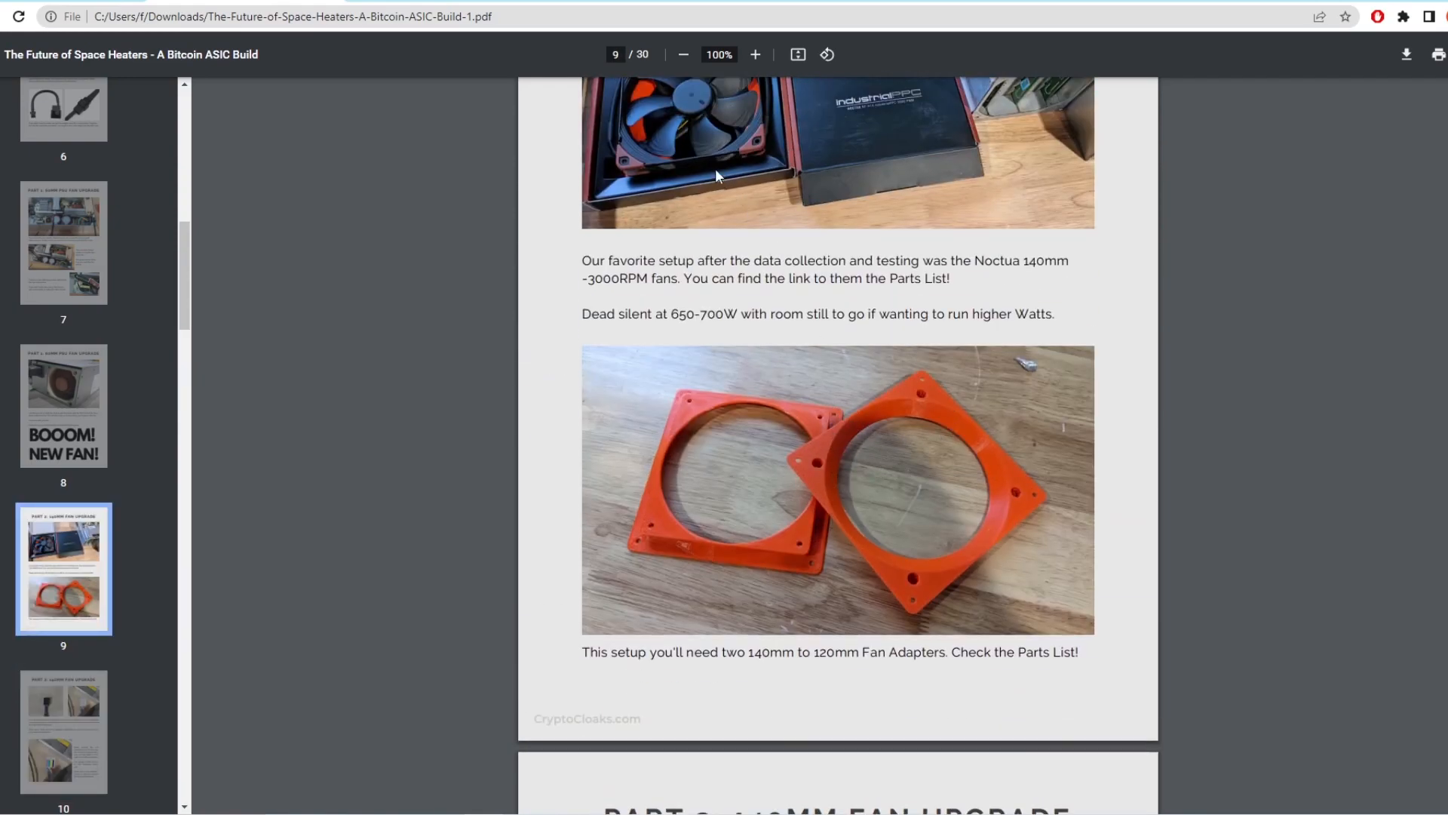
Highlight the paragraph about moving the old connector, then reach page 11's STOP! warning.
{"action": "scroll", "scroll_direction": "down", "scroll_amount": 3}
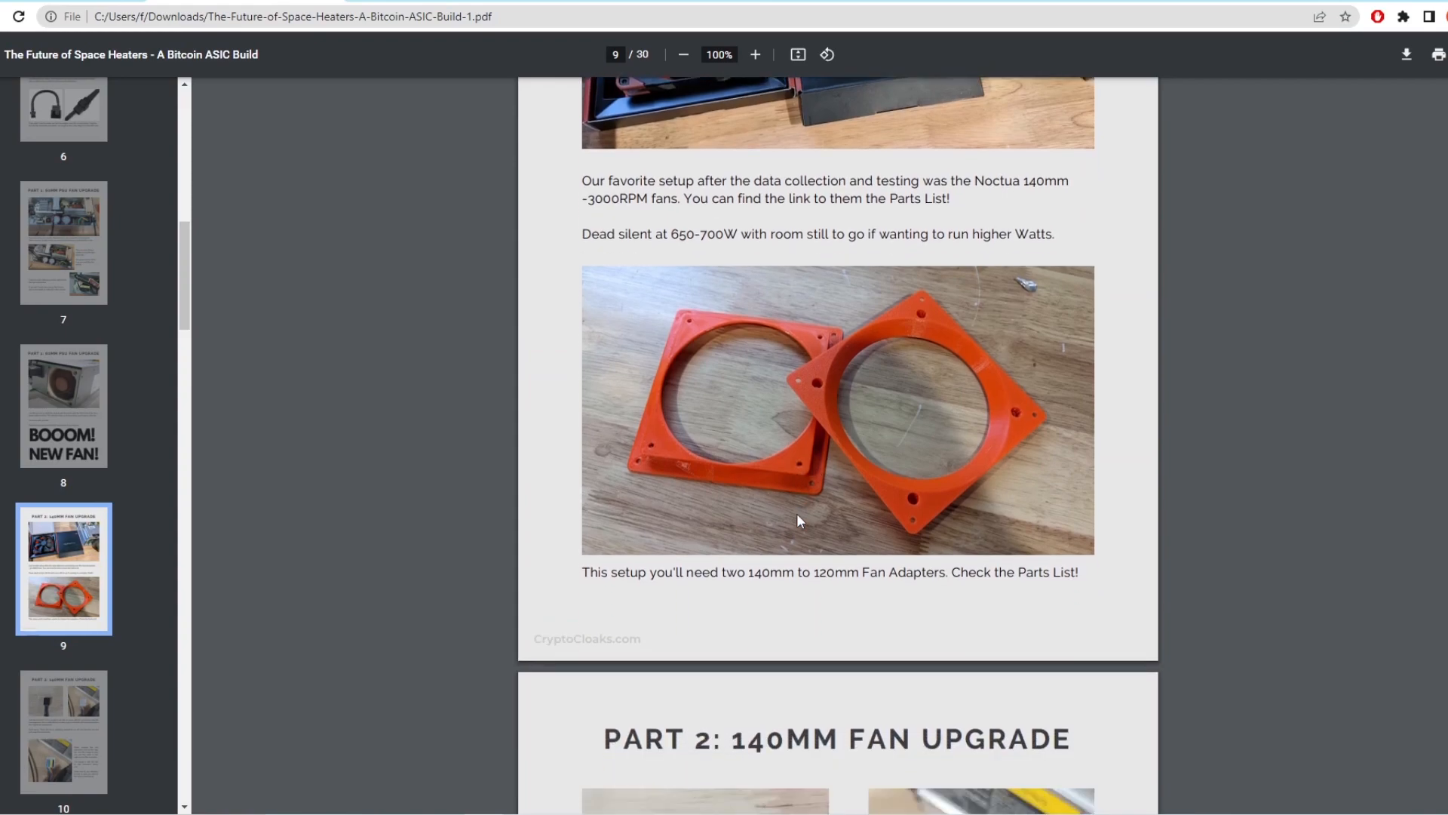
{"action": "scroll", "scroll_direction": "down", "scroll_amount": 3}
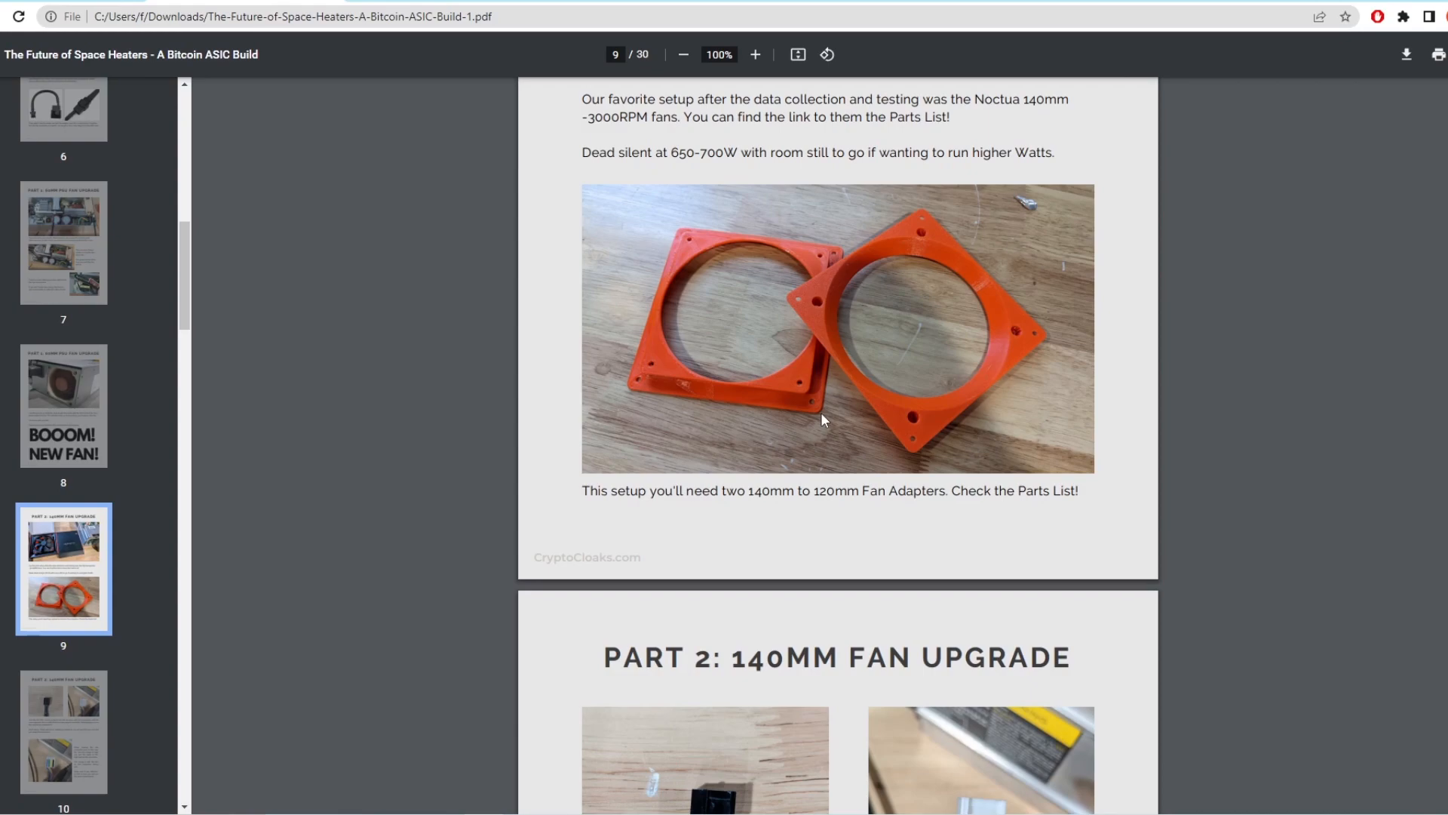
{"action": "scroll", "scroll_direction": "down", "scroll_amount": 3}
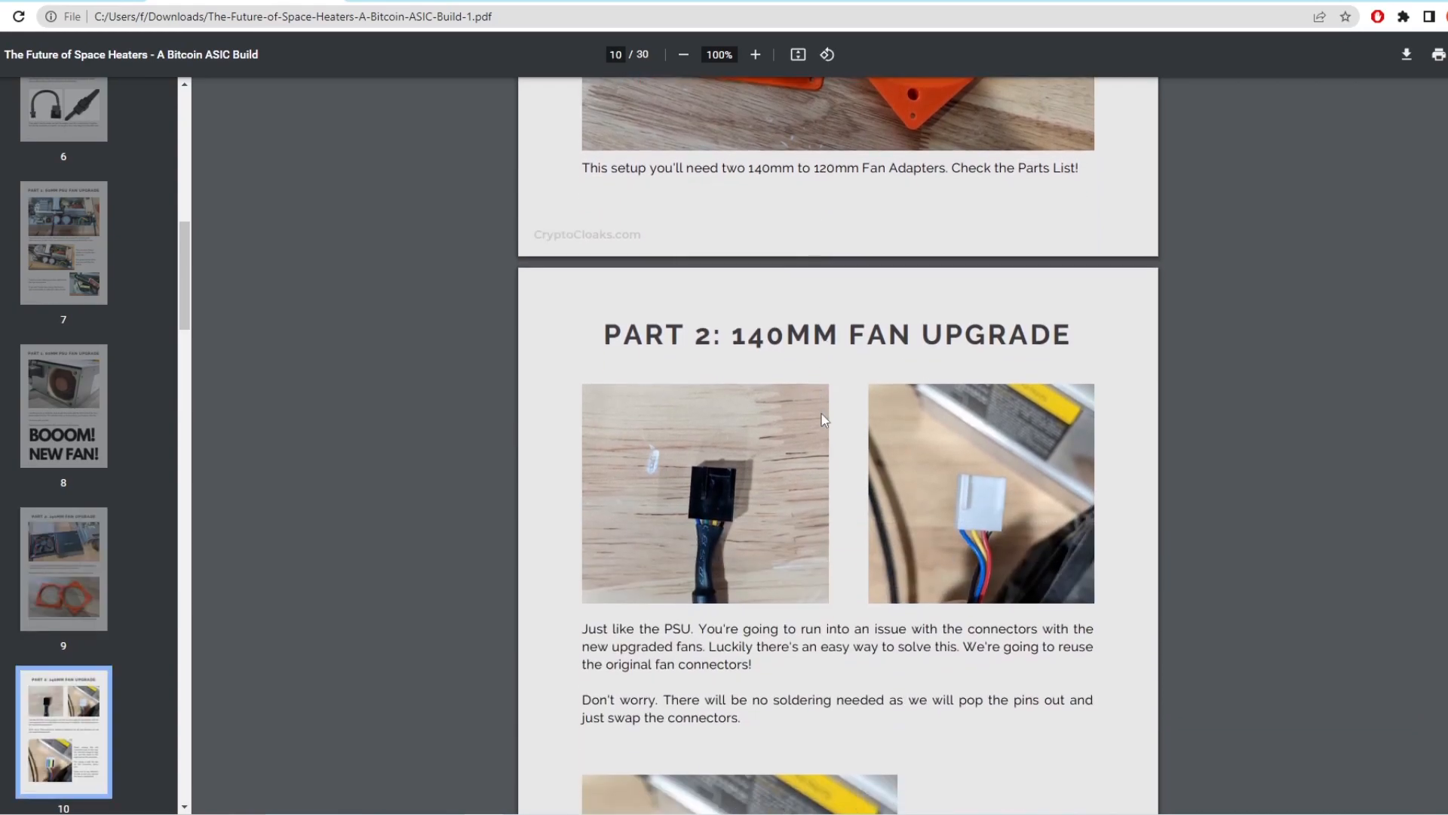
{"action": "scroll", "scroll_direction": "down", "scroll_amount": 3}
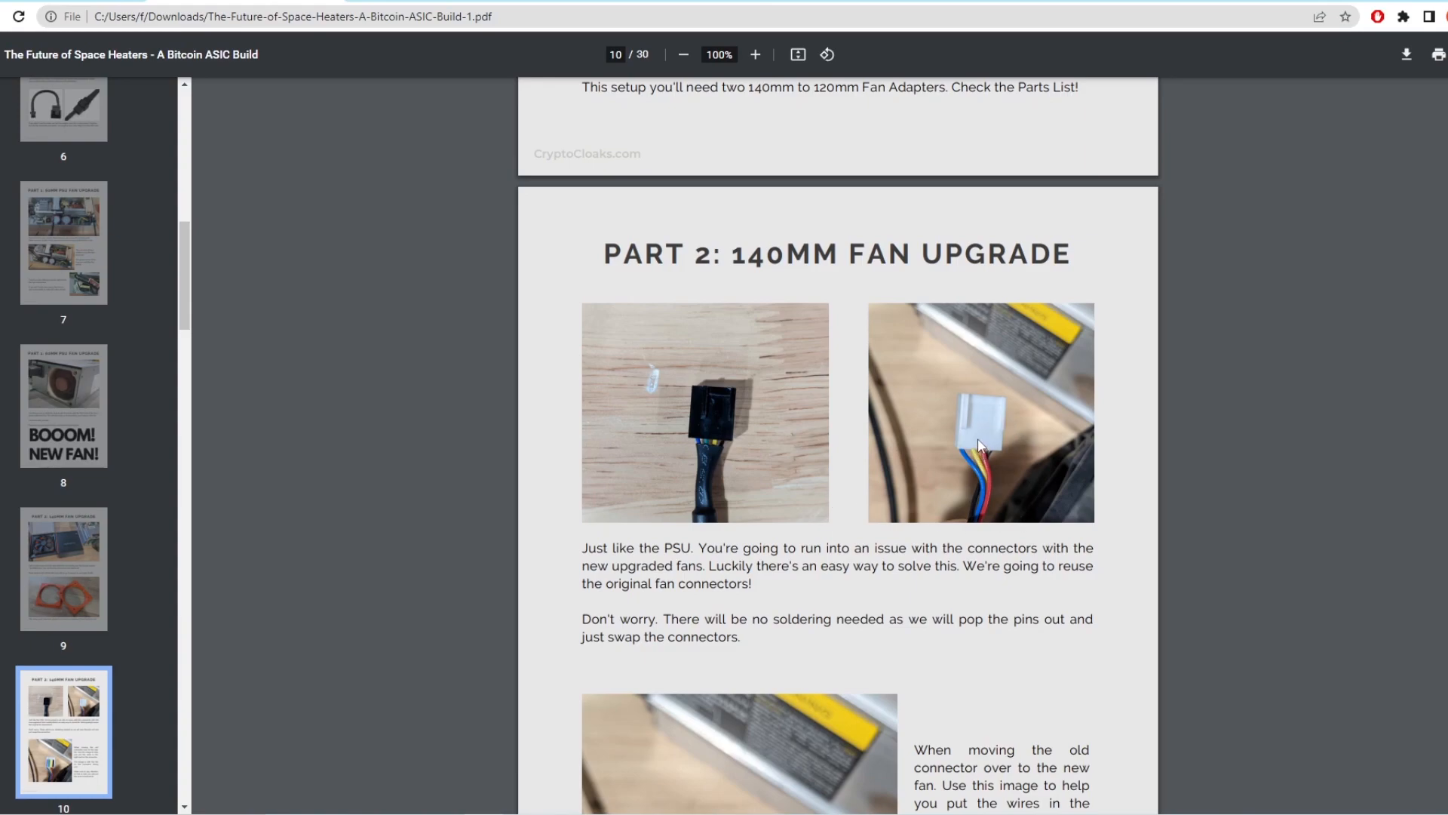
{"action": "scroll", "scroll_direction": "down", "scroll_amount": 3}
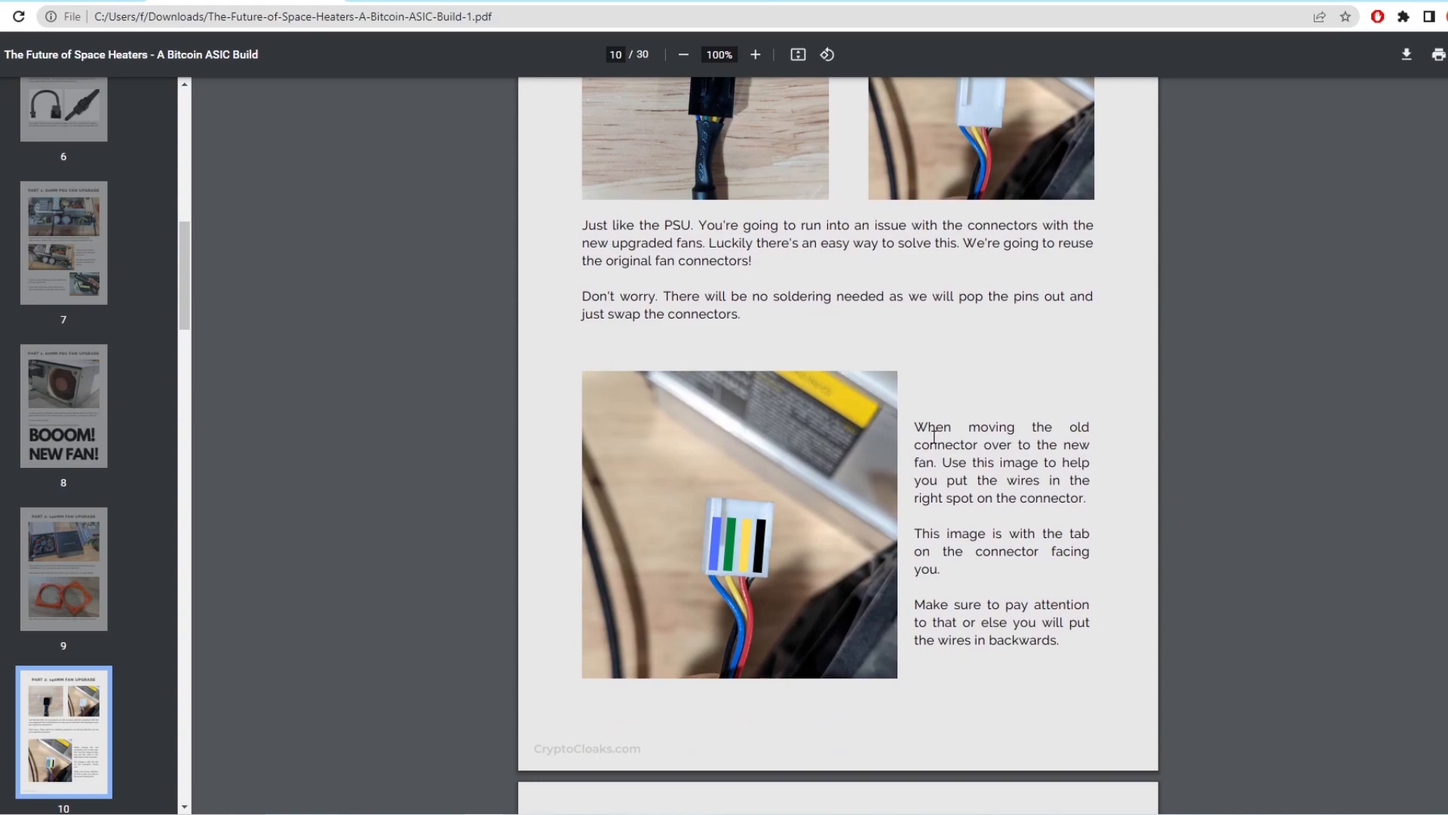
{"action": "left_click_drag", "start_coordinate": [914, 427], "coordinate": [1062, 499]}
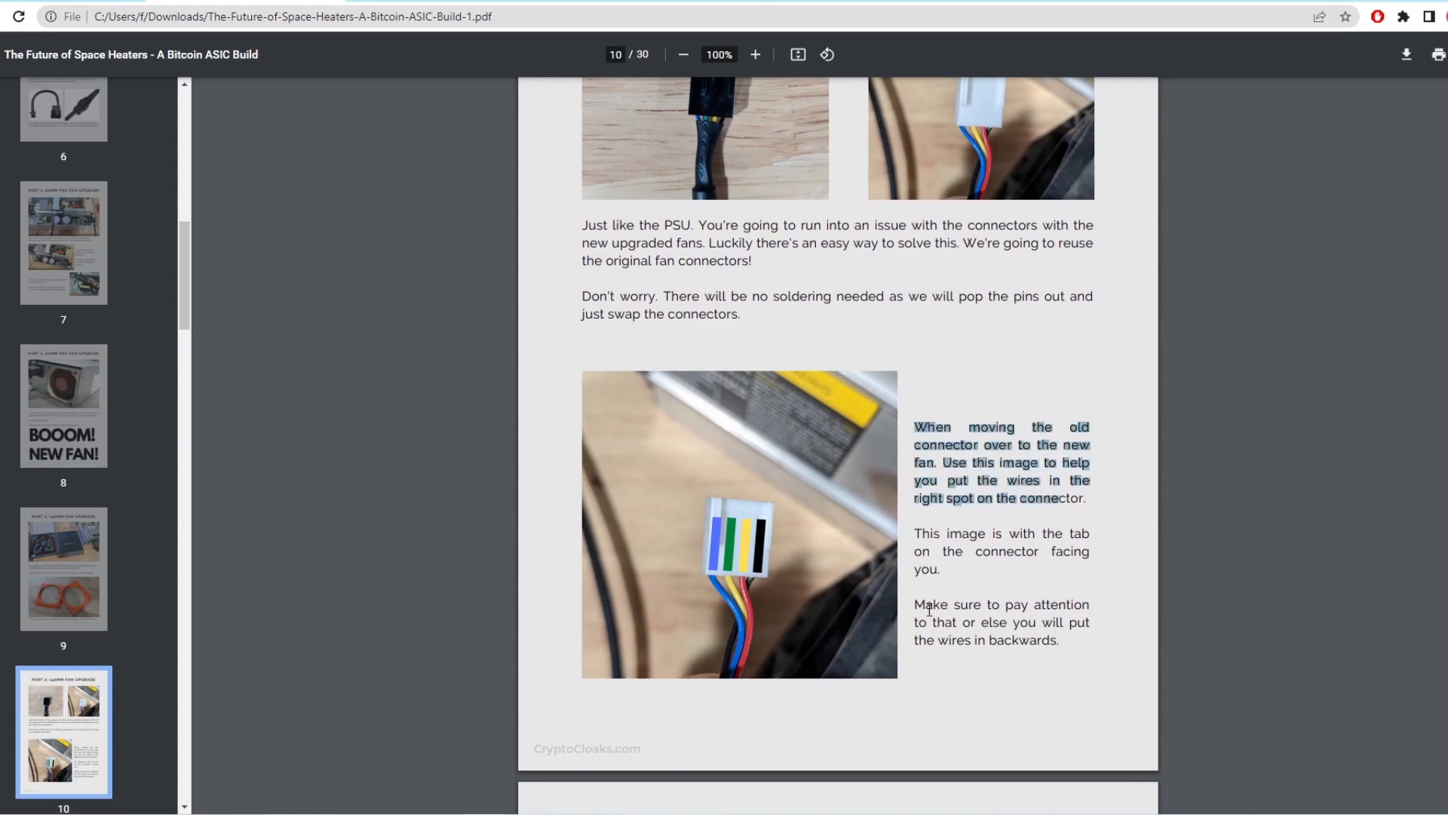
{"action": "scroll", "scroll_direction": "down", "scroll_amount": 3}
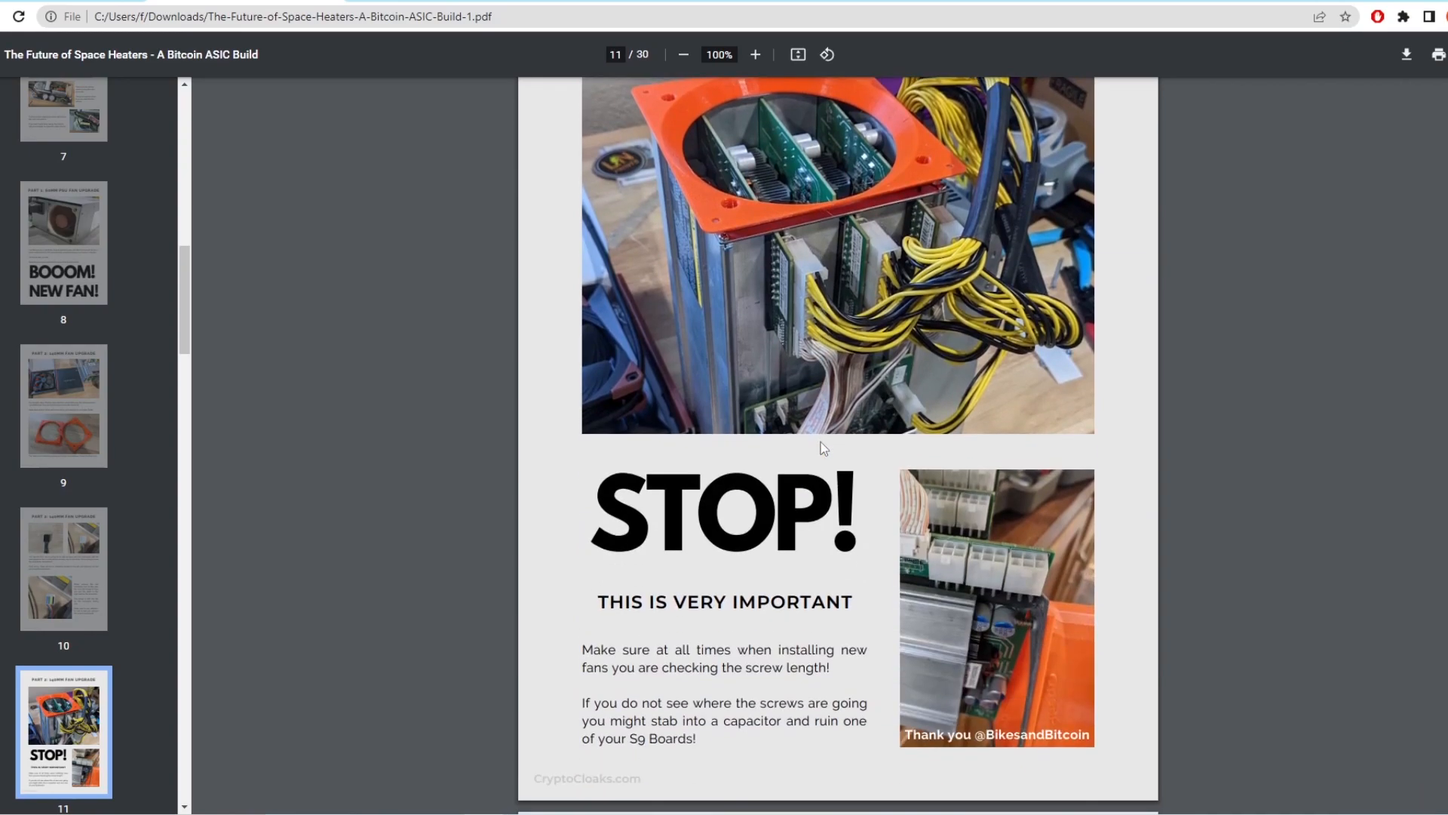
{"action": "mouse_move", "coordinate": [1011, 624]}
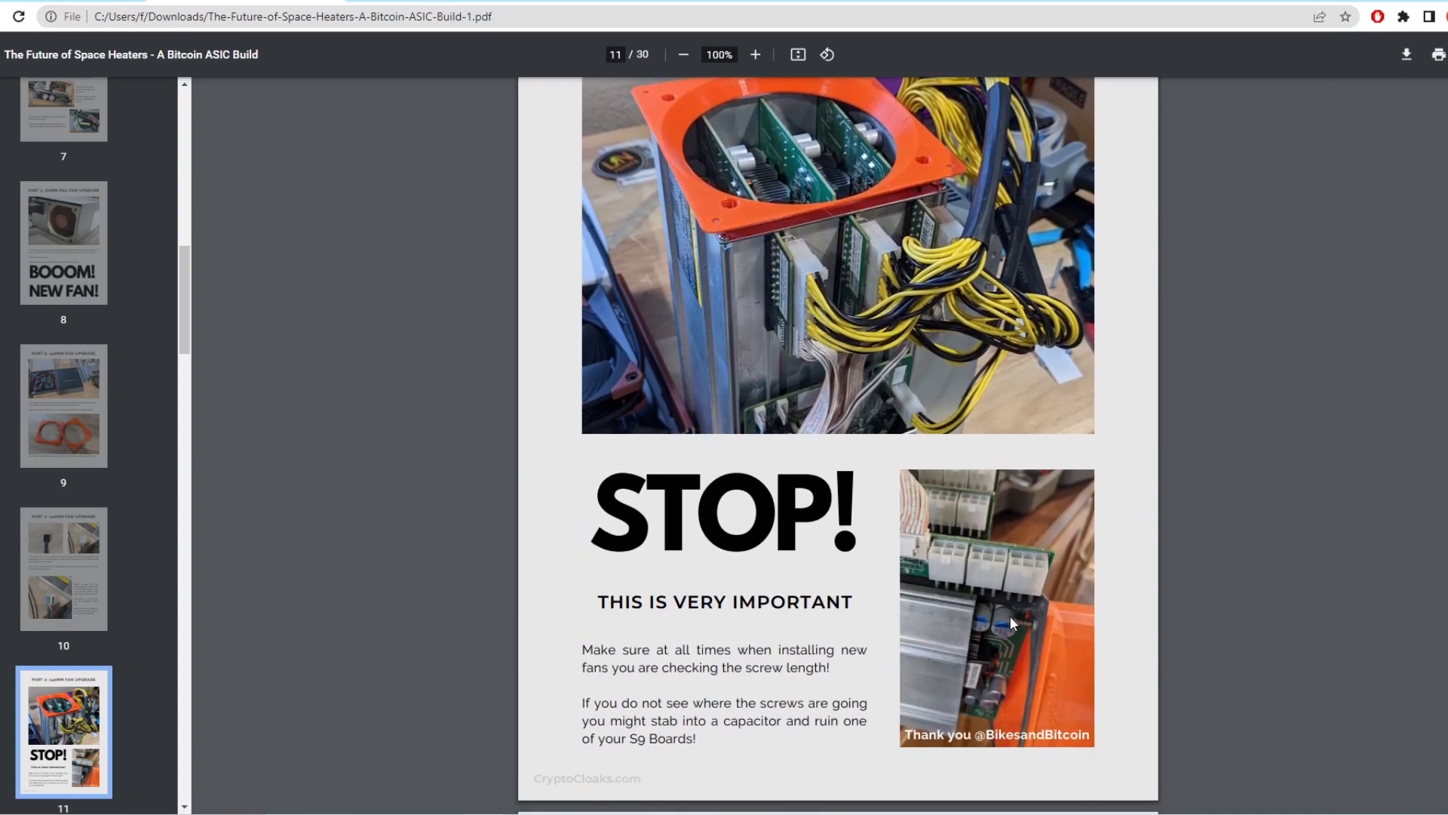
{"action": "mouse_move", "coordinate": [1023, 632]}
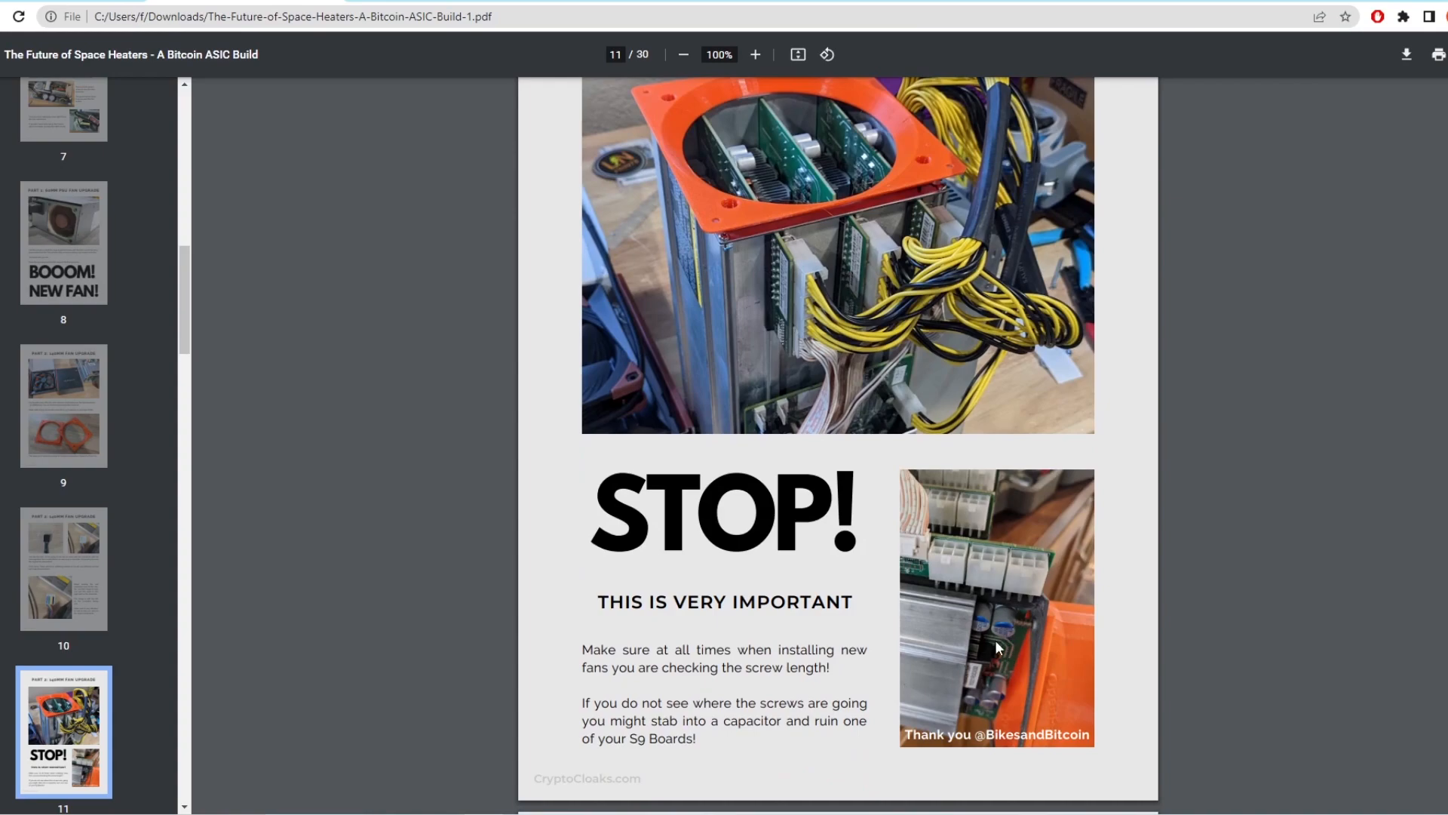
Scroll through pages 11–13 to page 14's S9 settings (650W, 55% fan, 80C).
{"action": "scroll", "scroll_direction": "down", "scroll_amount": 3}
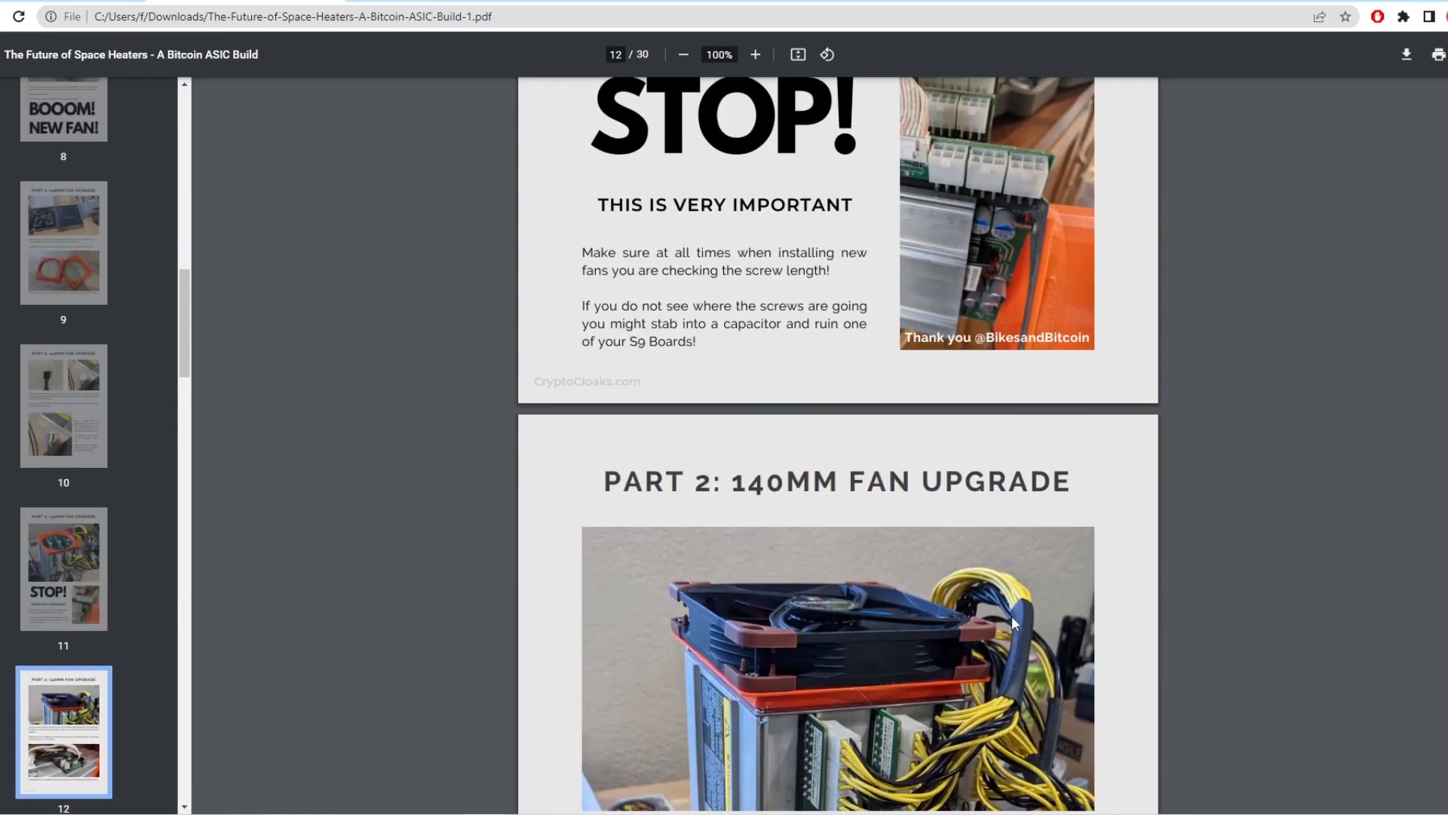
{"action": "scroll", "scroll_direction": "down", "scroll_amount": 3}
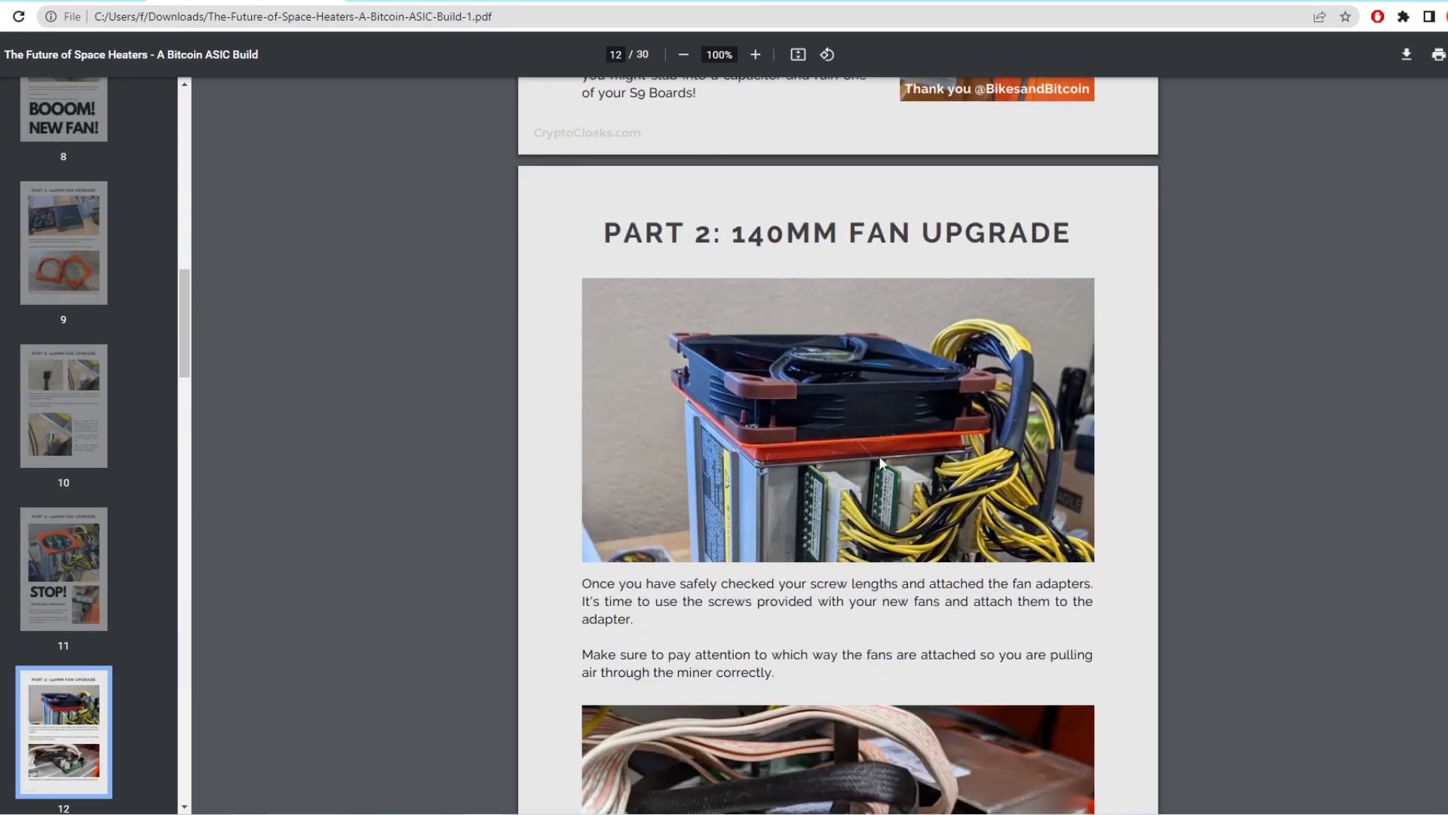
{"action": "scroll", "scroll_direction": "down", "scroll_amount": 3}
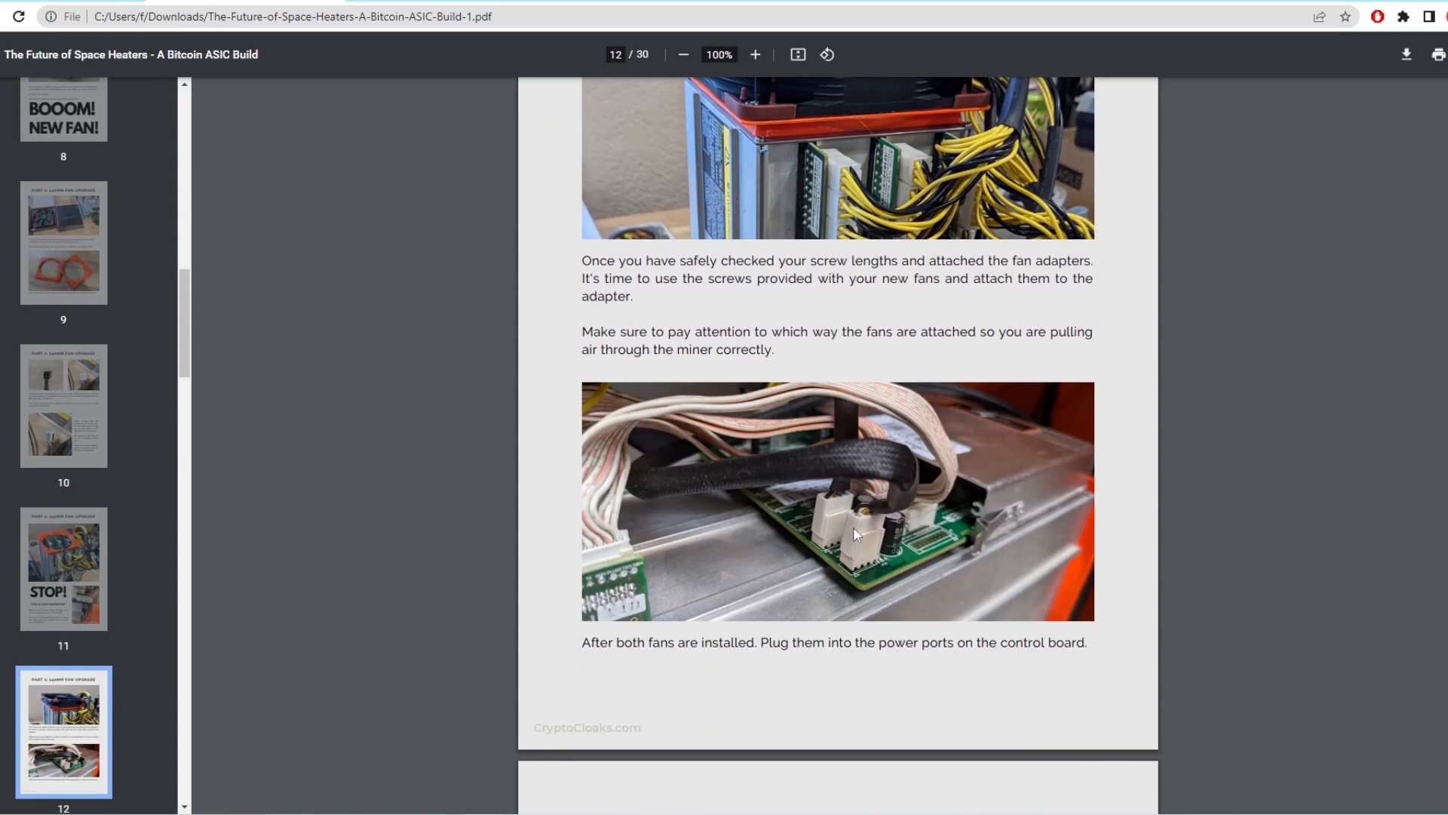
{"action": "scroll", "scroll_direction": "down", "scroll_amount": 3}
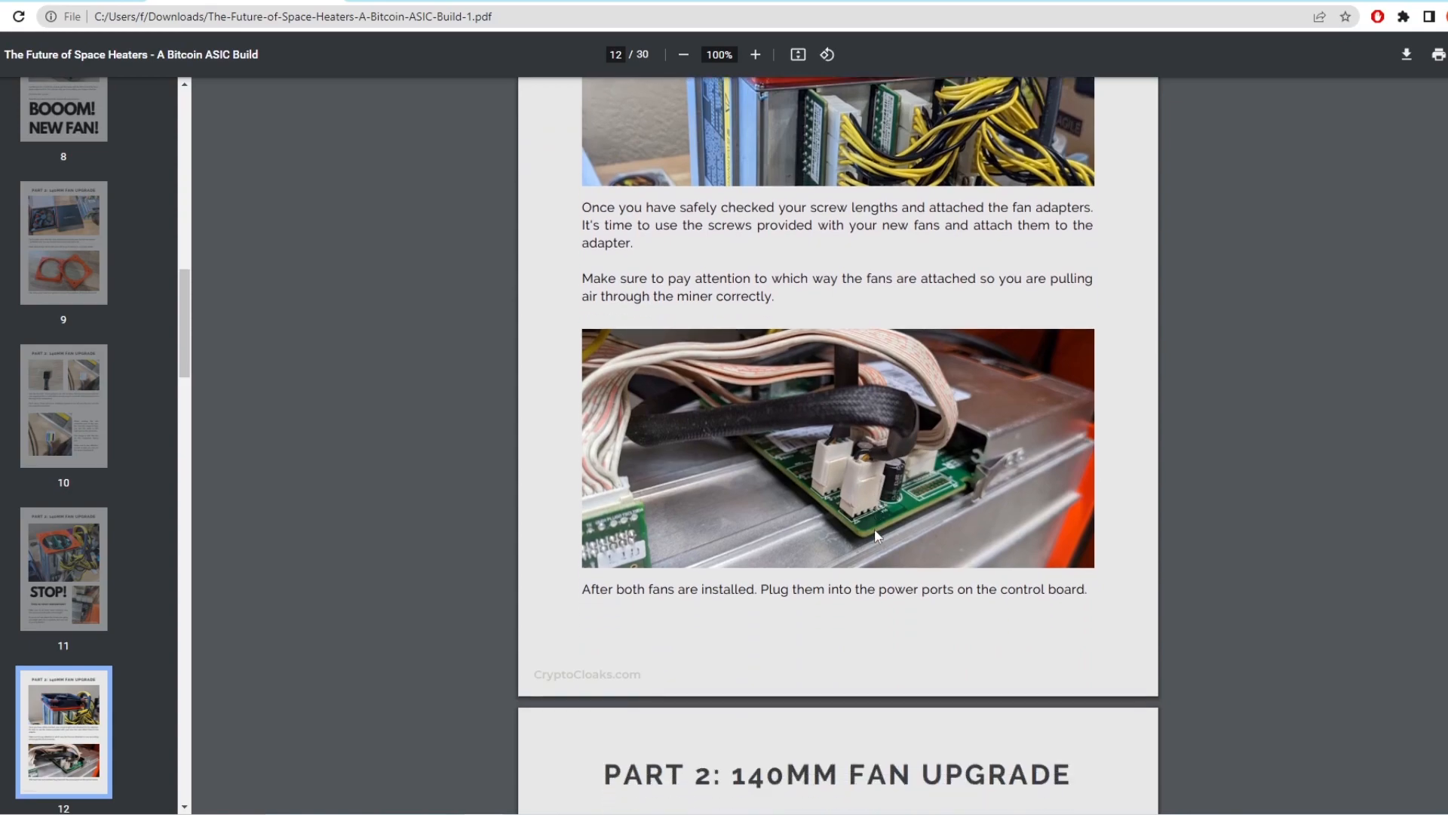
{"action": "scroll", "scroll_direction": "down", "scroll_amount": 3}
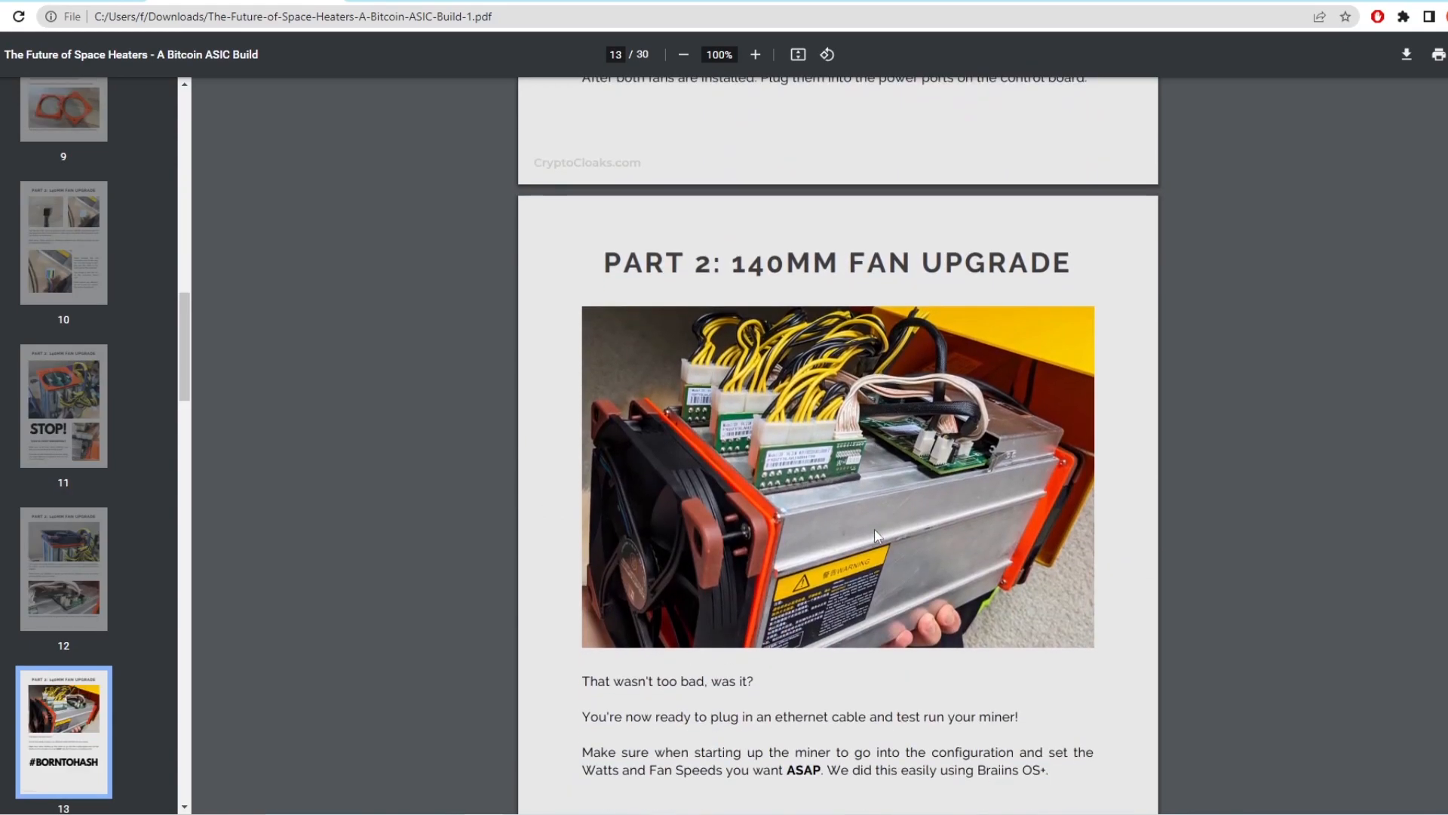
{"action": "mouse_move", "coordinate": [872, 492]}
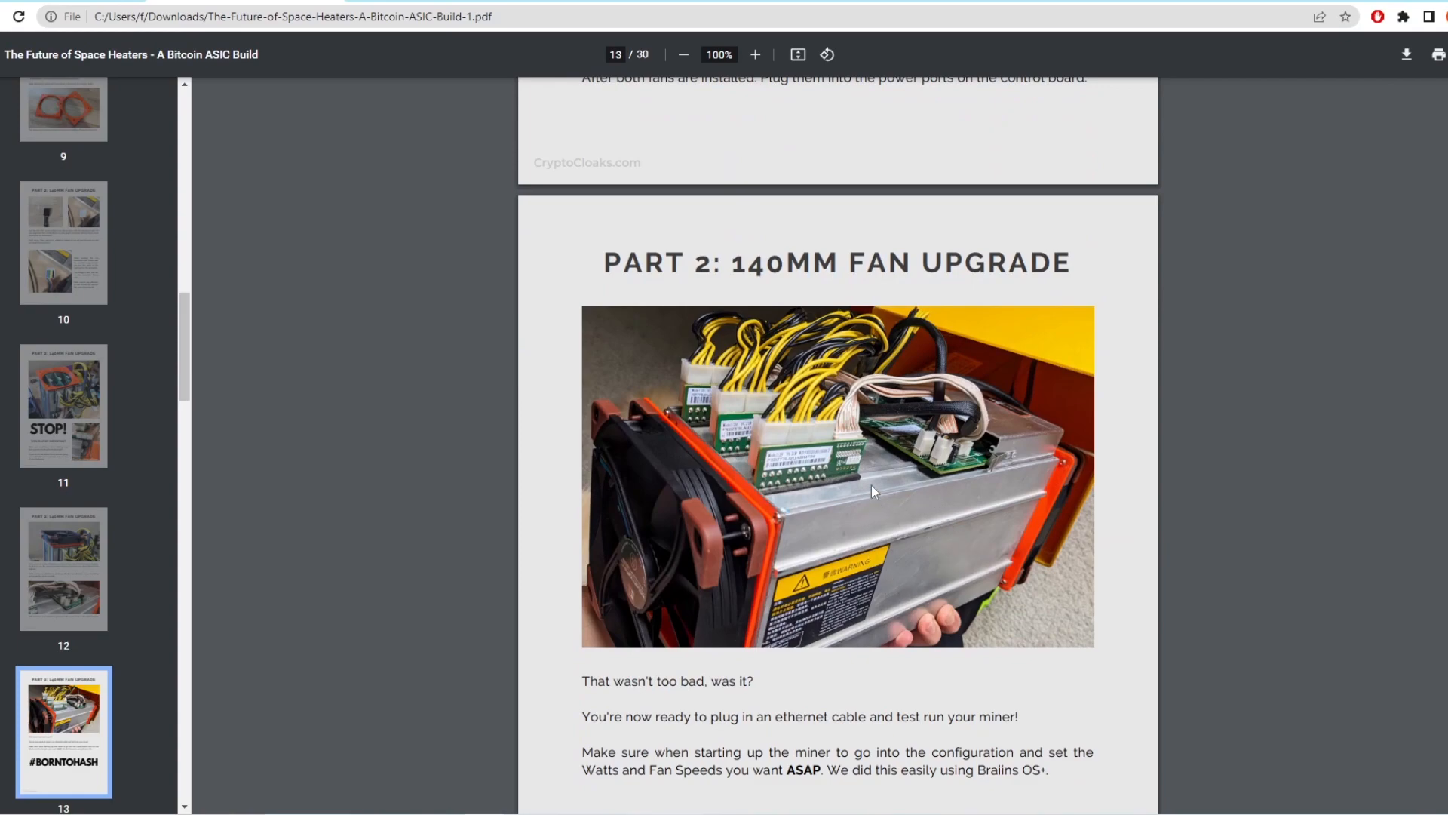
{"action": "mouse_move", "coordinate": [1057, 482]}
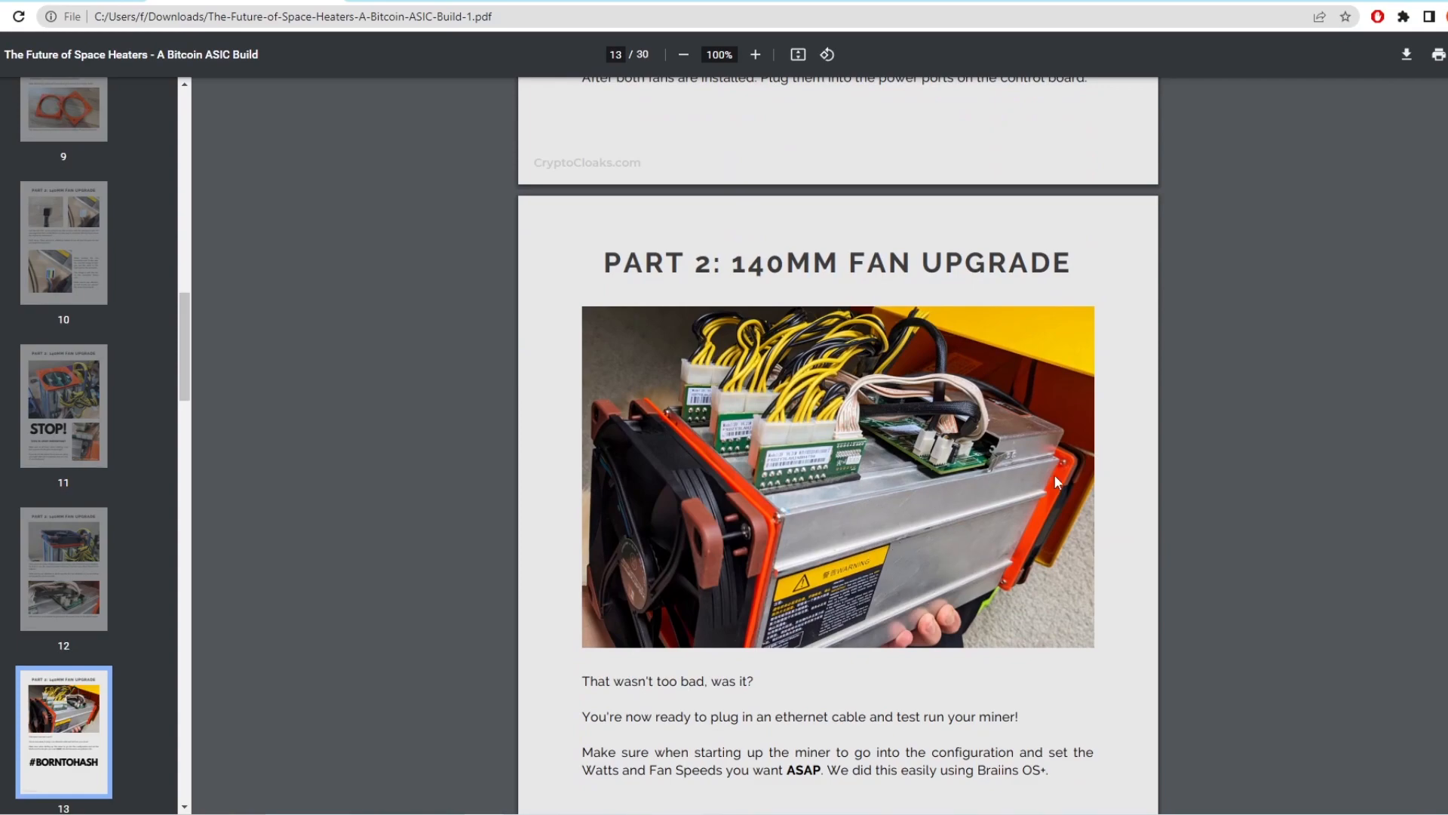
{"action": "scroll", "scroll_direction": "down", "scroll_amount": 3}
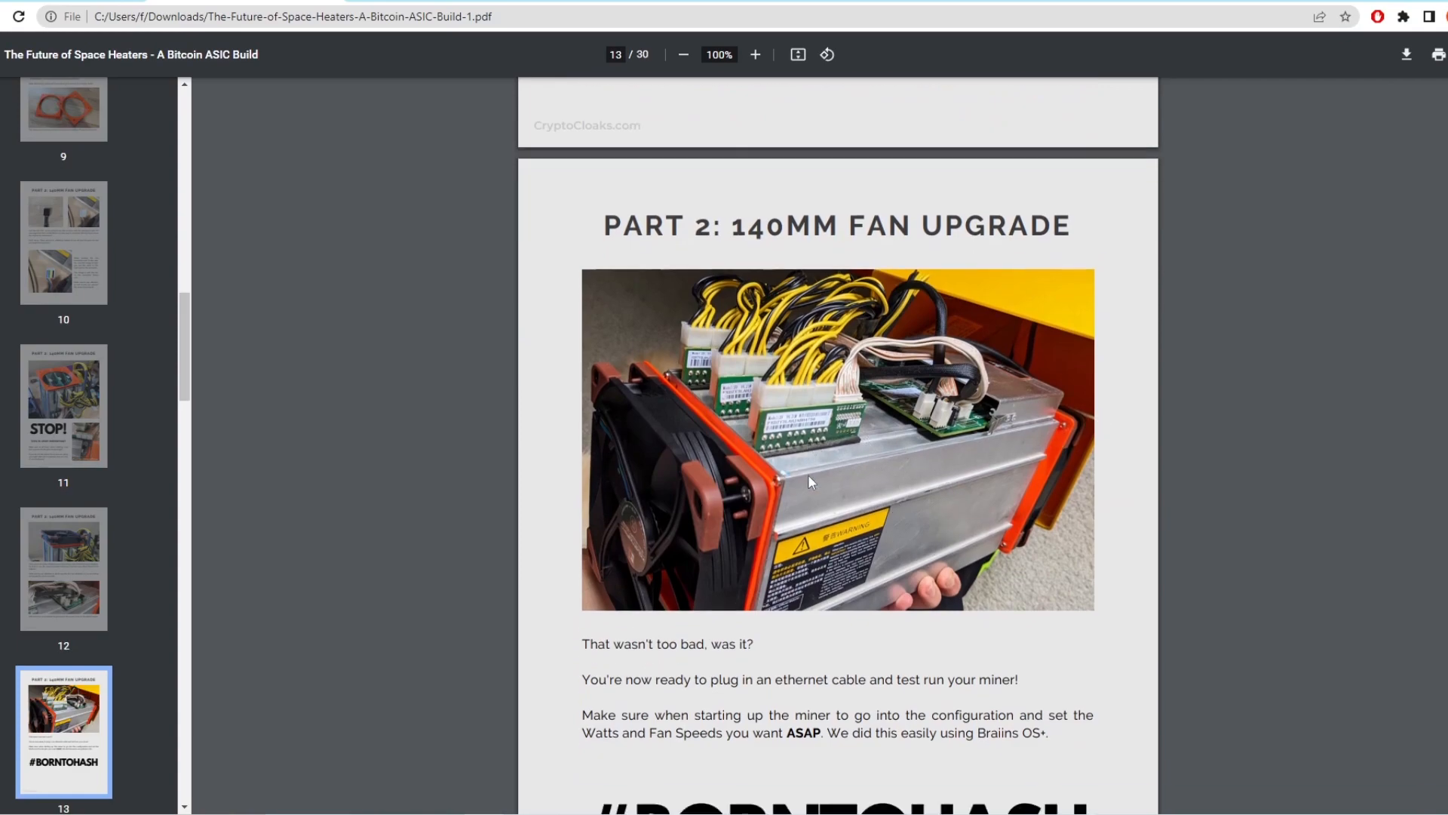
{"action": "scroll", "scroll_direction": "down", "scroll_amount": 3}
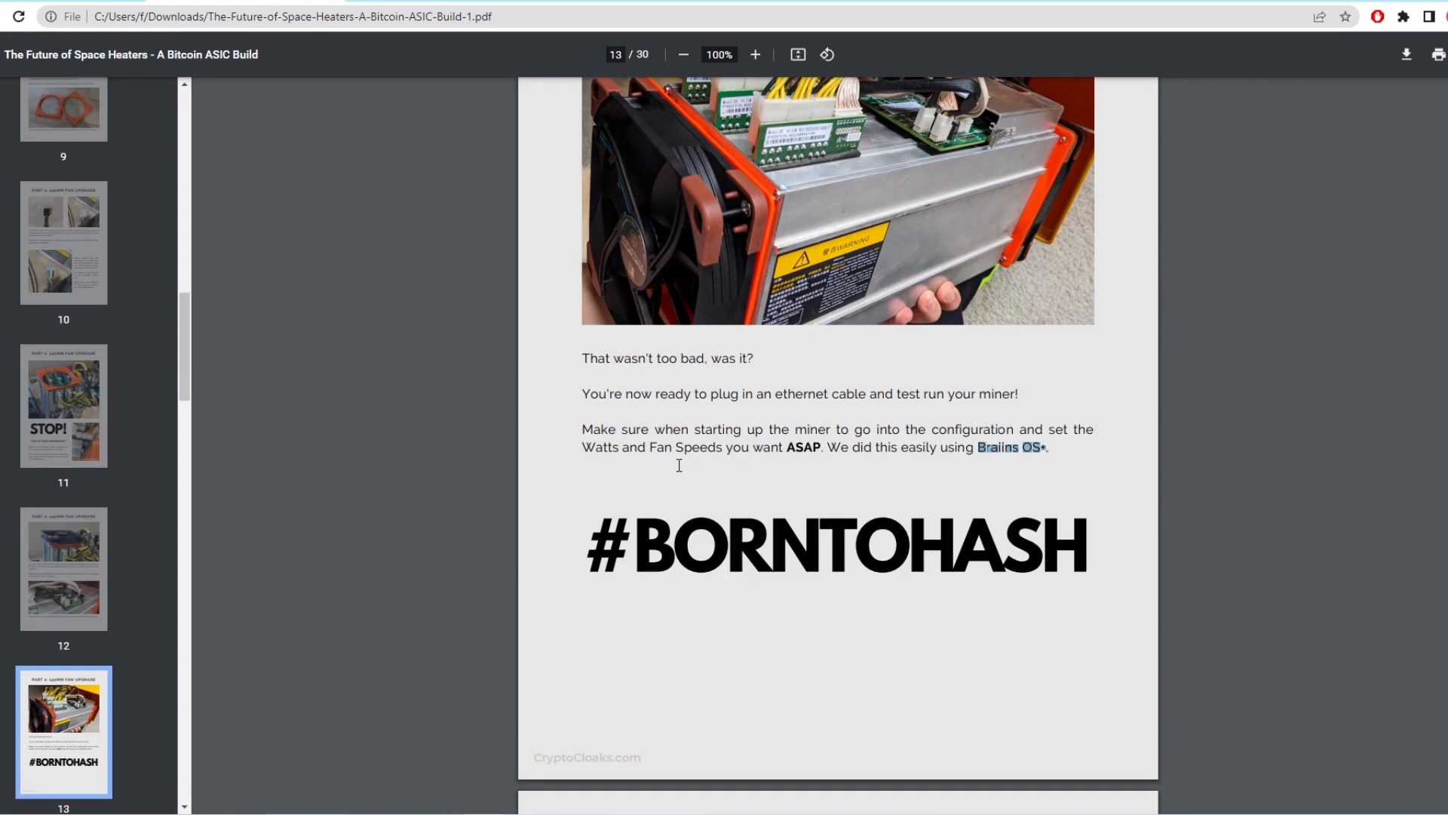
{"action": "scroll", "scroll_direction": "down", "scroll_amount": 3}
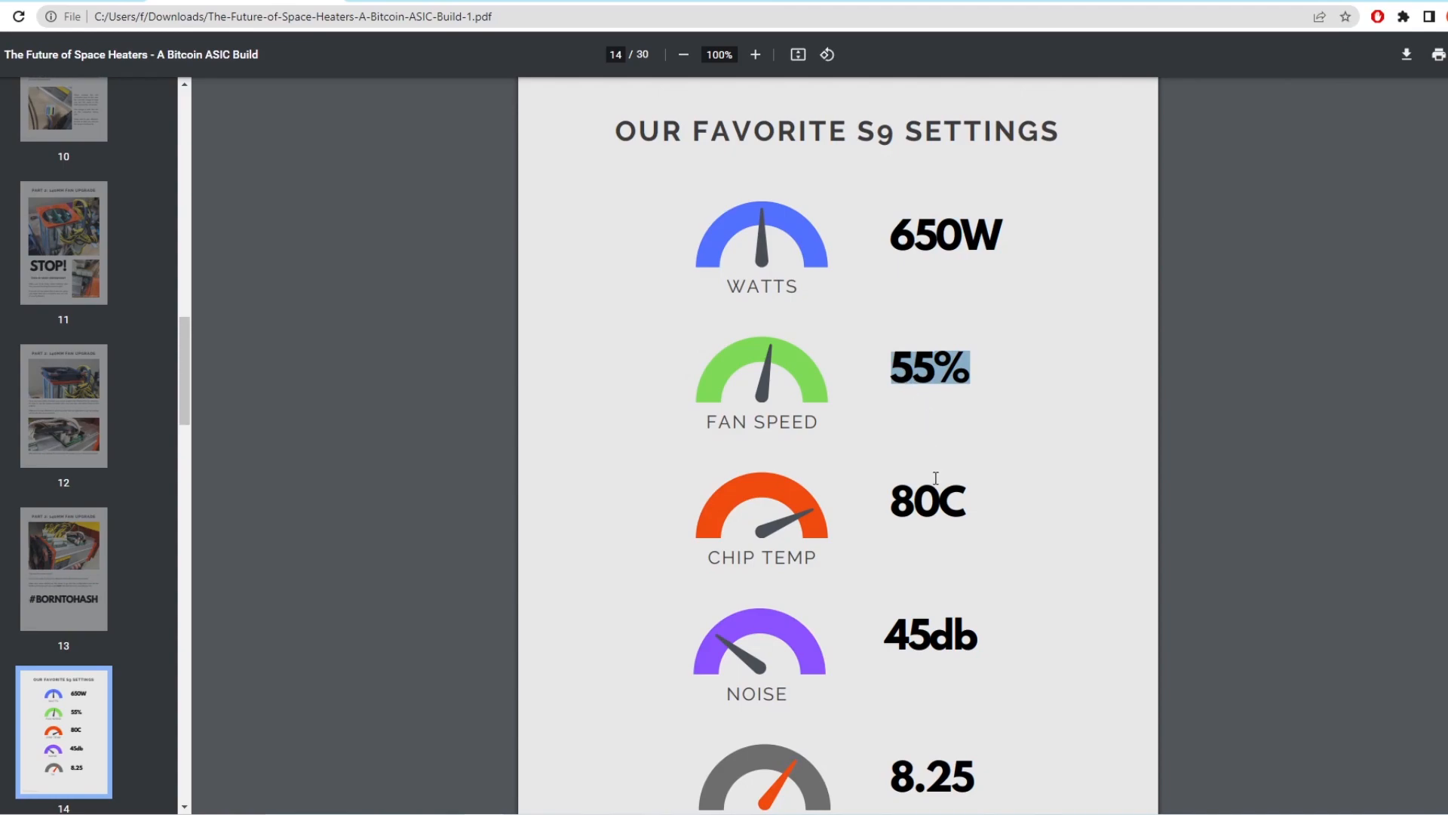
{"action": "scroll", "scroll_direction": "down", "scroll_amount": 3}
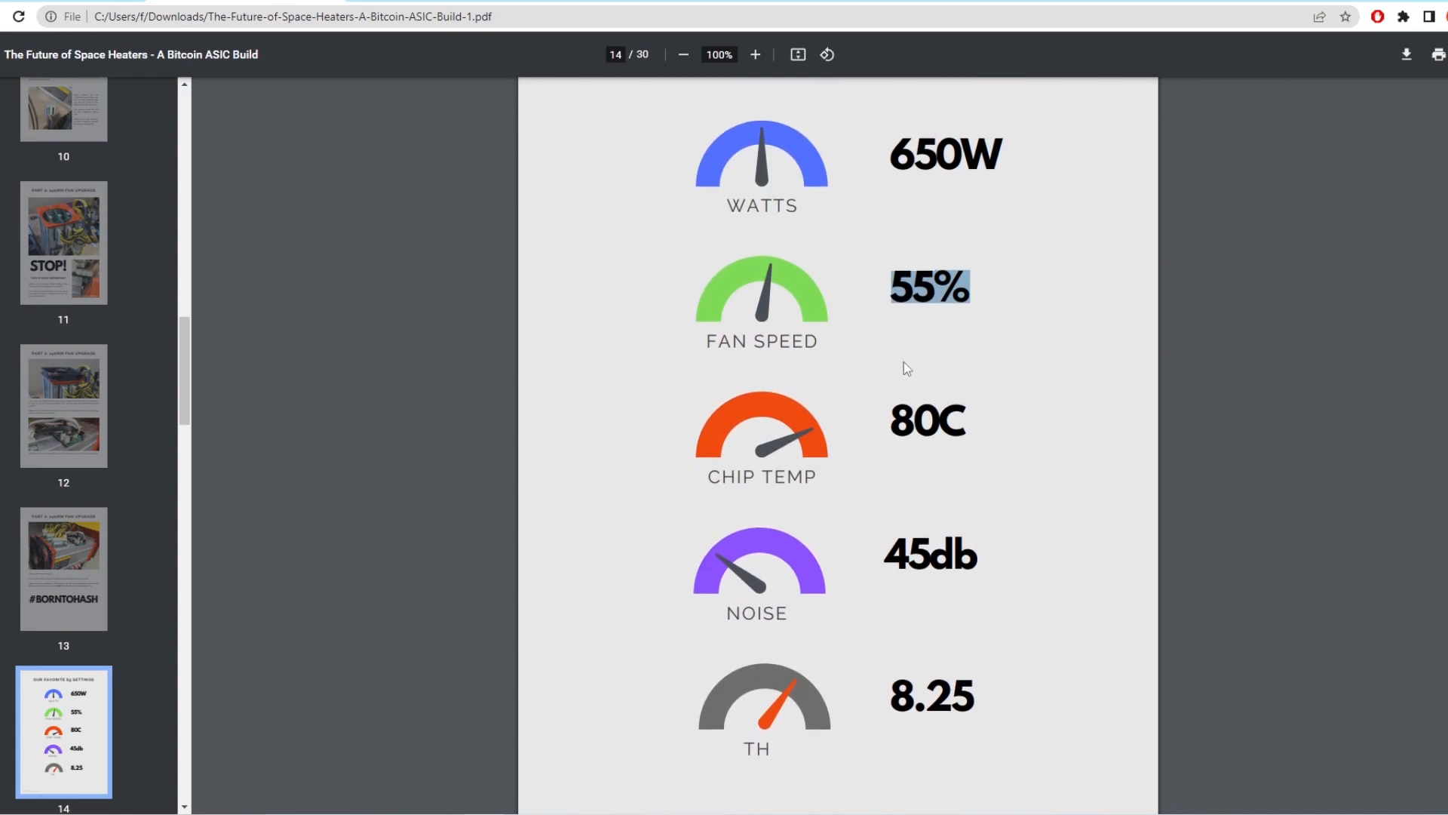
{"action": "left_click", "coordinate": [576, 205]}
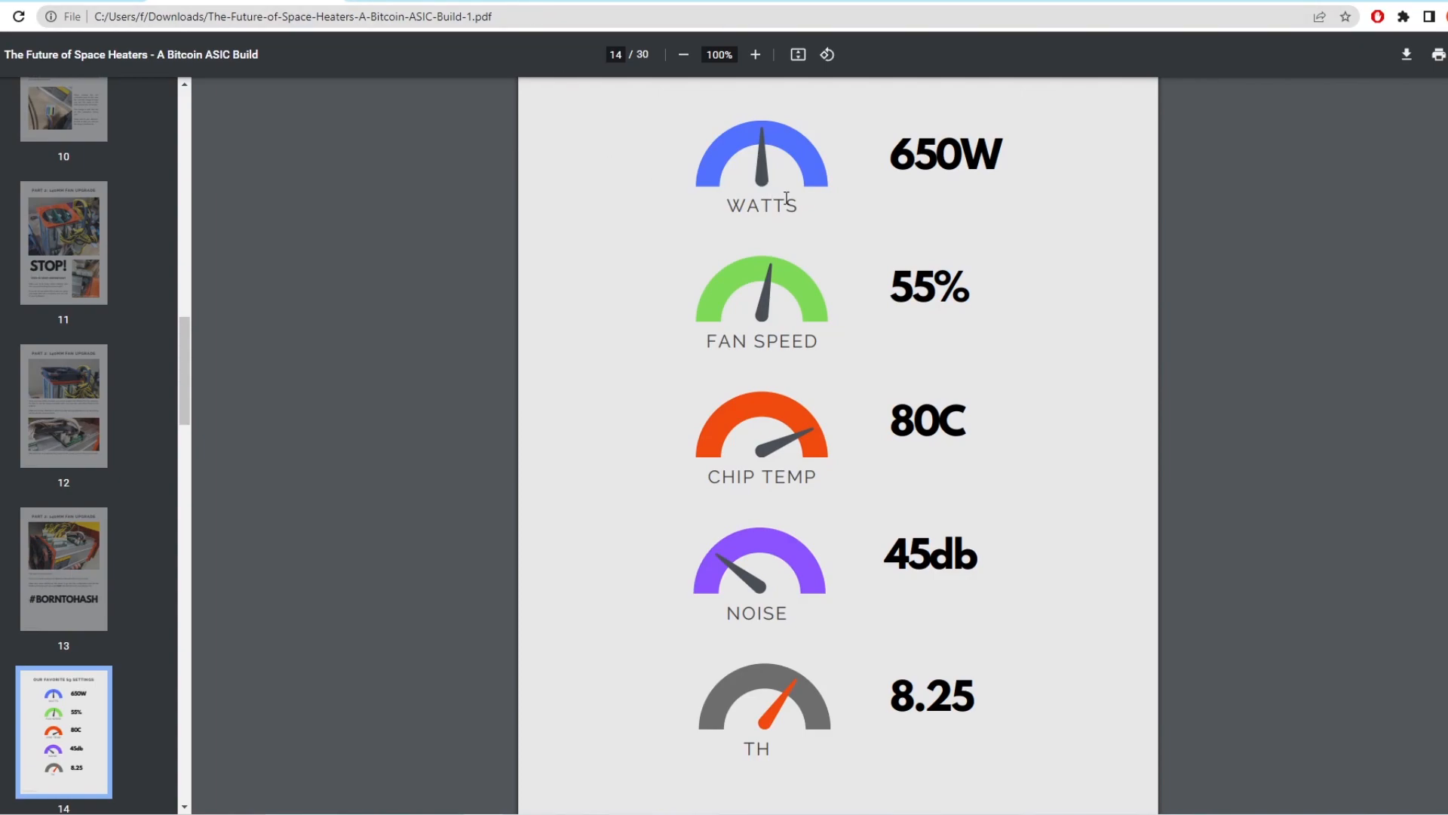
{"action": "mouse_move", "coordinate": [939, 374]}
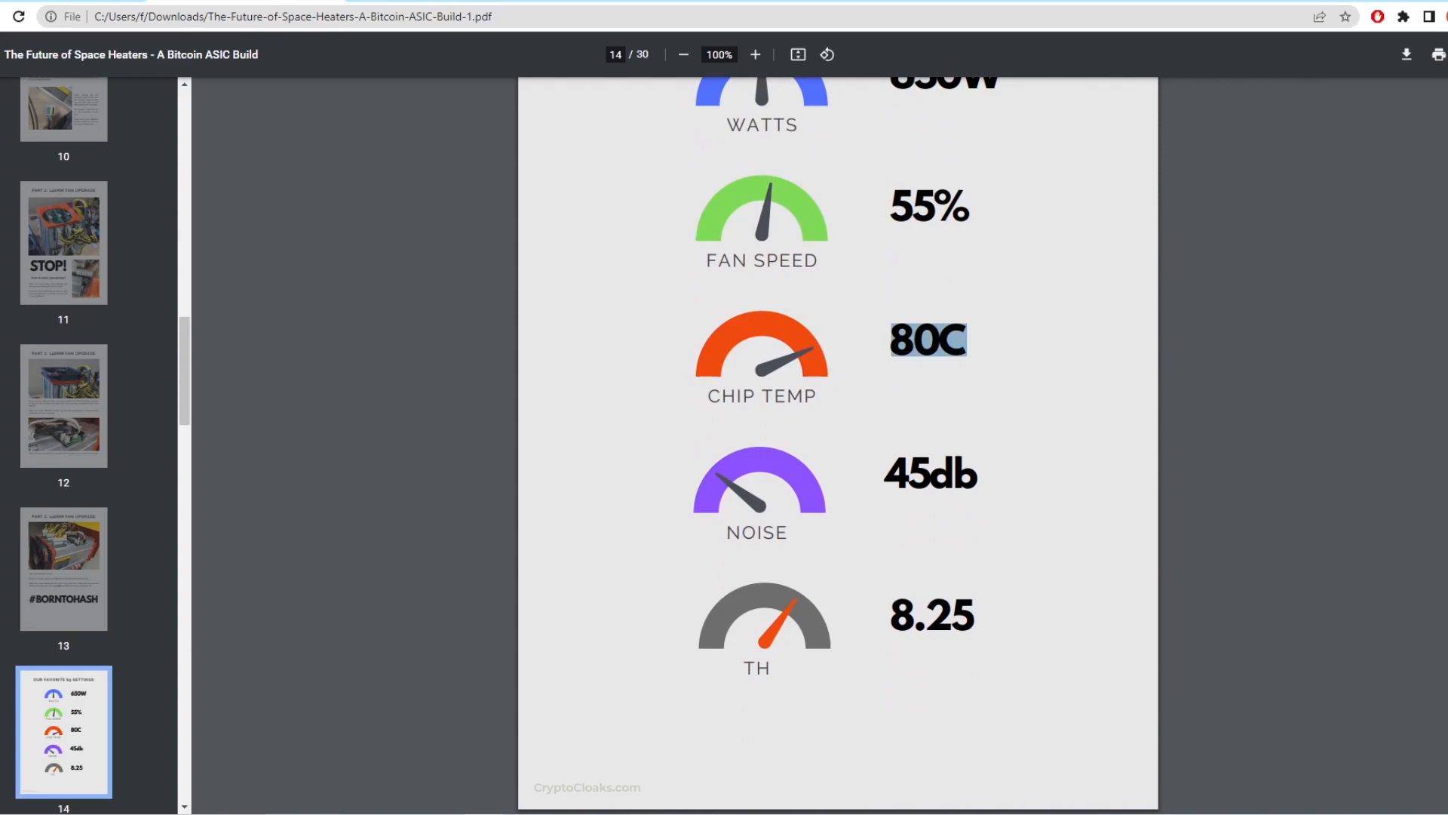
{"action": "mouse_move", "coordinate": [909, 443]}
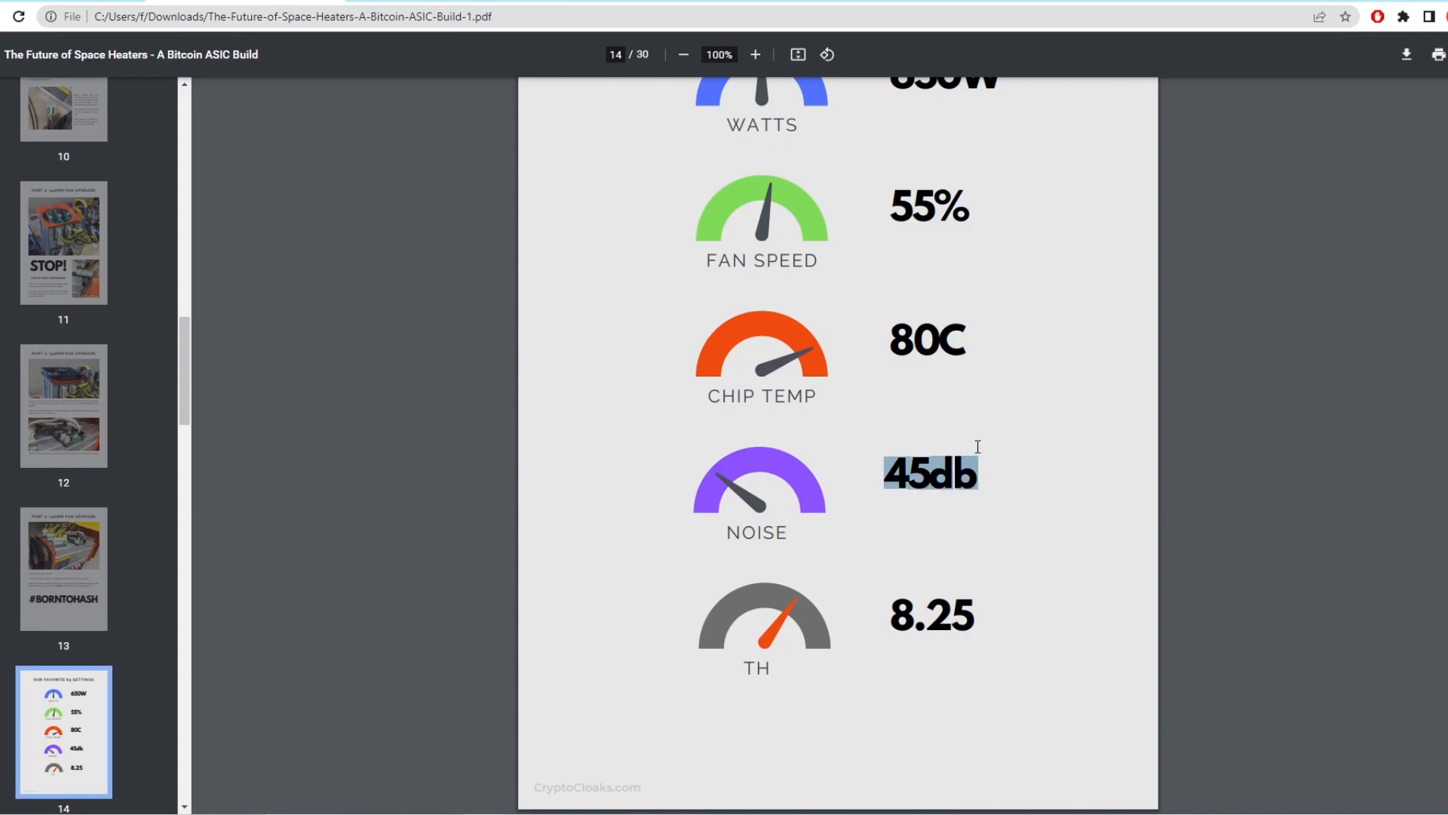
{"action": "mouse_move", "coordinate": [911, 577]}
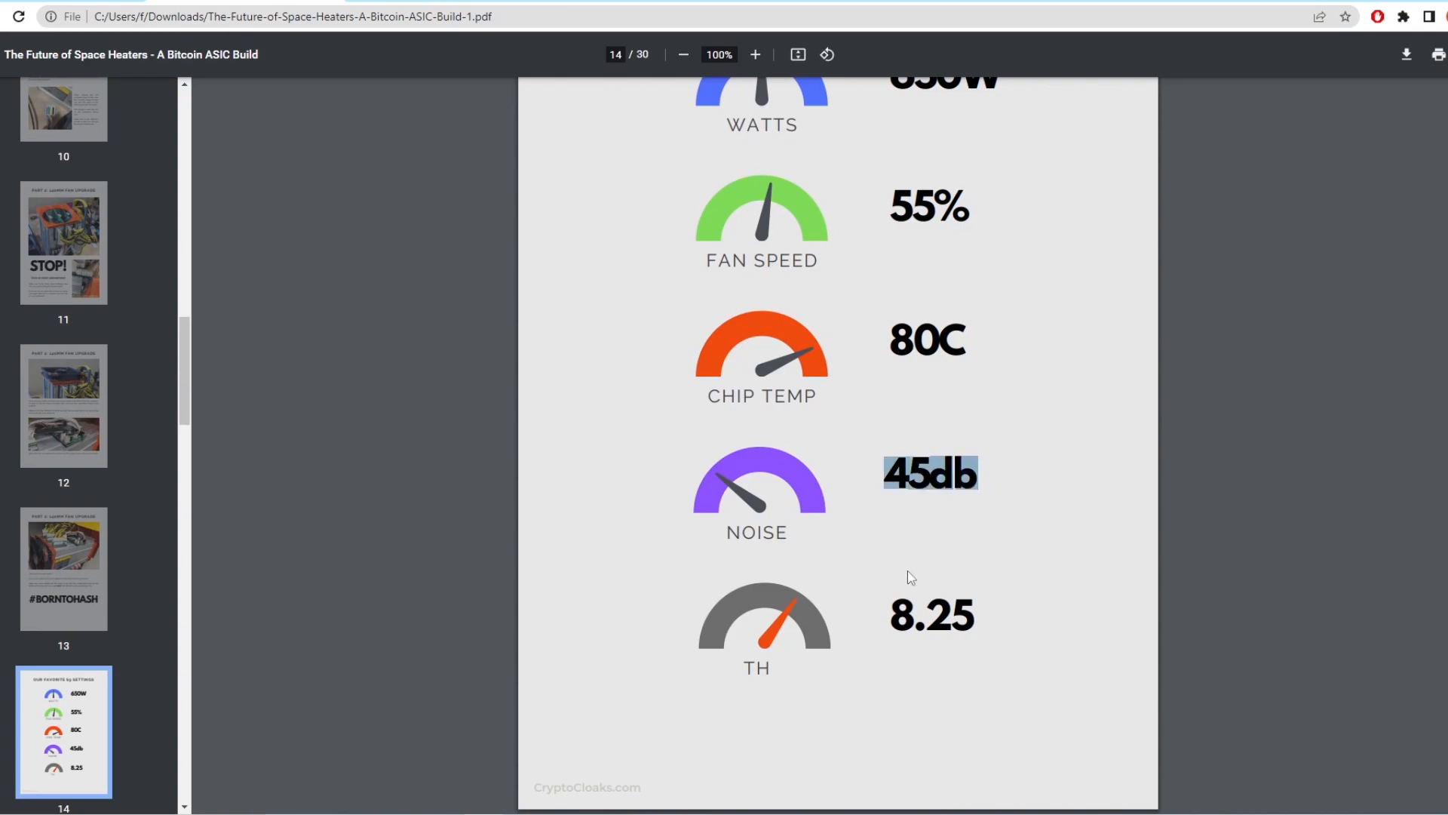
{"action": "left_click", "coordinate": [913, 534]}
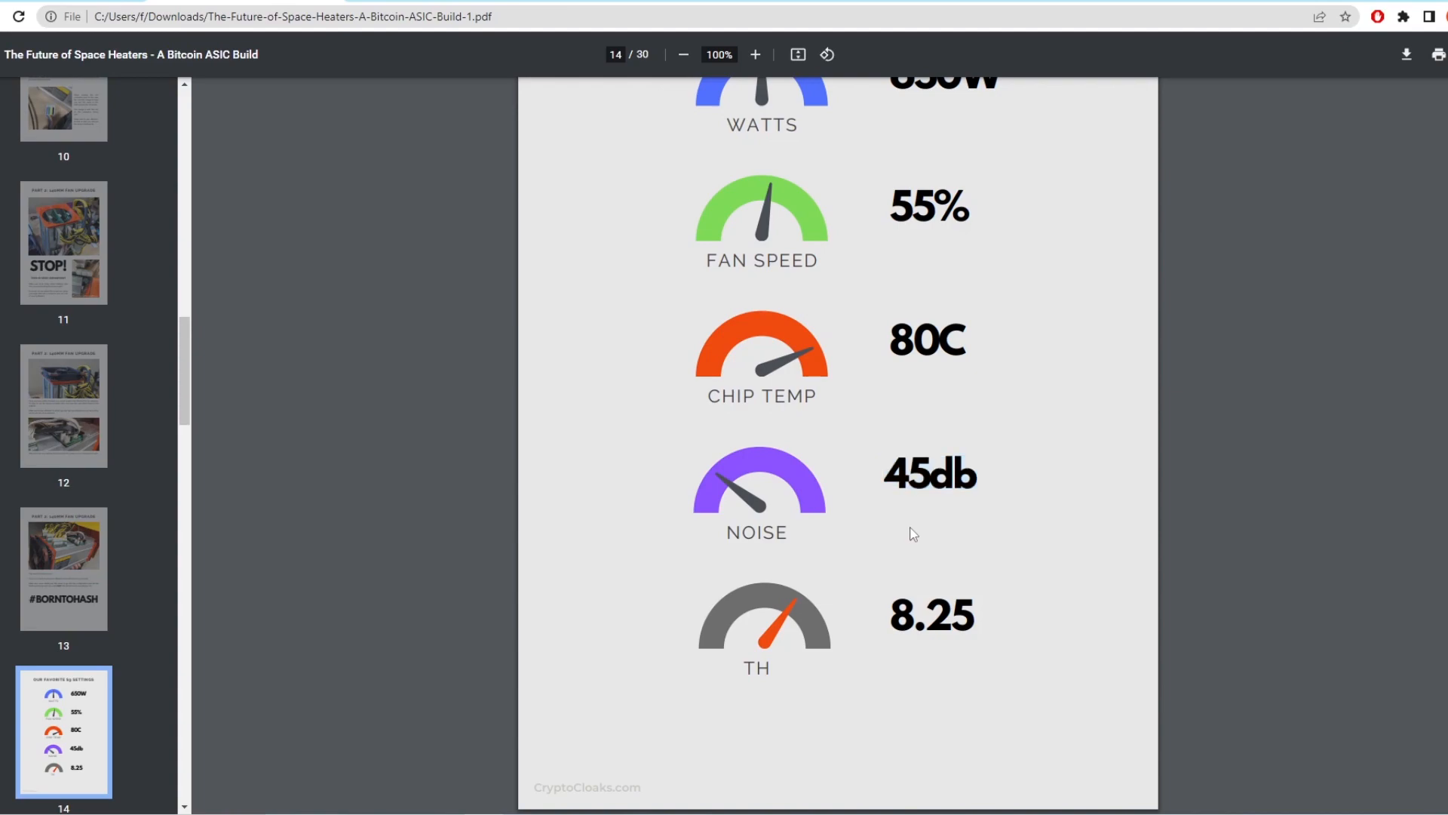
{"action": "mouse_move", "coordinate": [896, 518]}
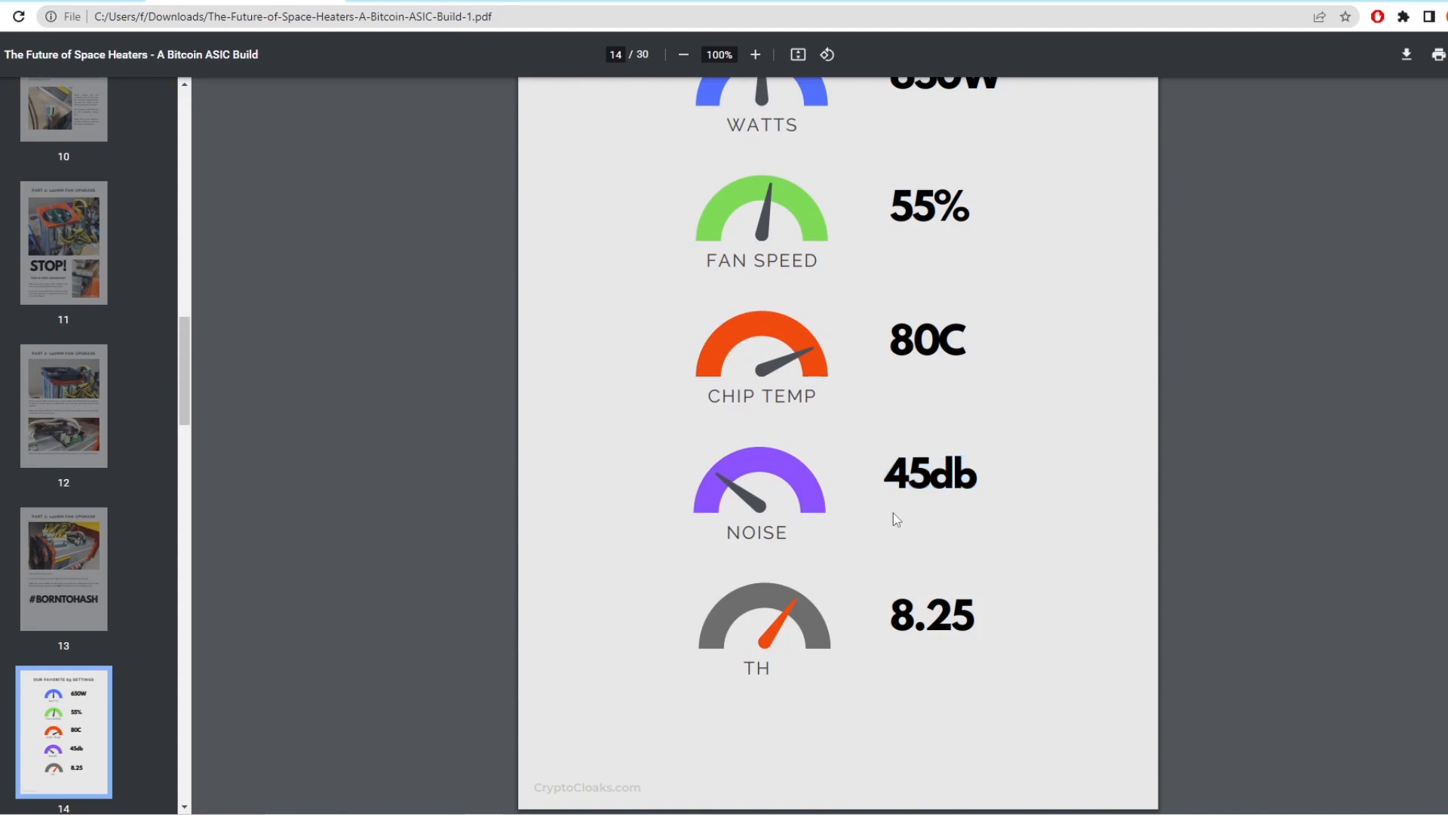
{"action": "mouse_move", "coordinate": [795, 477]}
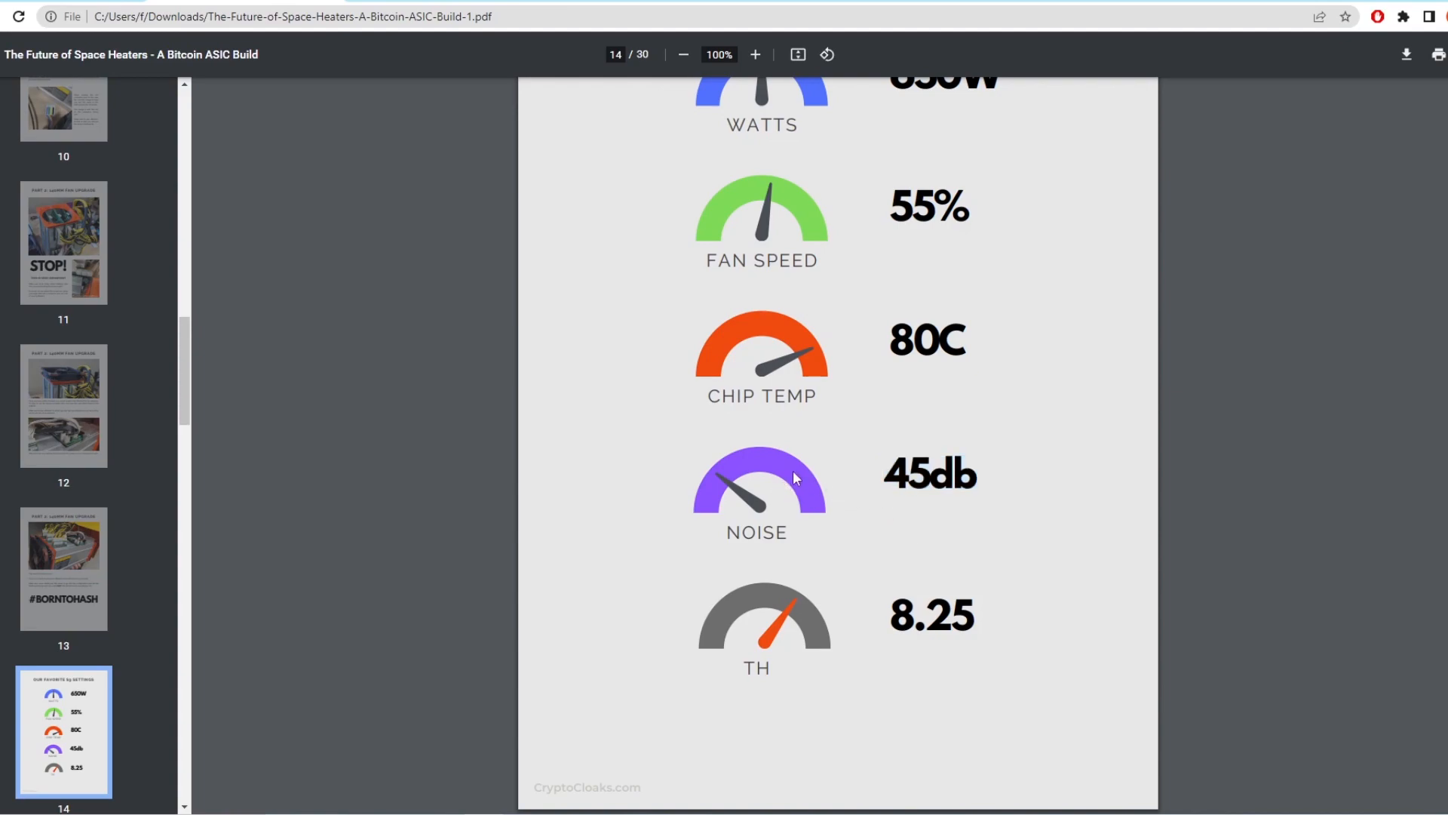
{"action": "mouse_move", "coordinate": [801, 498]}
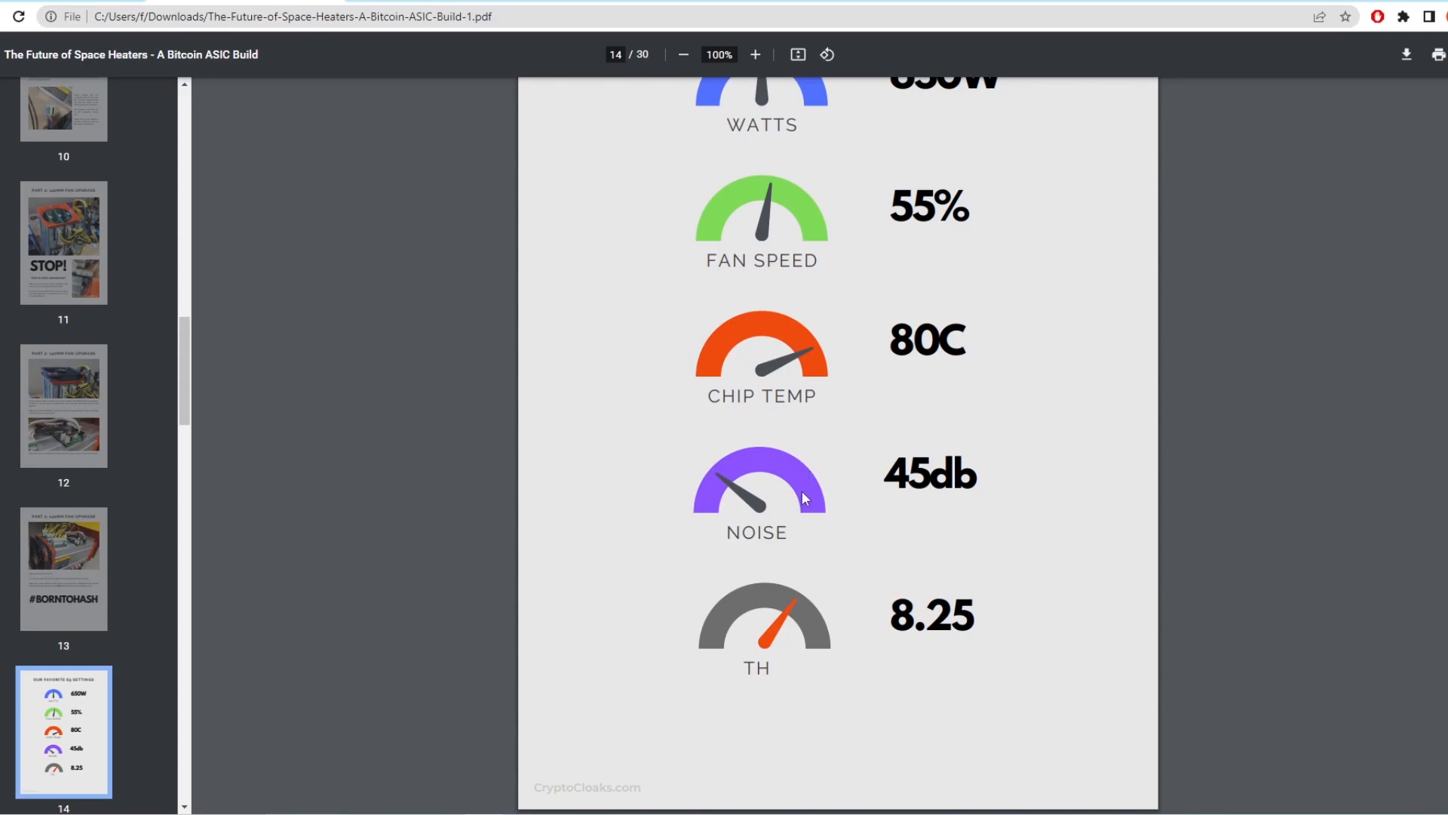
{"action": "mouse_move", "coordinate": [912, 528]}
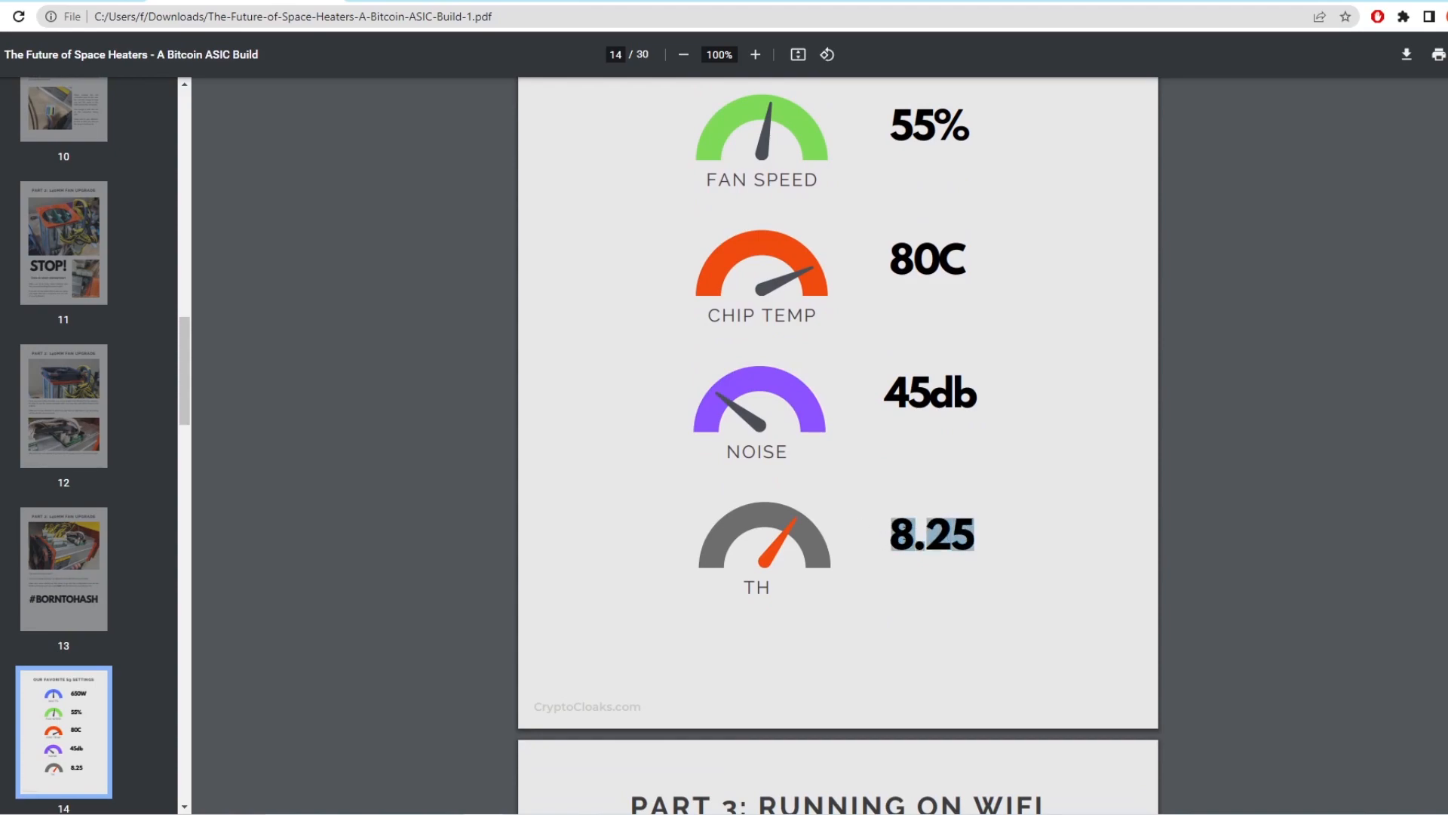
{"action": "mouse_move", "coordinate": [867, 544]}
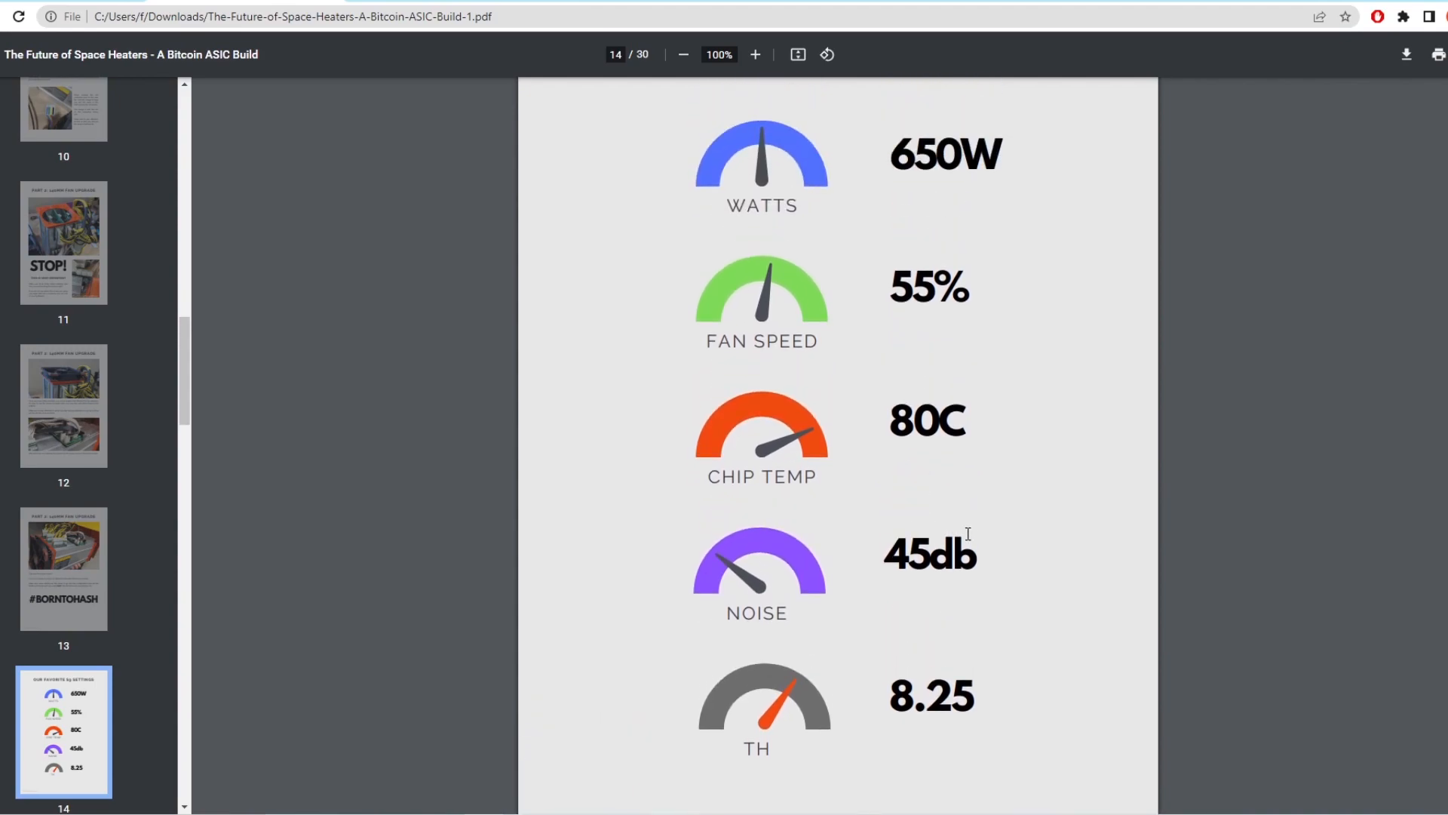
{"action": "scroll", "scroll_direction": "down", "scroll_amount": 3}
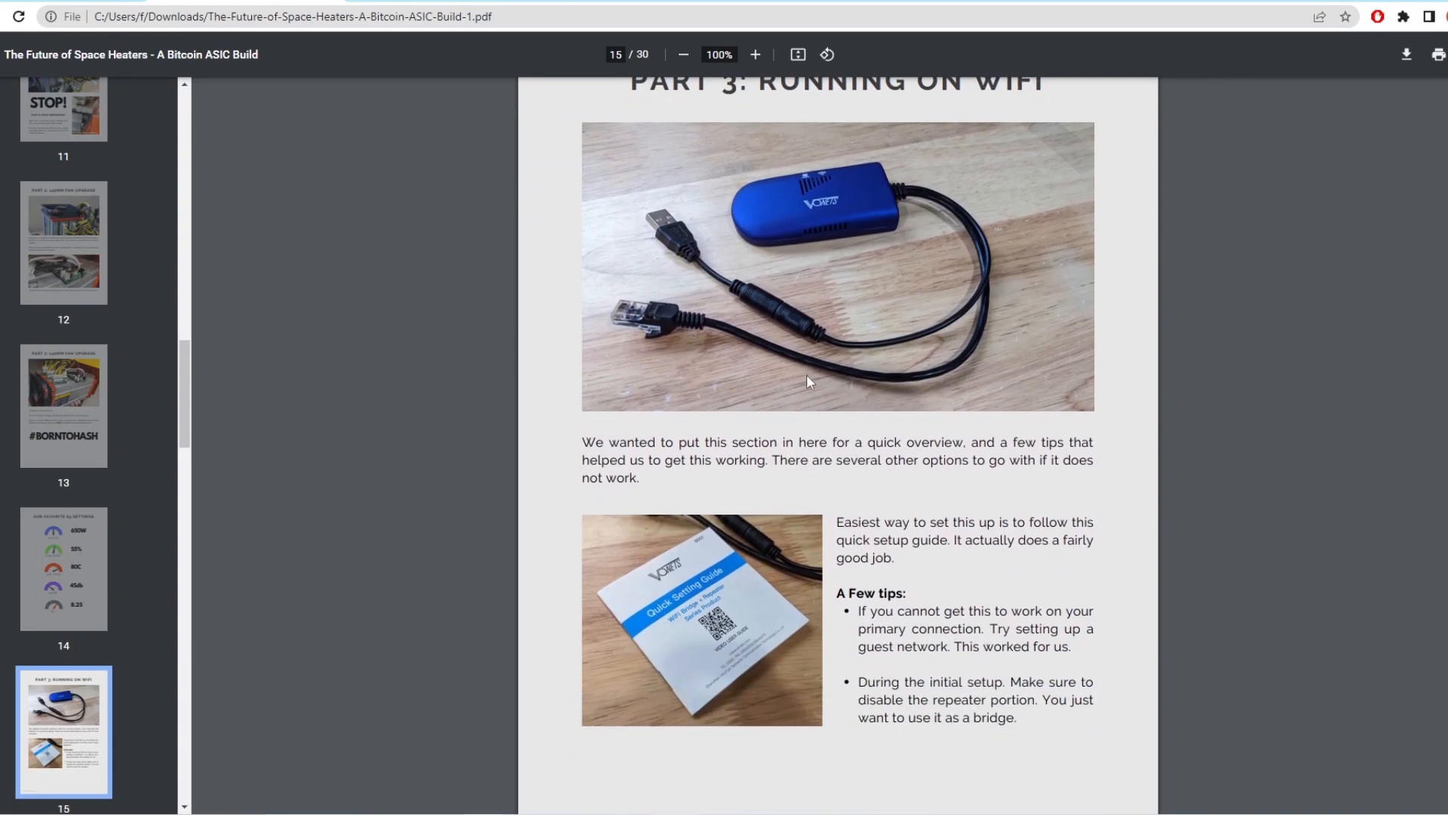
Scroll past page 16's NETGEAR extender and IOGEAR adapter WiFi options to page 17.
{"action": "scroll", "scroll_direction": "down", "scroll_amount": 3}
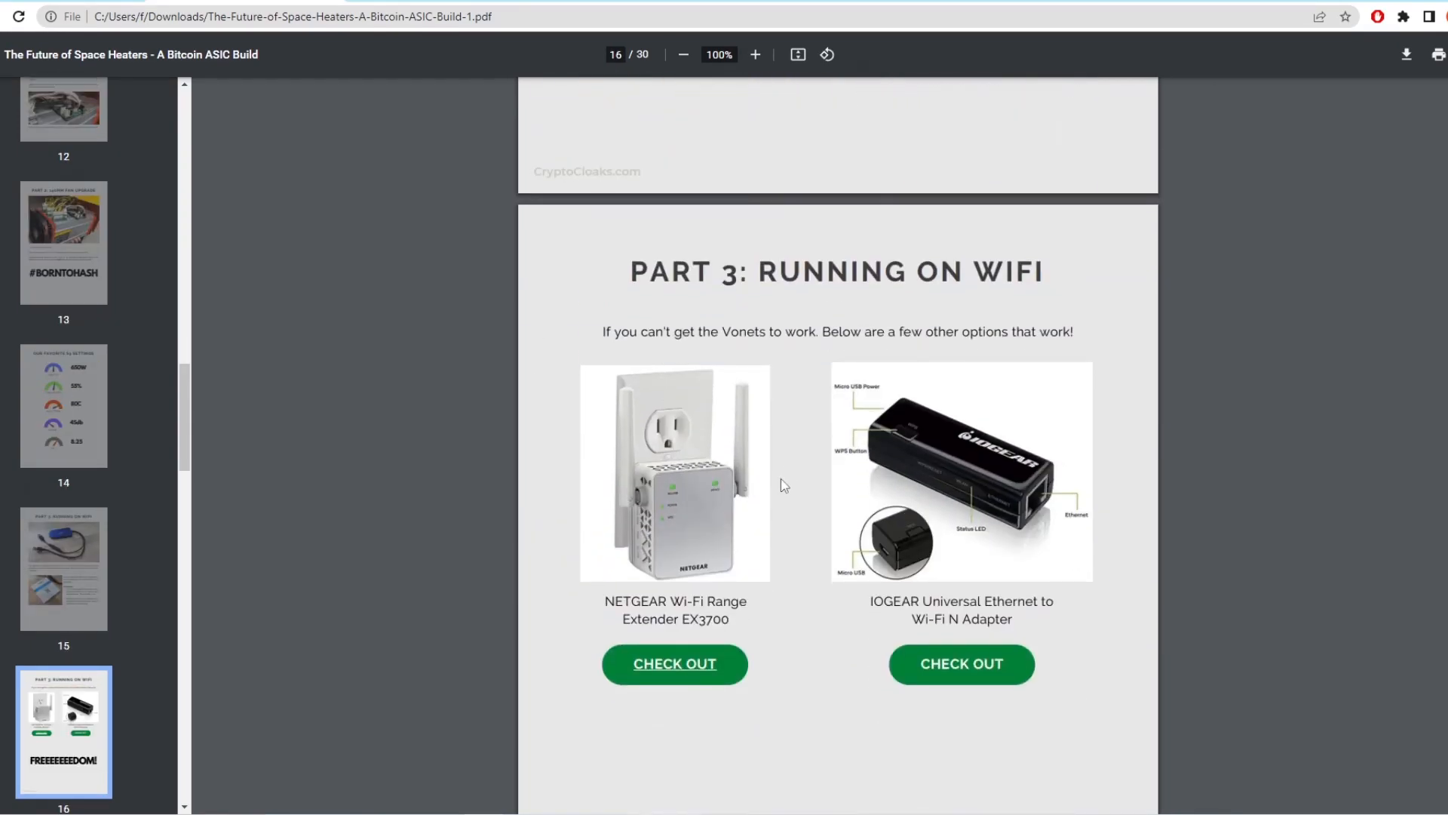
{"action": "scroll", "scroll_direction": "down", "scroll_amount": 3}
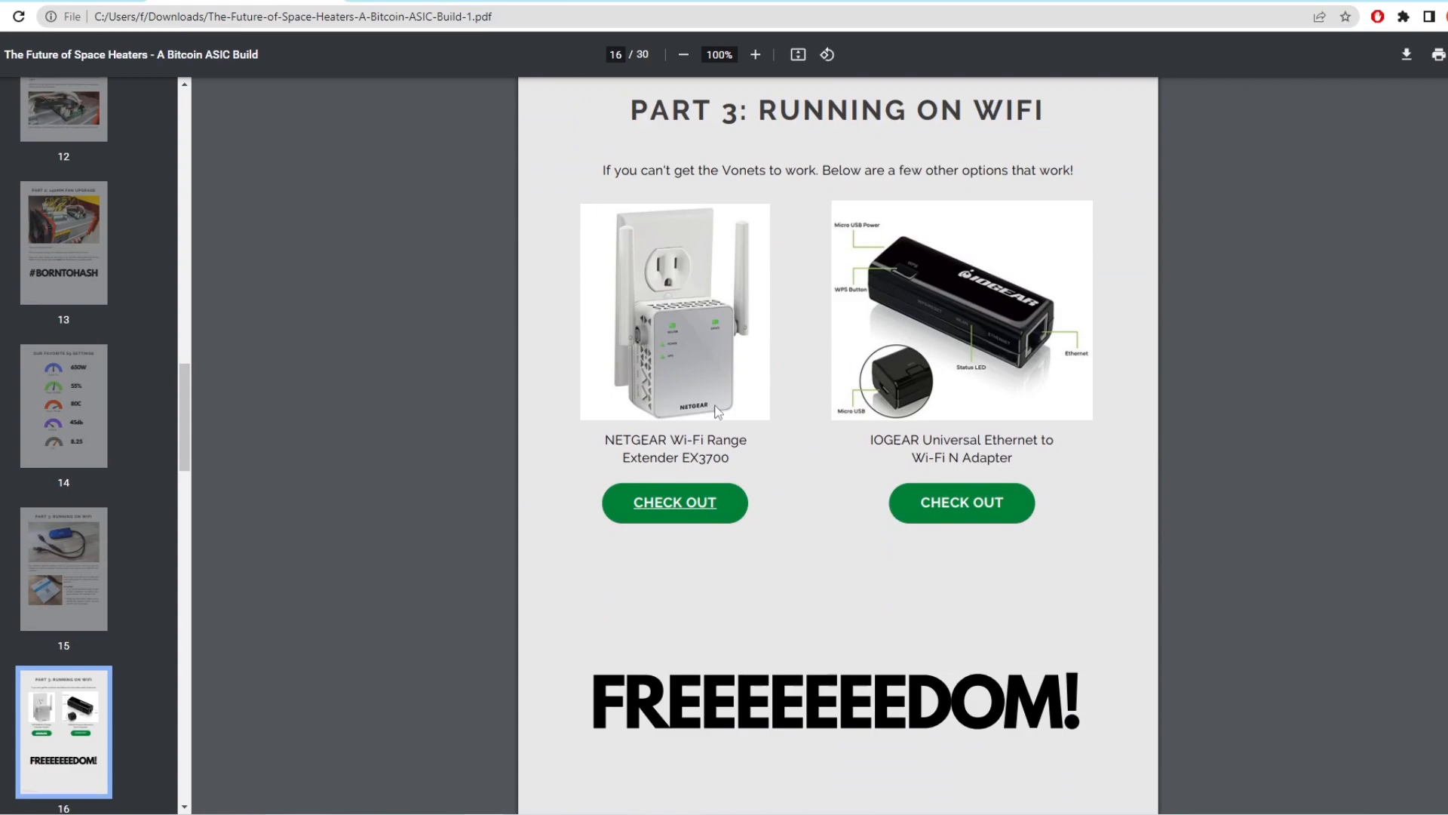
{"action": "scroll", "scroll_direction": "down", "scroll_amount": 3}
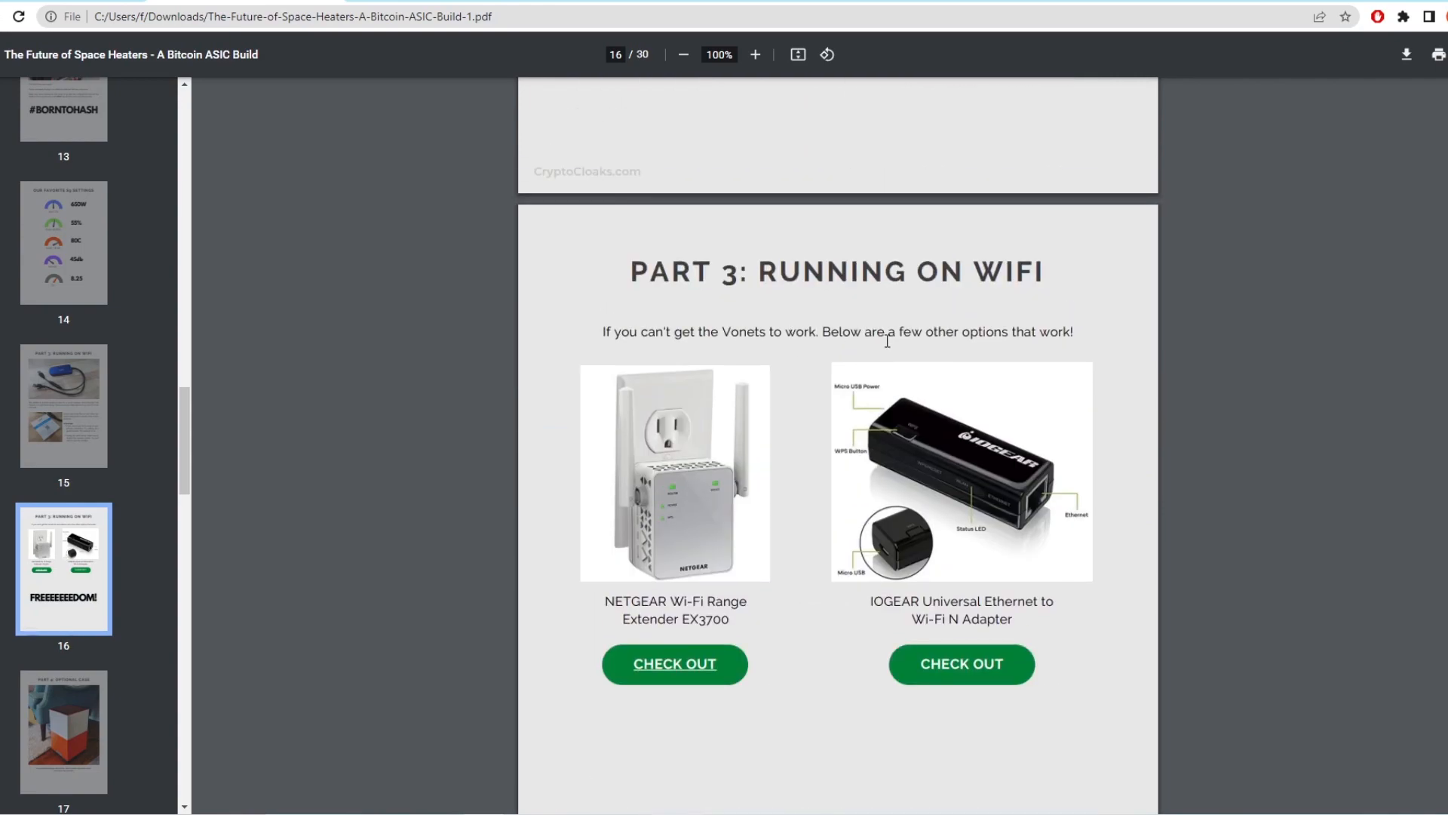
{"action": "scroll", "scroll_direction": "down", "scroll_amount": 3}
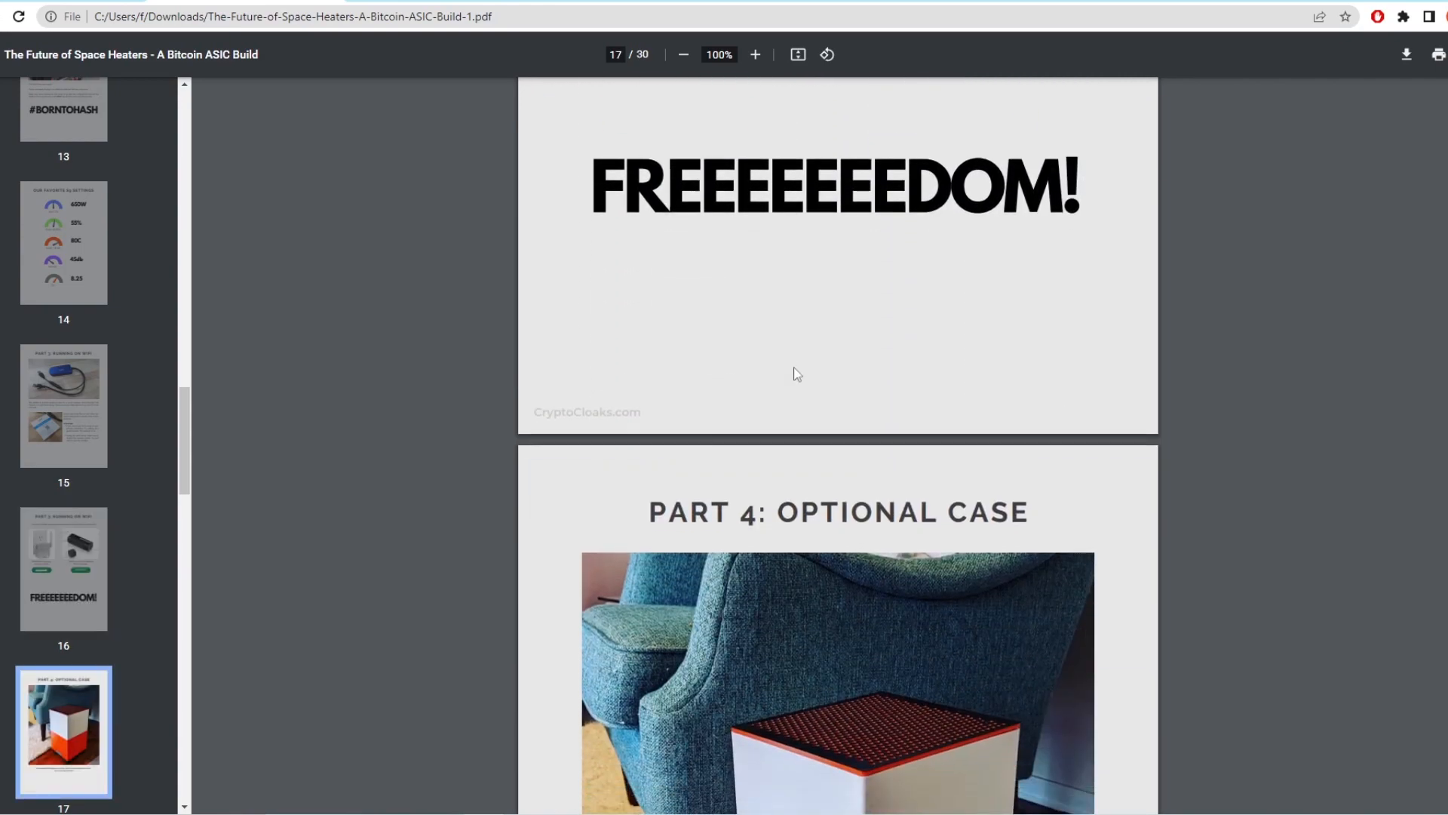
Scroll through pages 17–20 to the page about taping the Vonets dongle in the case.
{"action": "scroll", "scroll_direction": "down", "scroll_amount": 3}
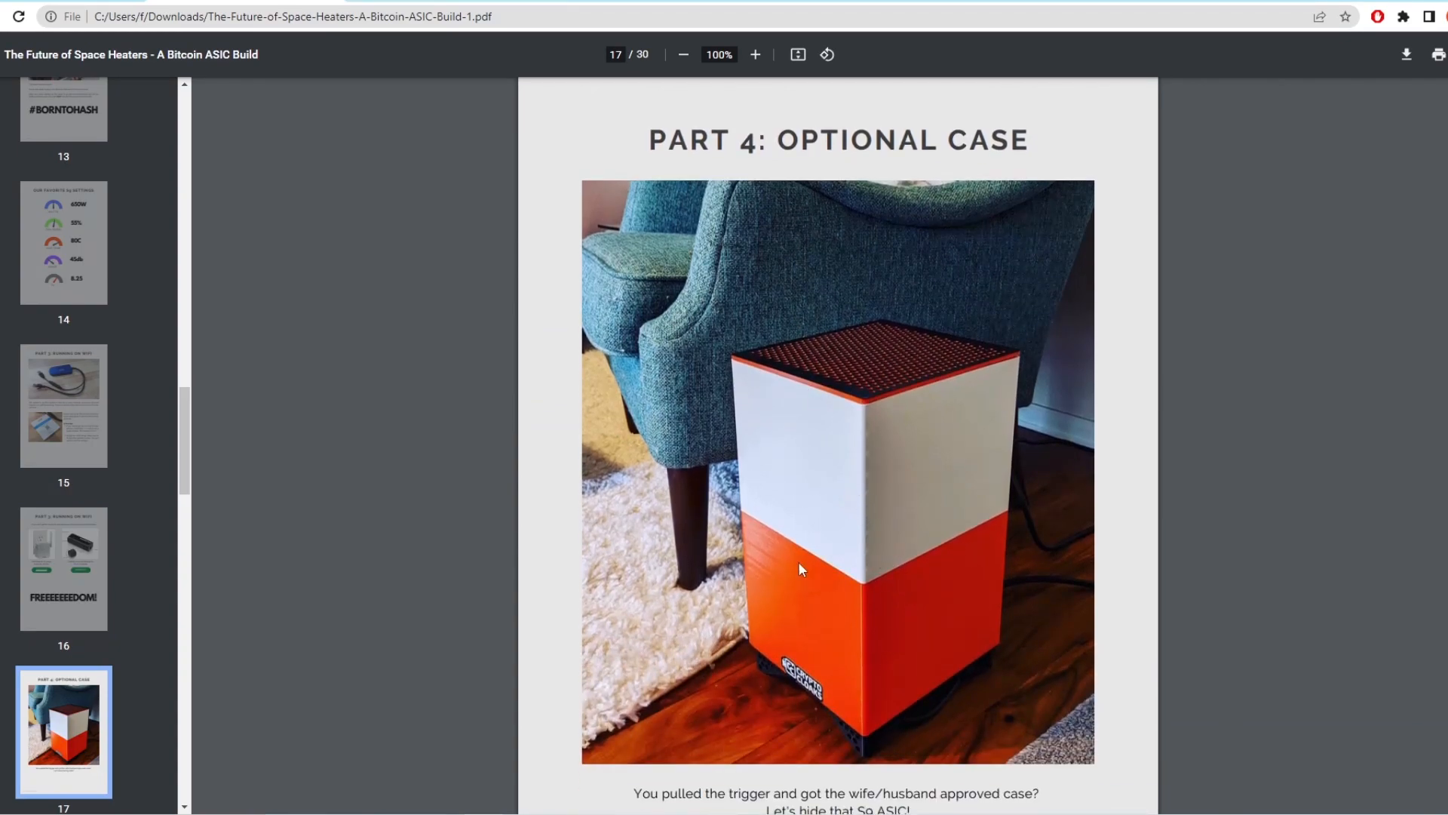
{"action": "scroll", "scroll_direction": "down", "scroll_amount": 3}
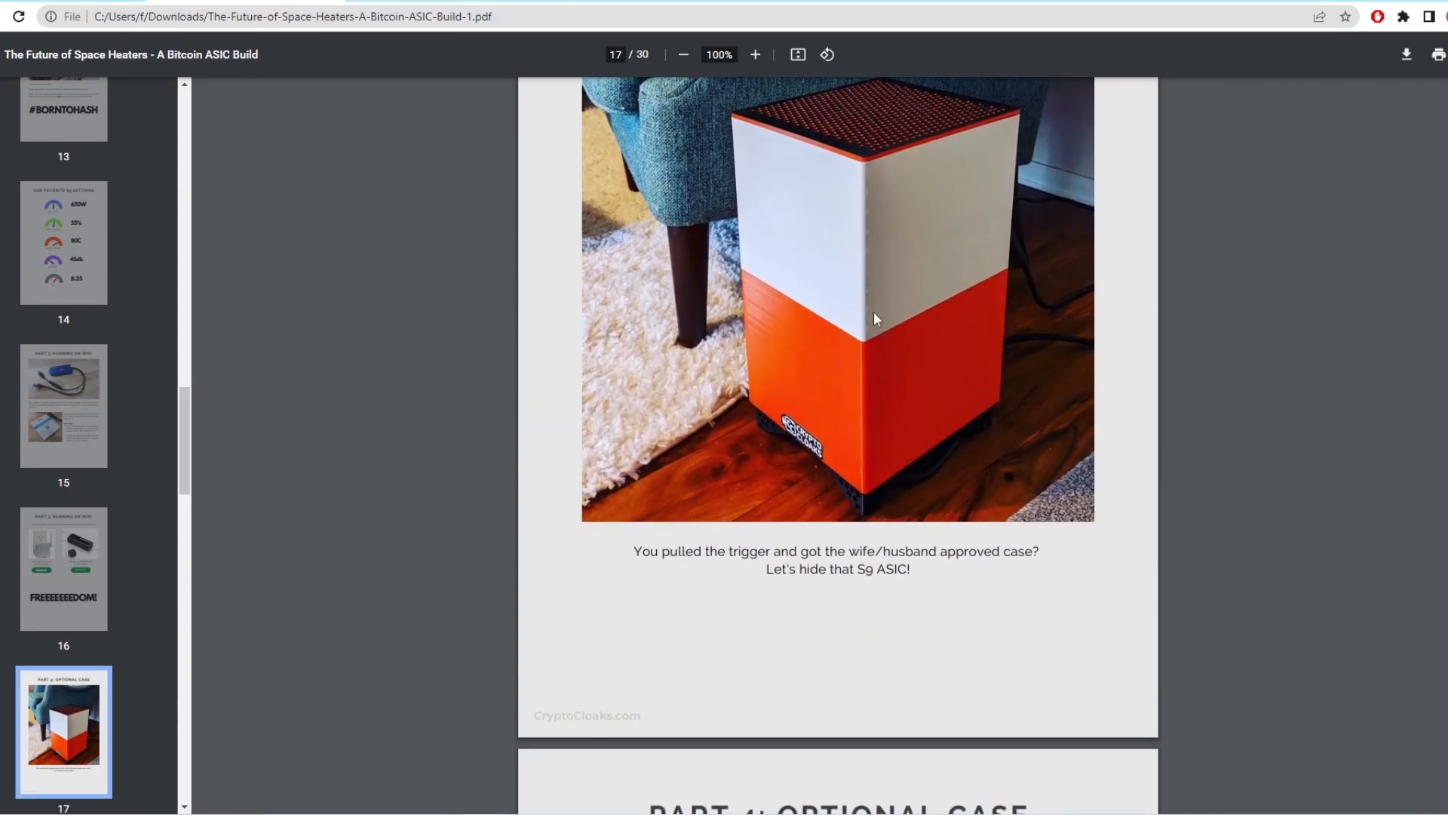
{"action": "scroll", "scroll_direction": "down", "scroll_amount": 3}
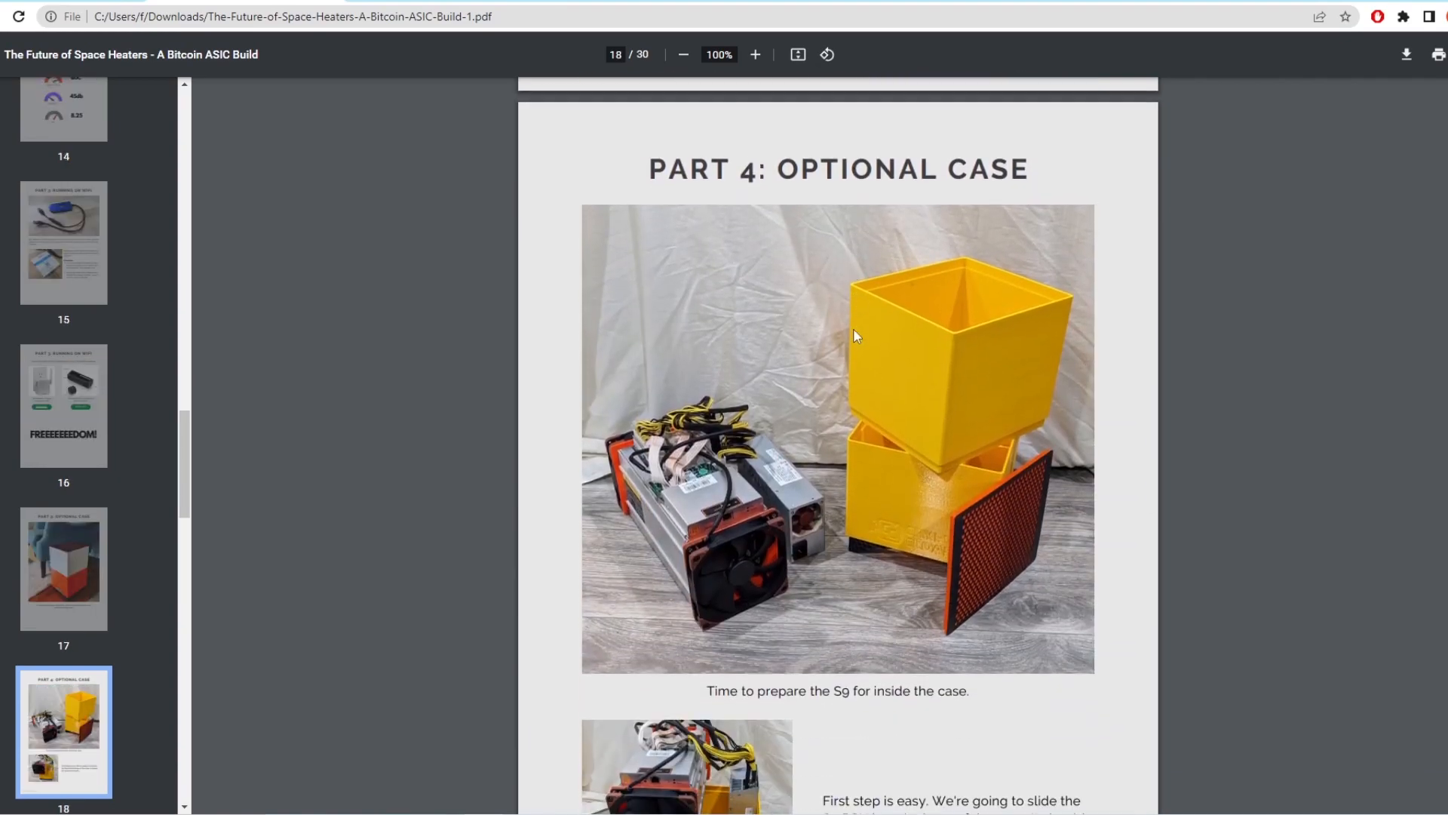
{"action": "scroll", "scroll_direction": "down", "scroll_amount": 3}
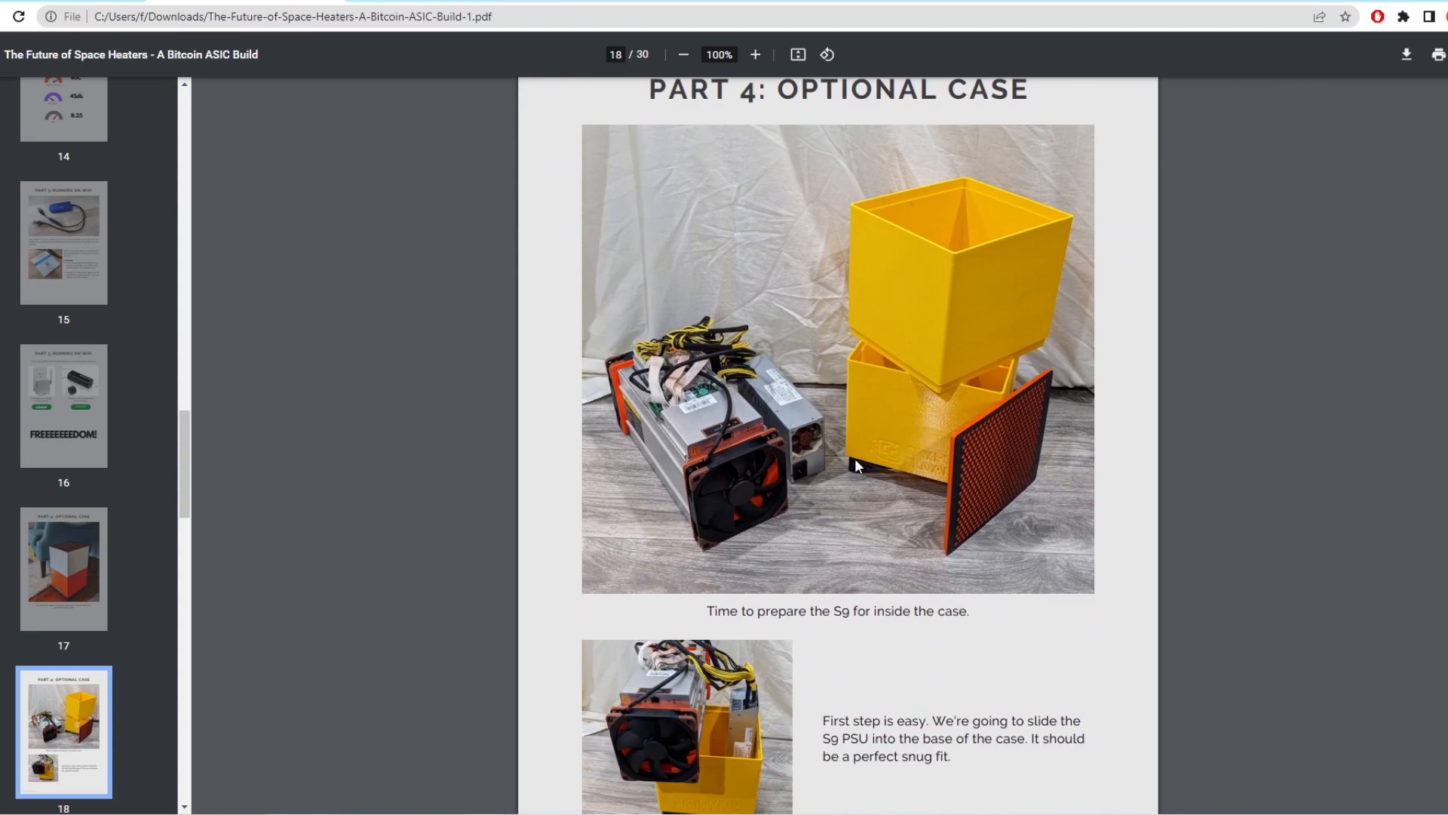
{"action": "scroll", "scroll_direction": "down", "scroll_amount": 3}
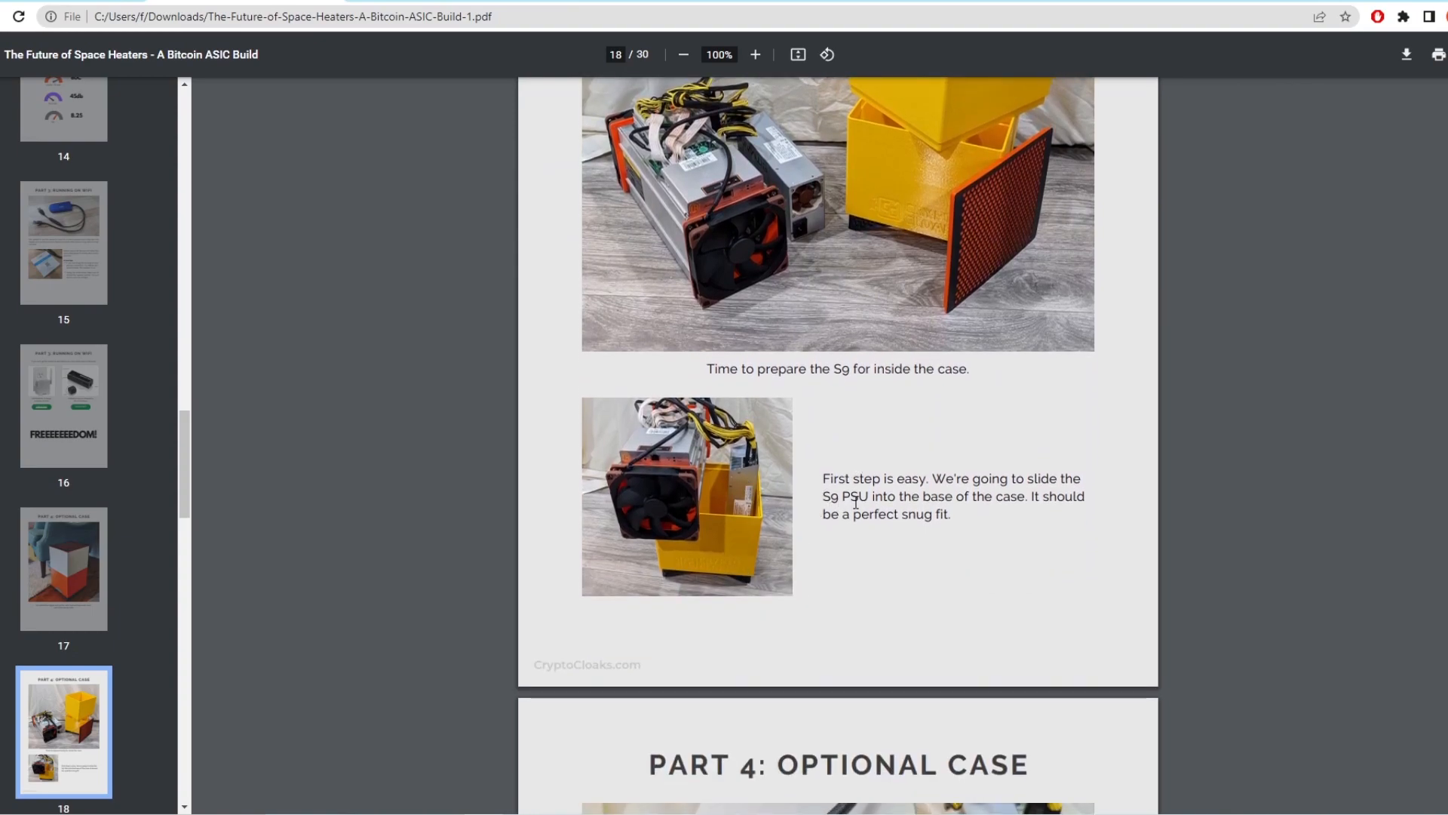
{"action": "scroll", "scroll_direction": "down", "scroll_amount": 3}
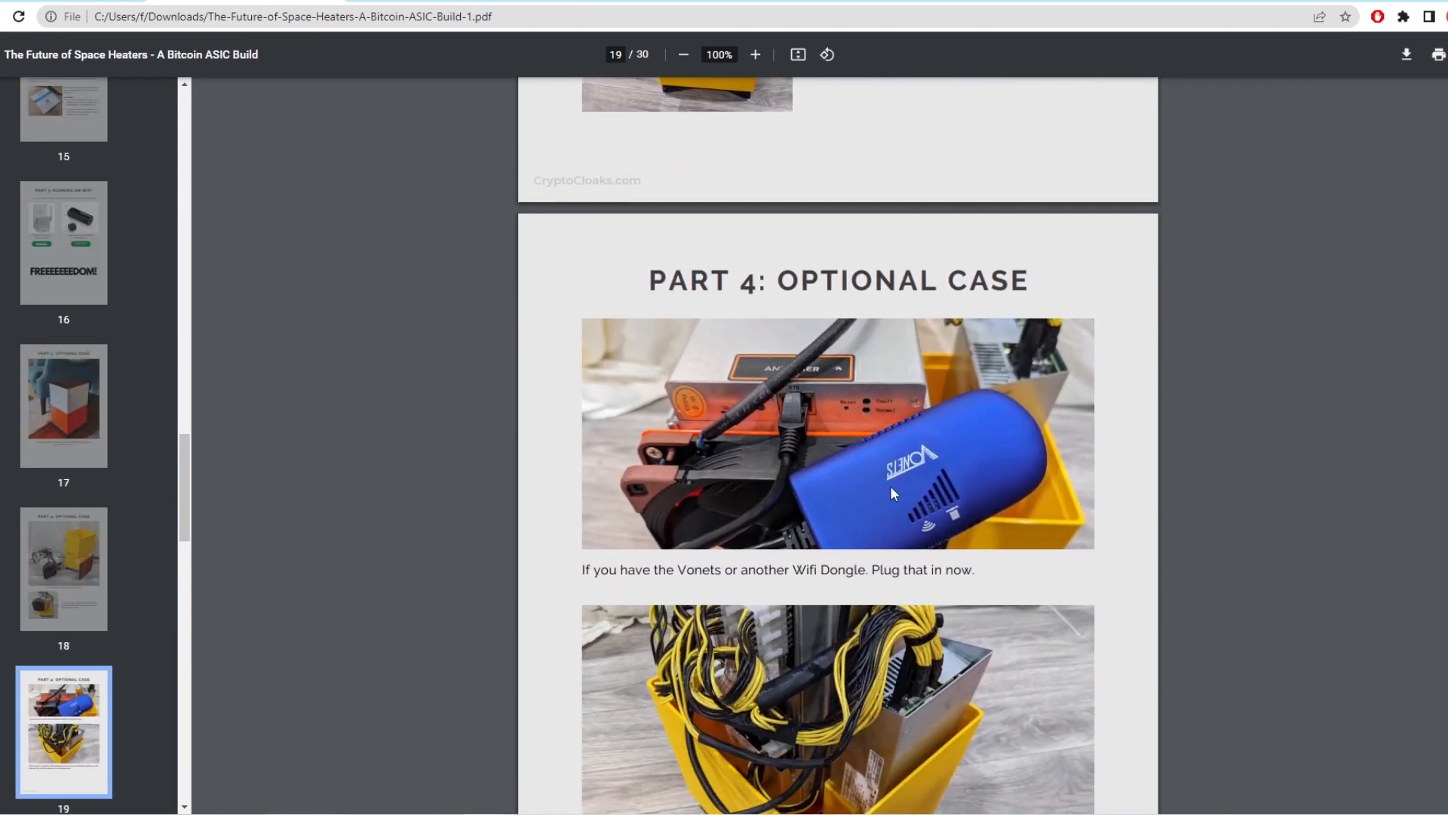
{"action": "scroll", "scroll_direction": "down", "scroll_amount": 3}
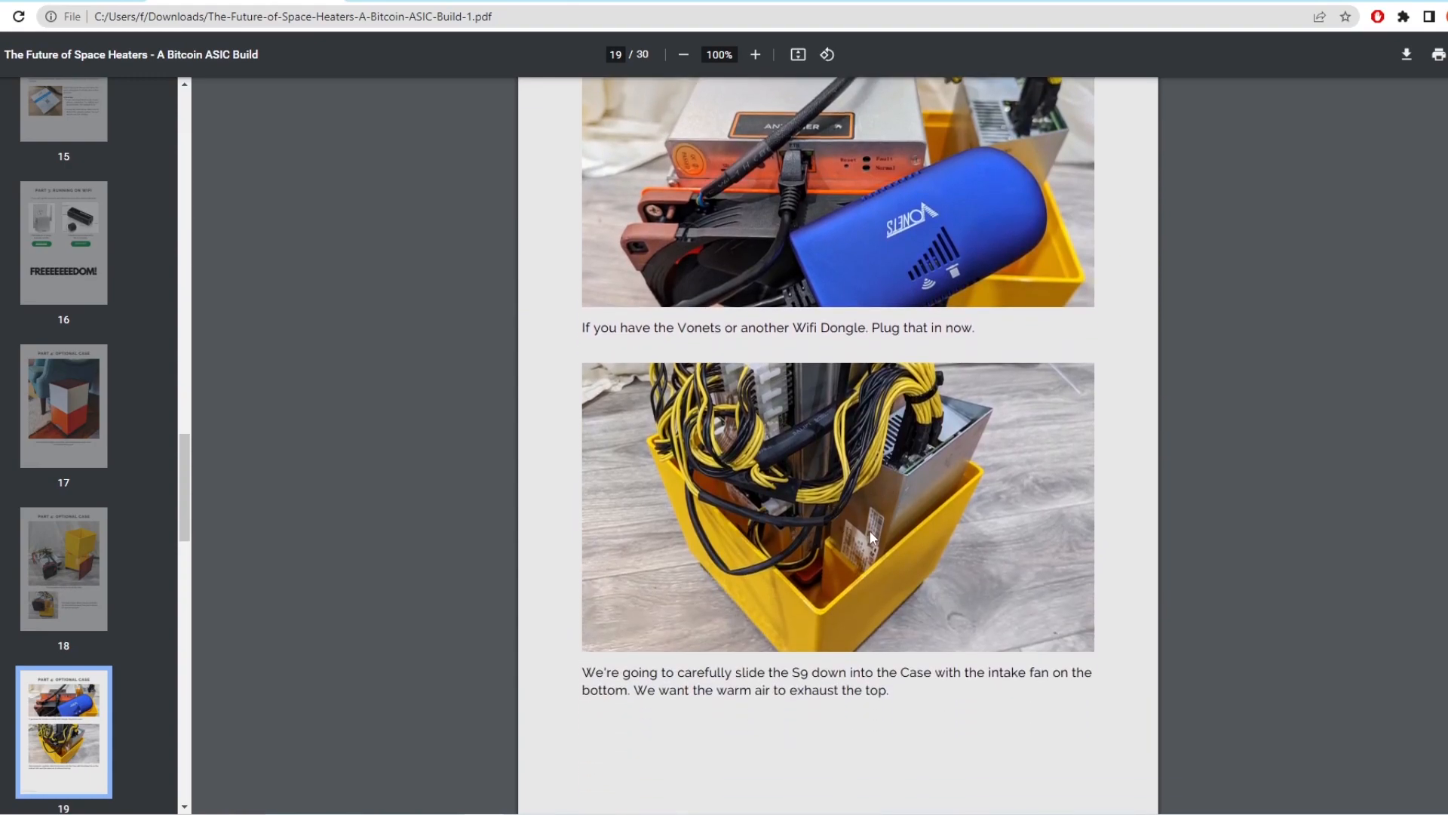
{"action": "scroll", "scroll_direction": "down", "scroll_amount": 3}
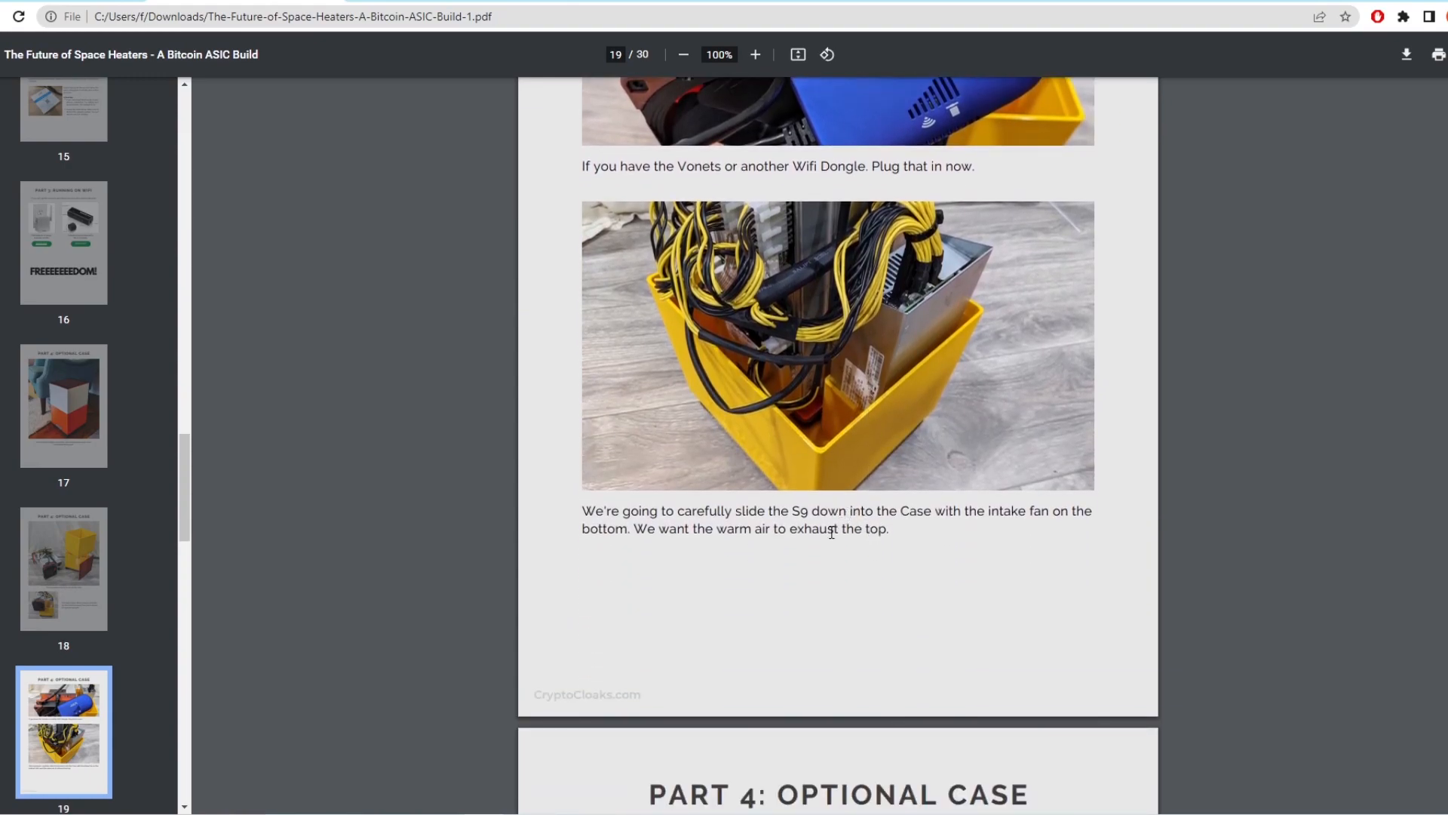
{"action": "scroll", "scroll_direction": "down", "scroll_amount": 3}
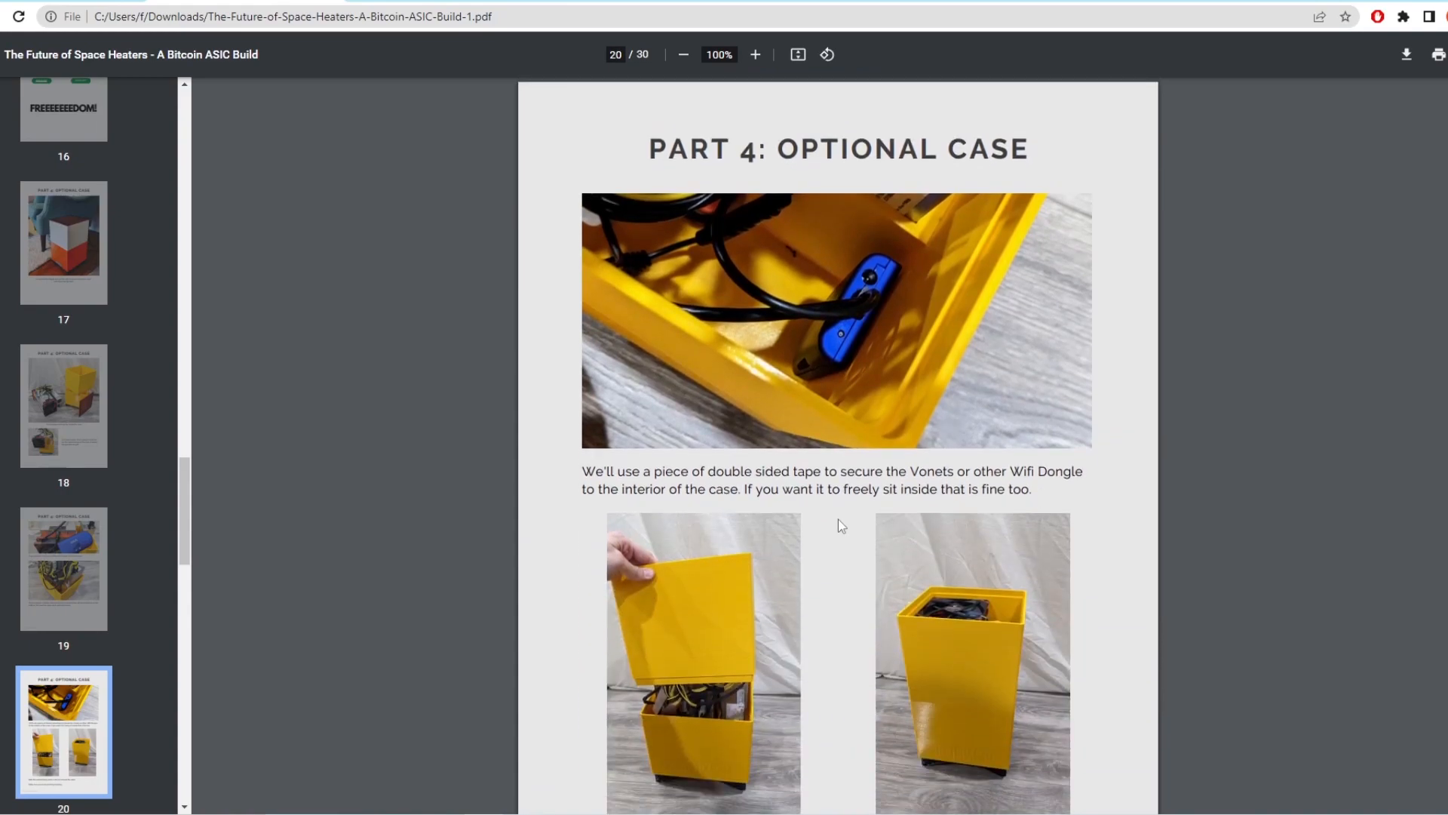
{"action": "scroll", "scroll_direction": "down", "scroll_amount": 3}
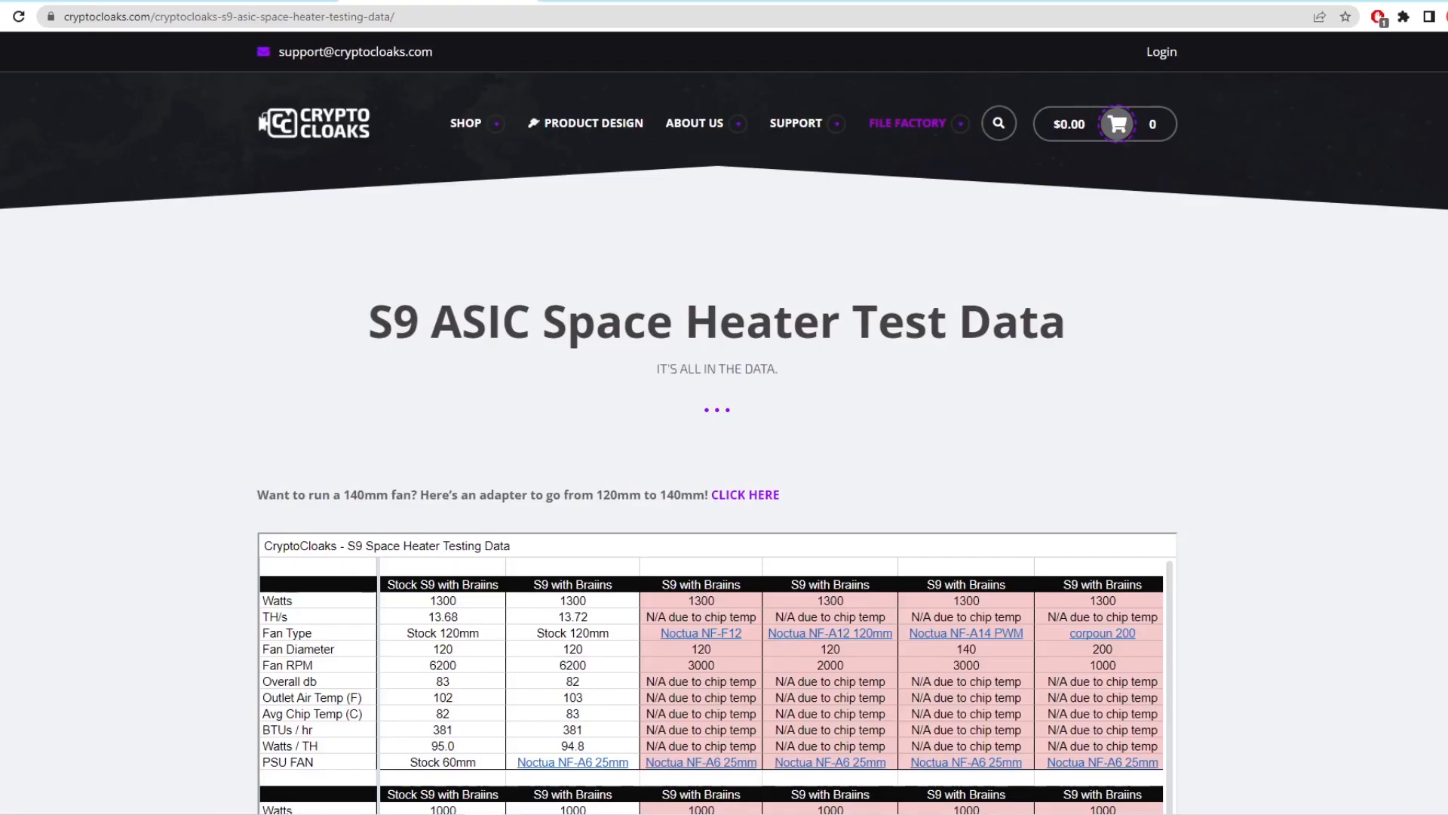
Scroll the S9 Space Heater Testing Data tables to the 500-watt results, selecting table regions.
{"action": "scroll", "scroll_direction": "down", "scroll_amount": 3}
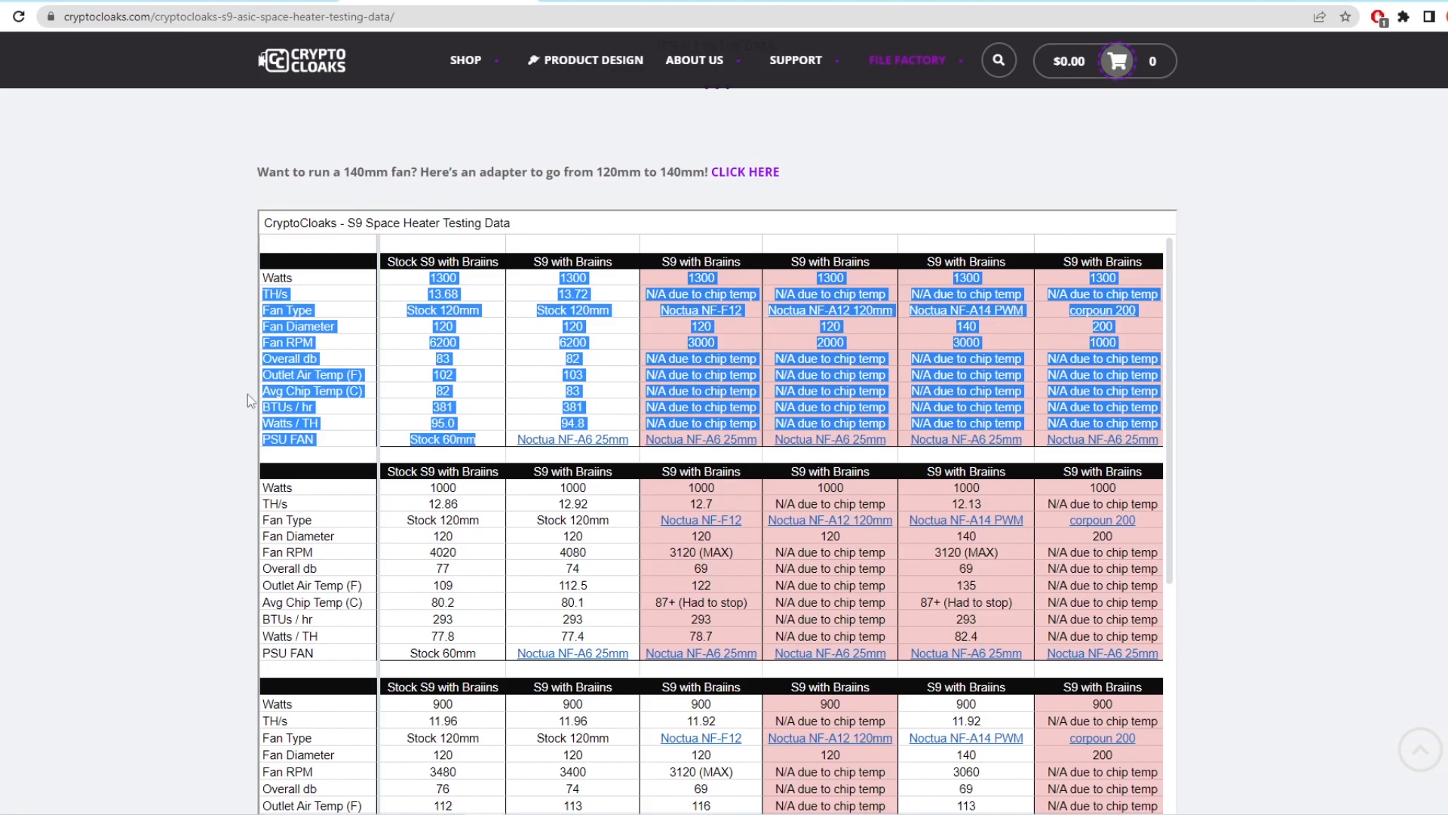
{"action": "scroll", "scroll_direction": "down", "scroll_amount": 3}
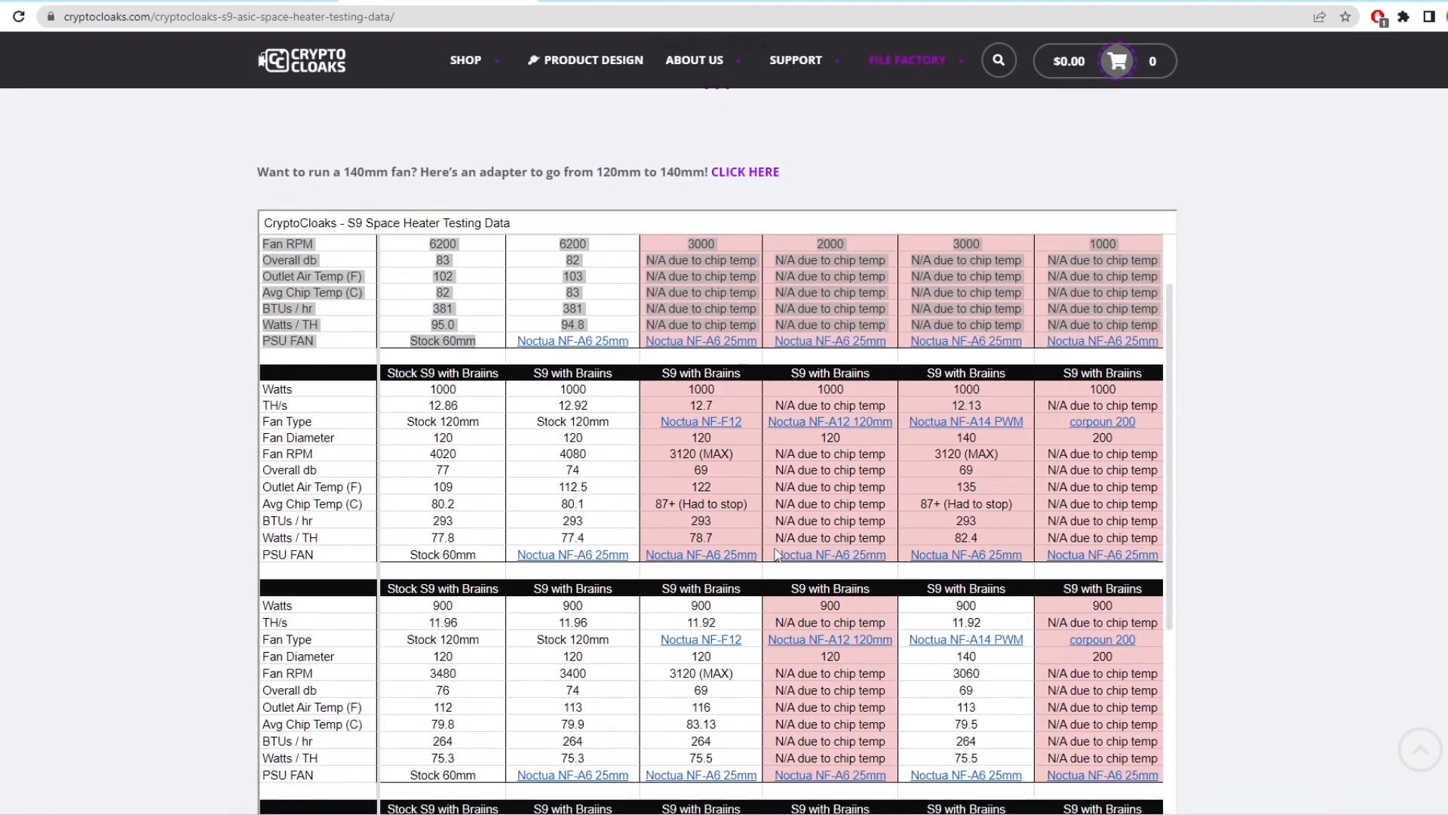
{"action": "scroll", "scroll_direction": "down", "scroll_amount": 3}
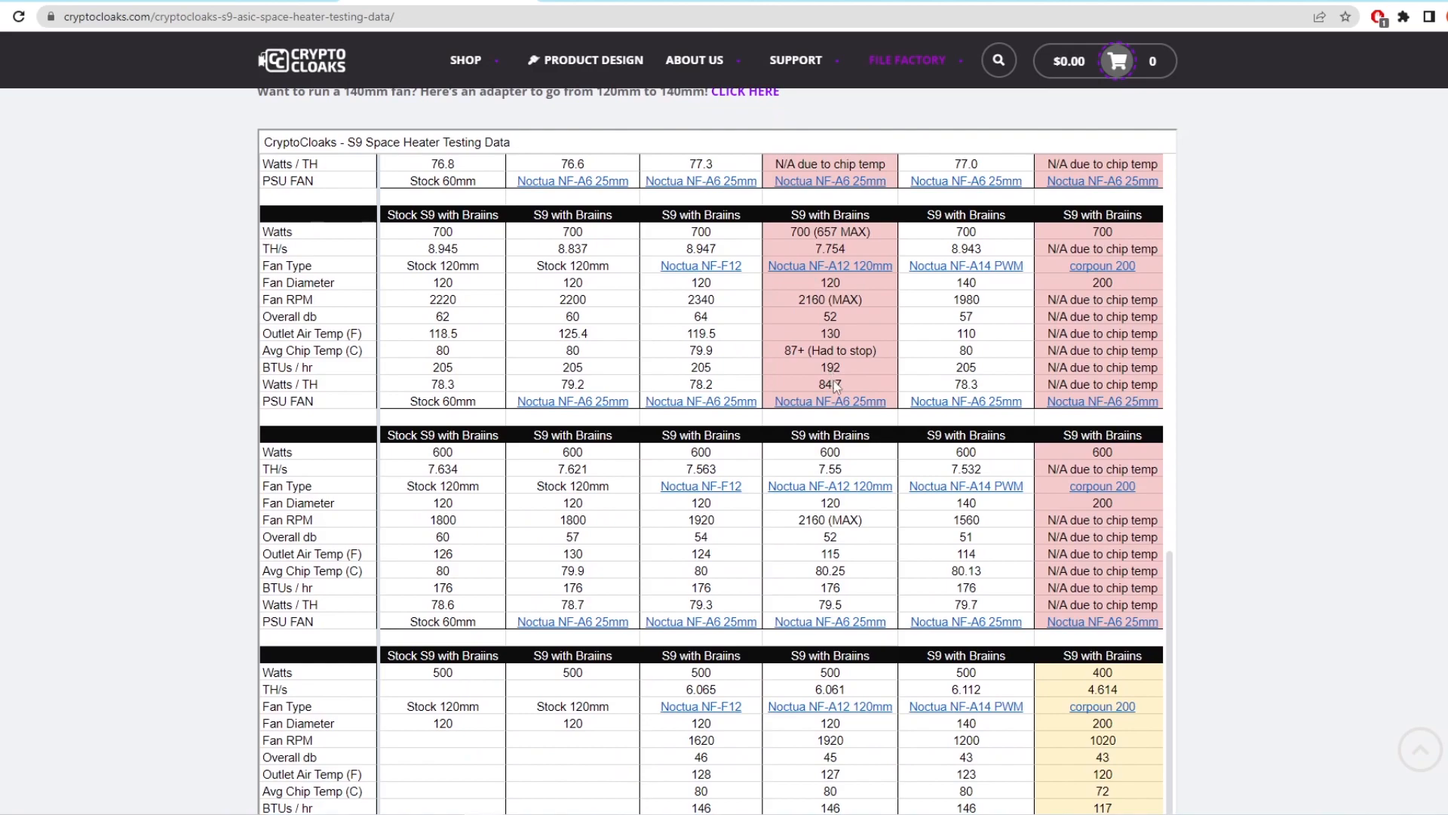
{"action": "mouse_move", "coordinate": [855, 392]}
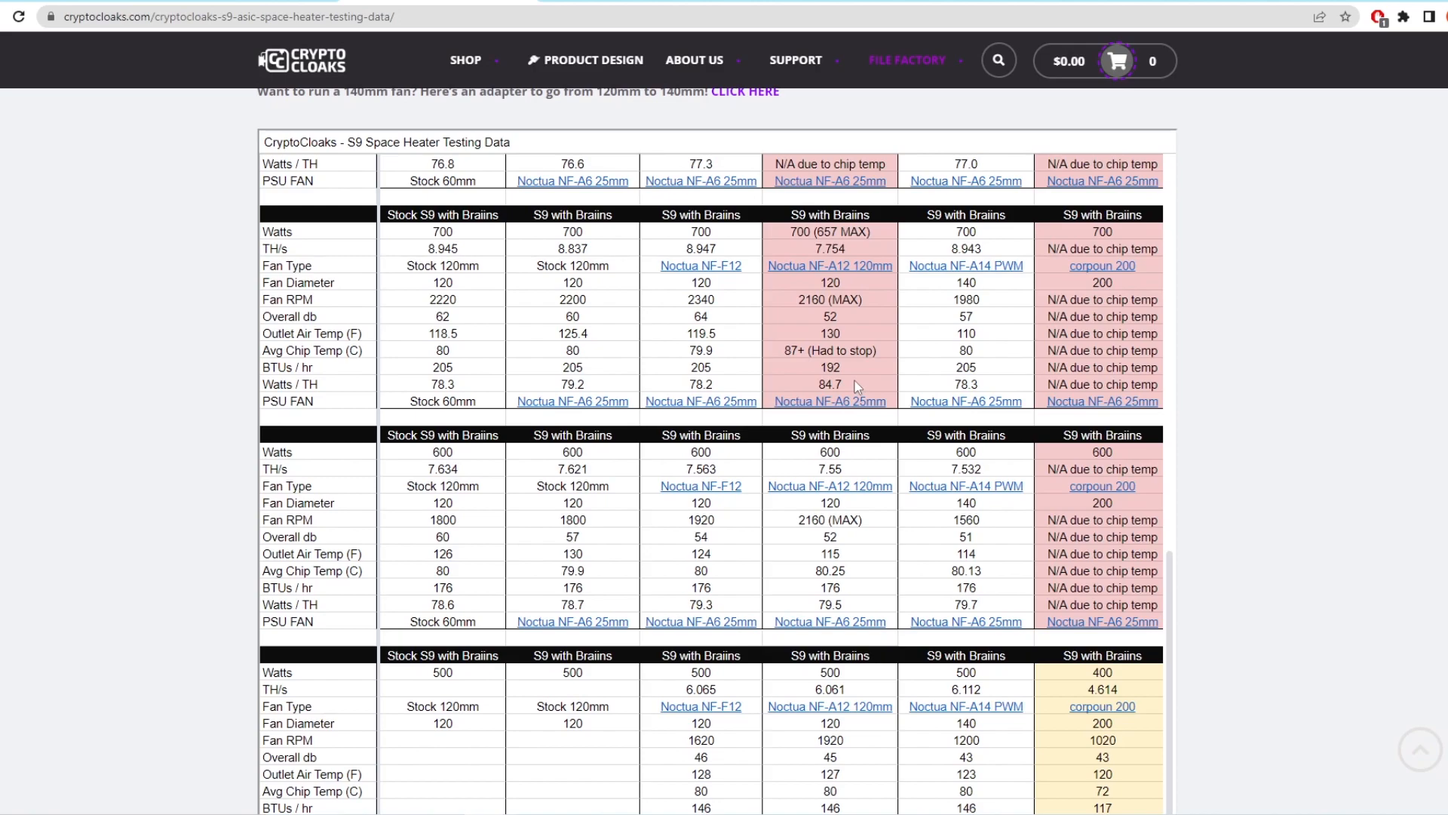
{"action": "scroll", "scroll_direction": "down", "scroll_amount": 3}
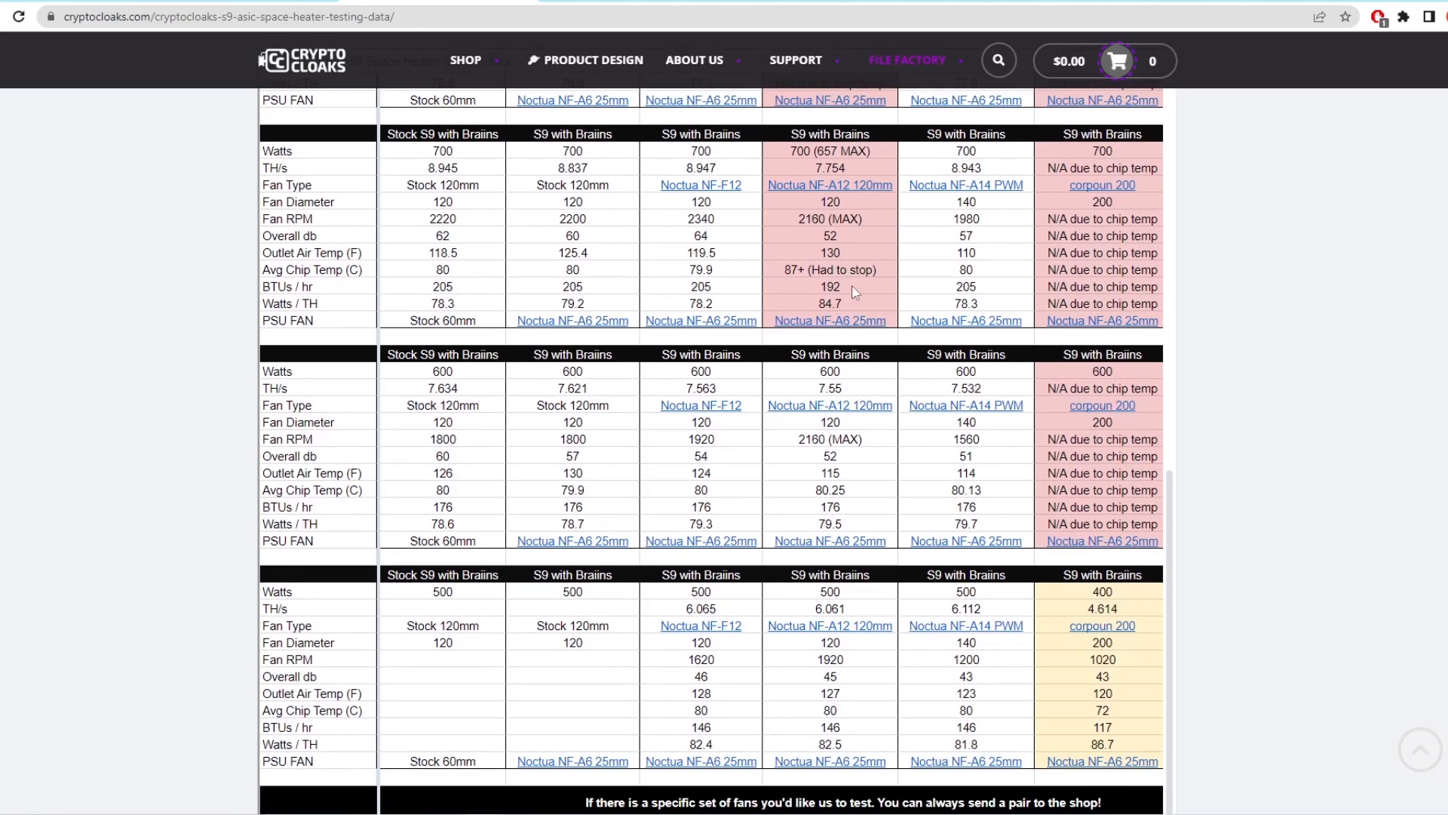
{"action": "left_click_drag", "start_coordinate": [275, 167], "coordinate": [1145, 287]}
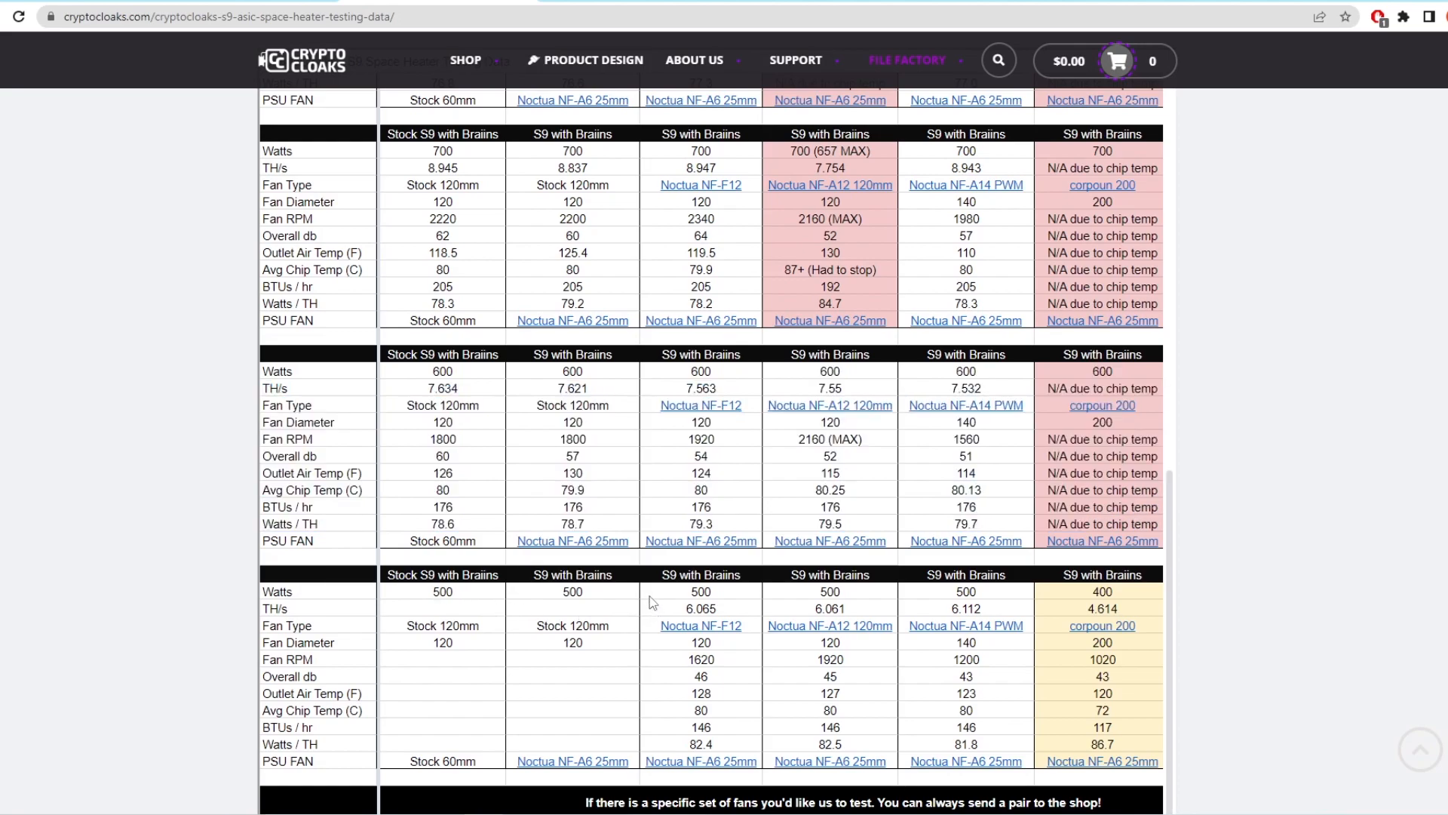
{"action": "mouse_move", "coordinate": [1085, 595]}
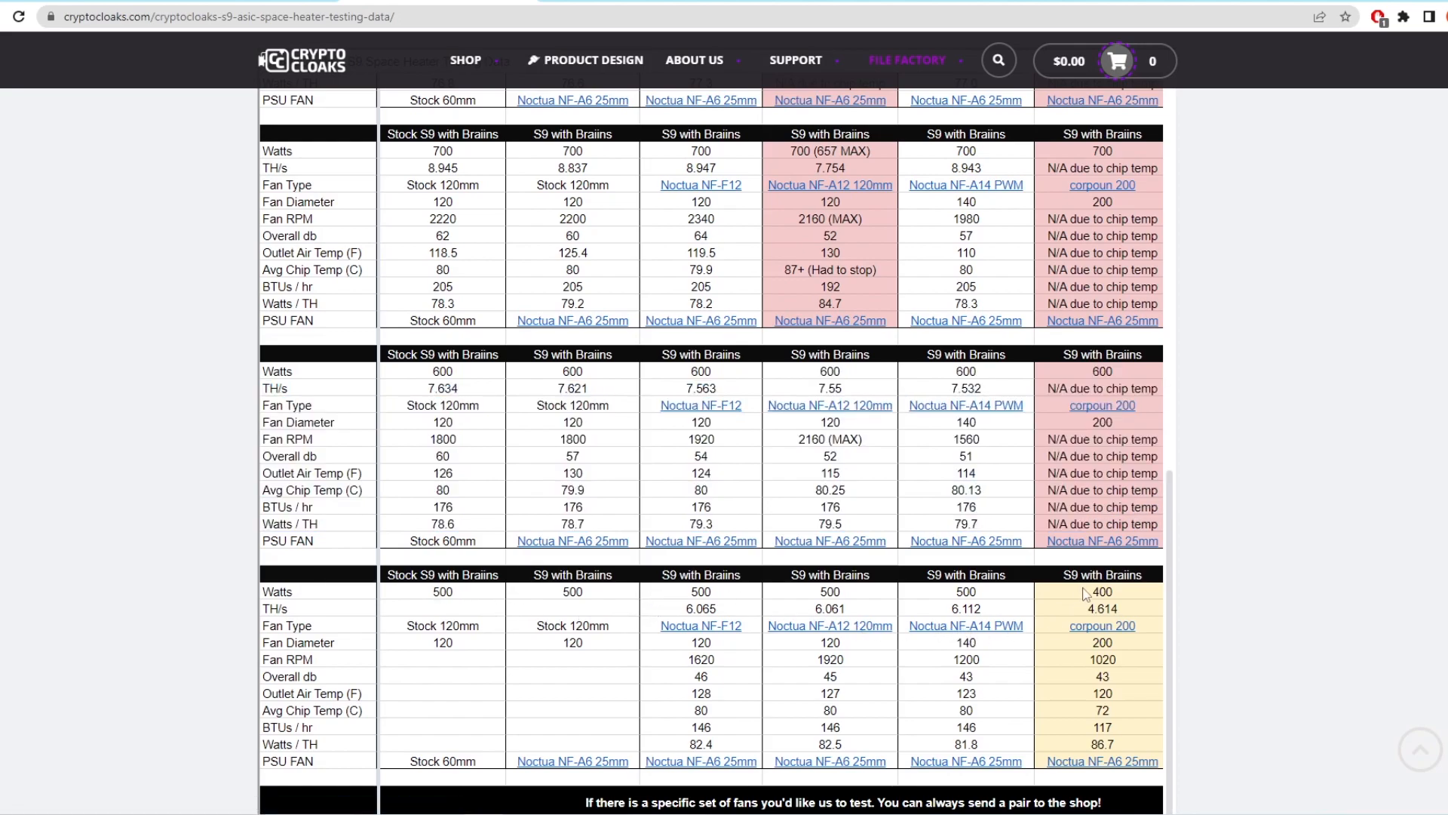
{"action": "left_click_drag", "start_coordinate": [1086, 596], "coordinate": [1123, 748]}
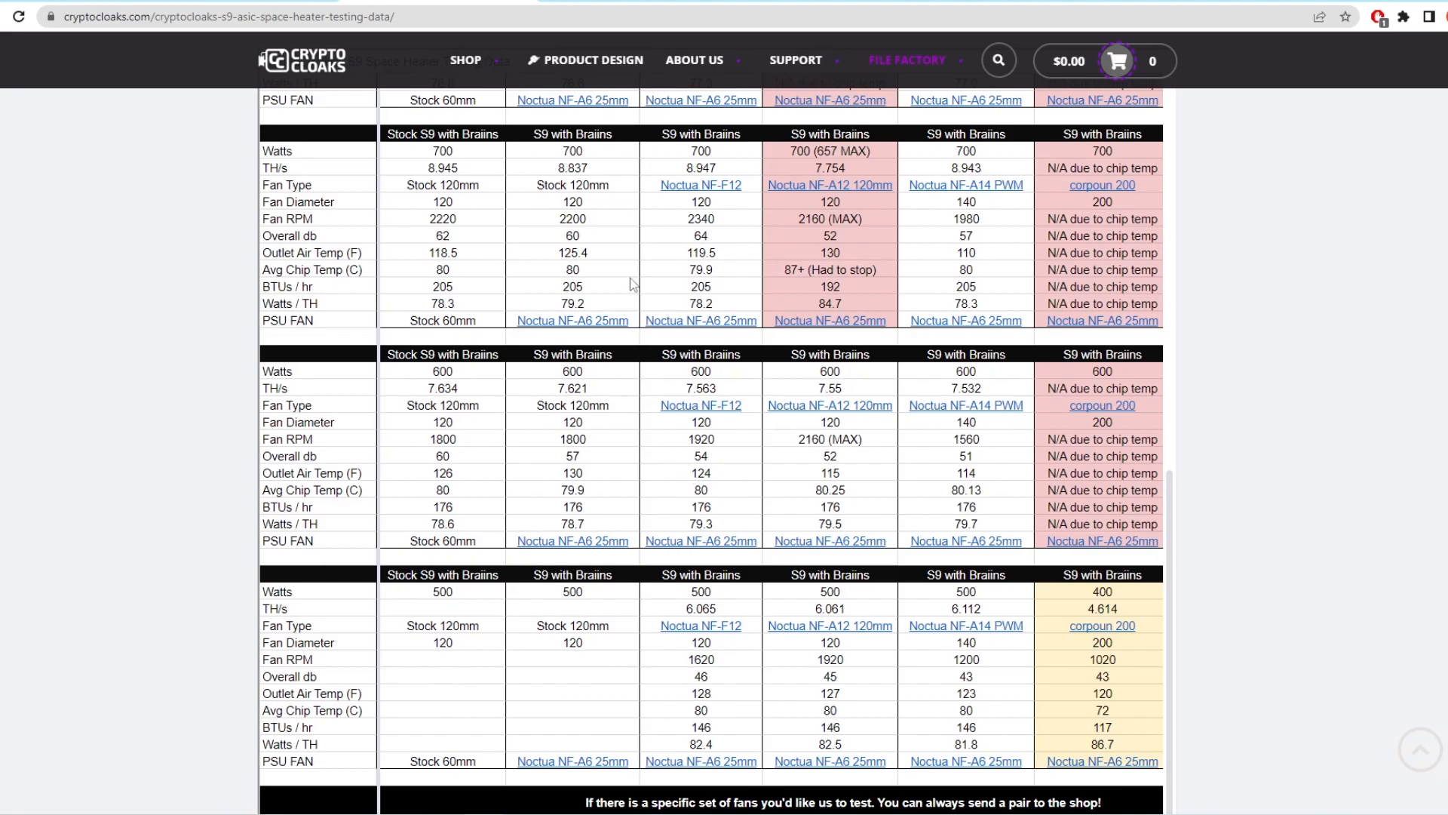
{"action": "mouse_move", "coordinate": [861, 464]}
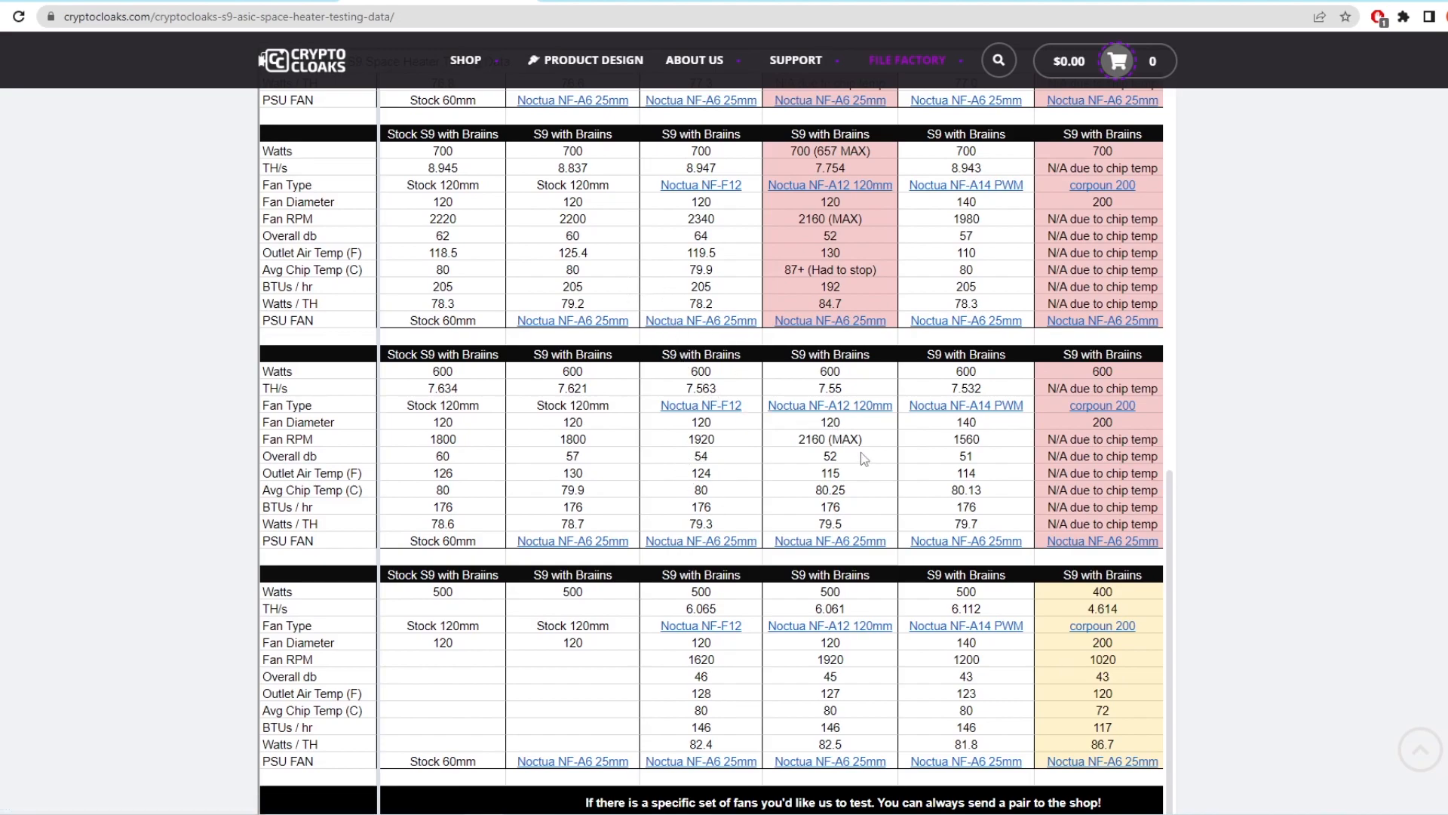
{"action": "mouse_move", "coordinate": [654, 415]}
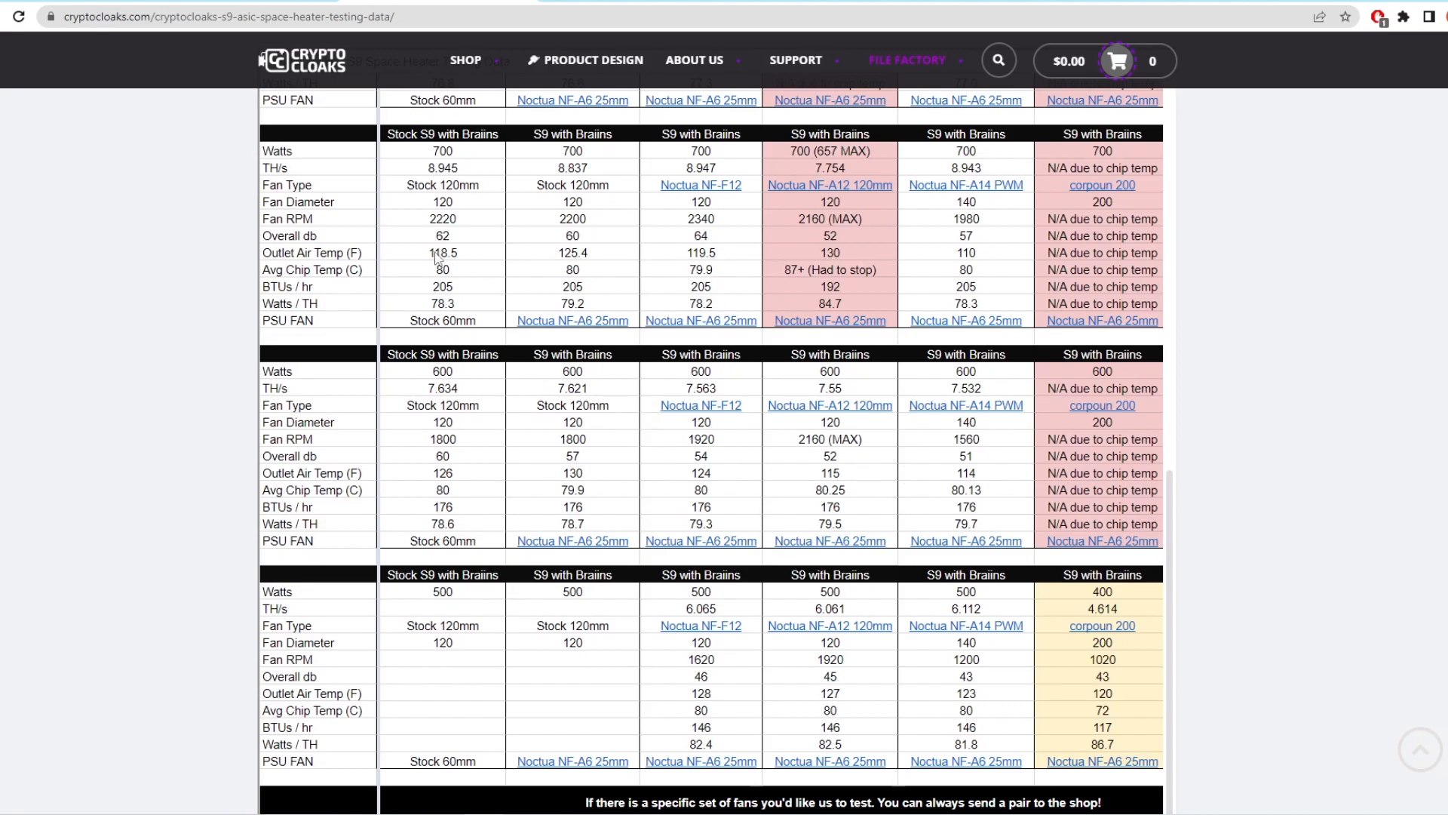
{"action": "mouse_move", "coordinate": [440, 193]}
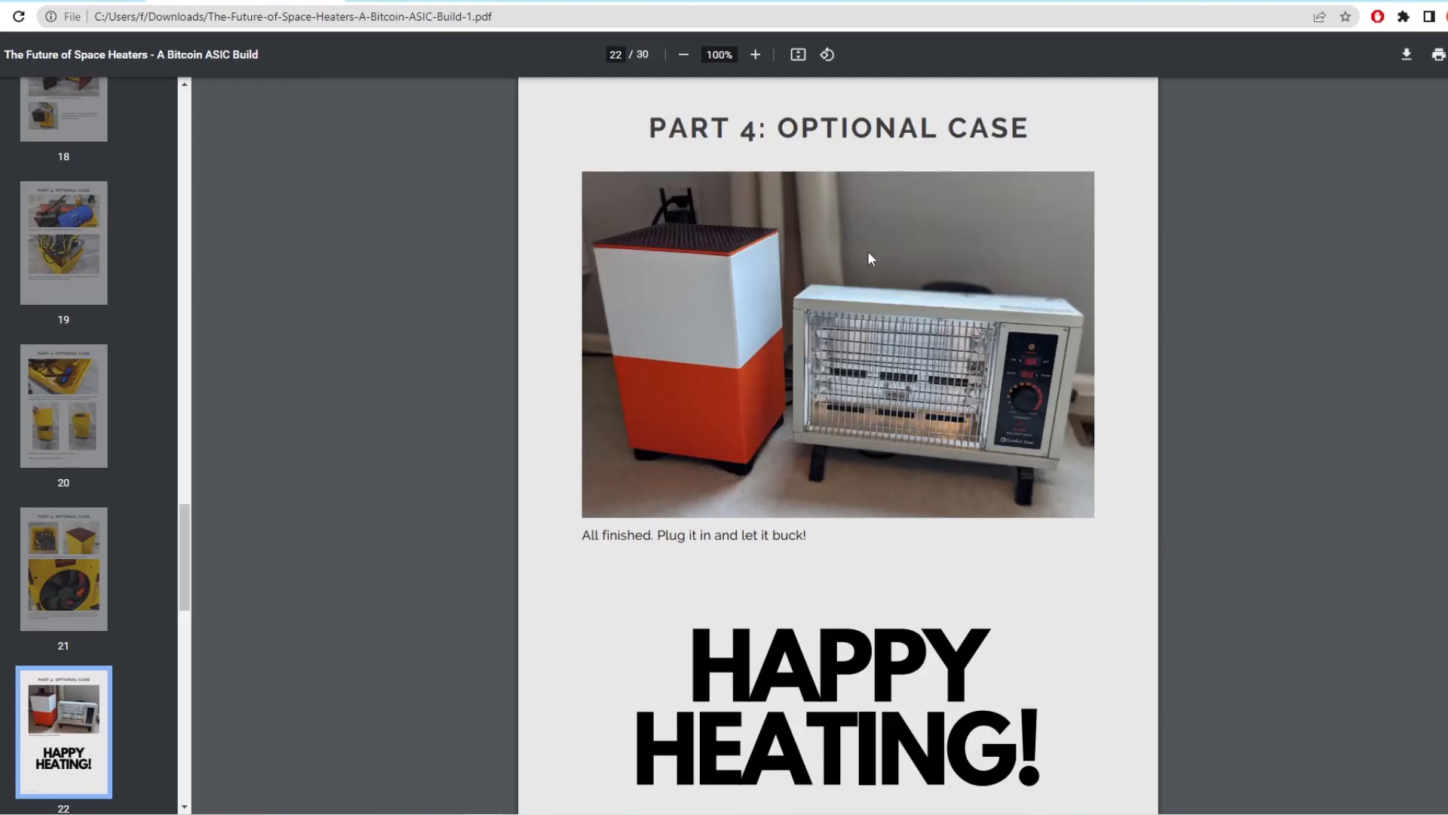
{"action": "mouse_move", "coordinate": [834, 409]}
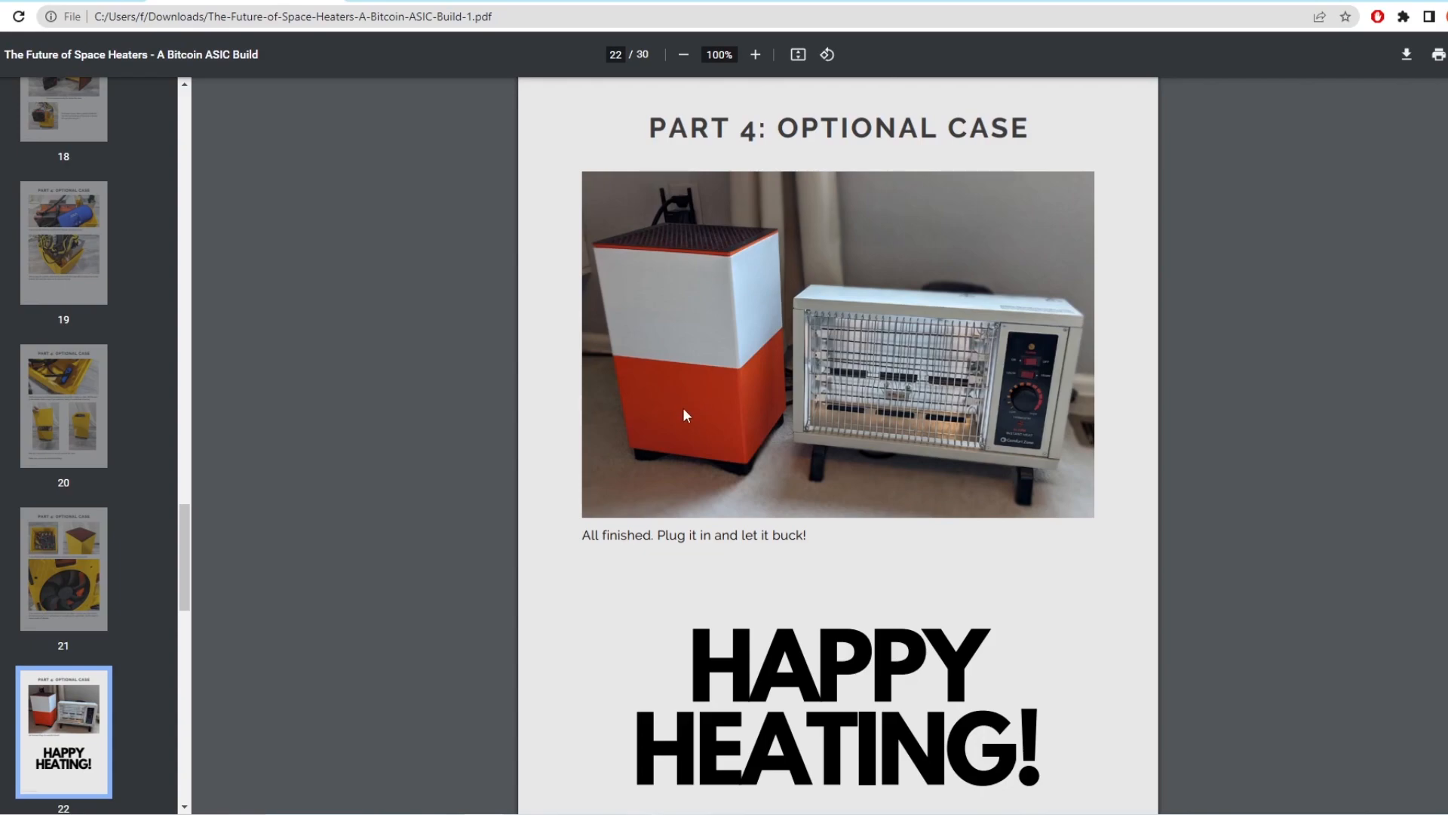
{"action": "mouse_move", "coordinate": [670, 511]}
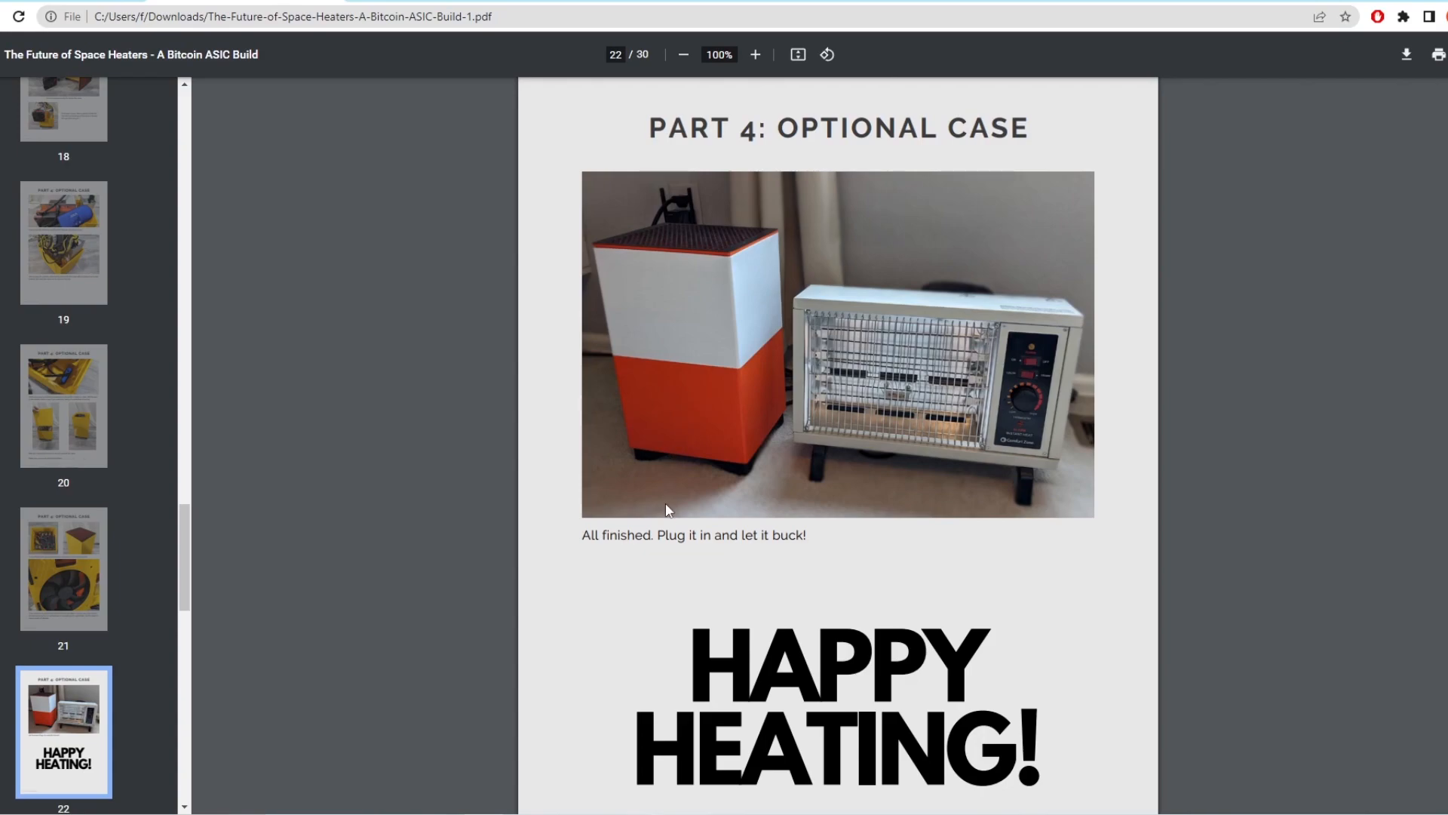